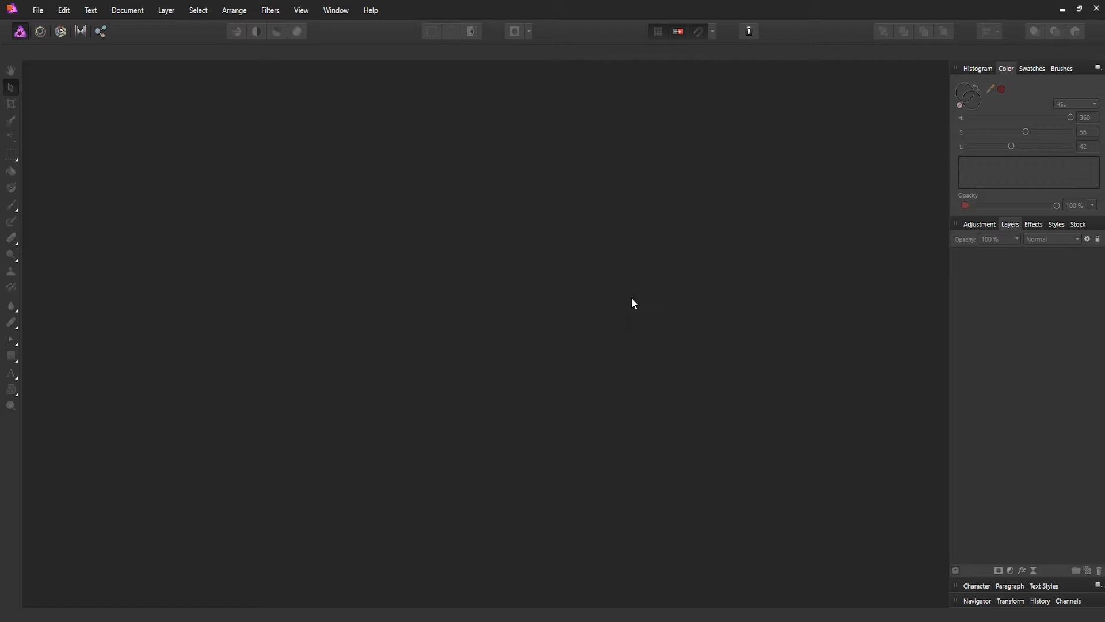
mouse_move(583, 330)
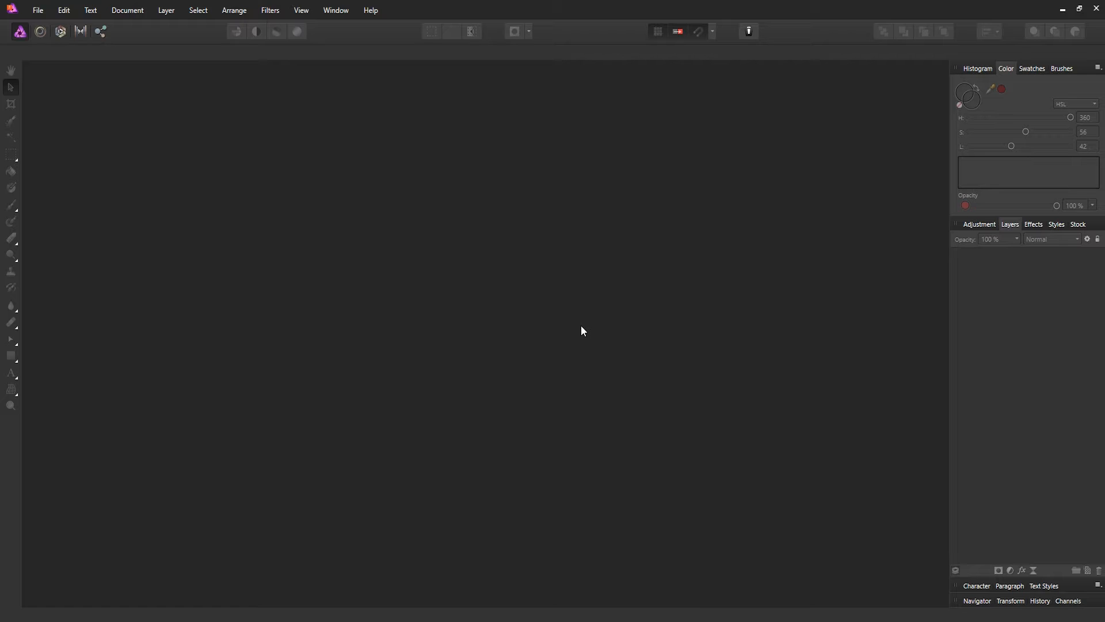
mouse_move(593, 346)
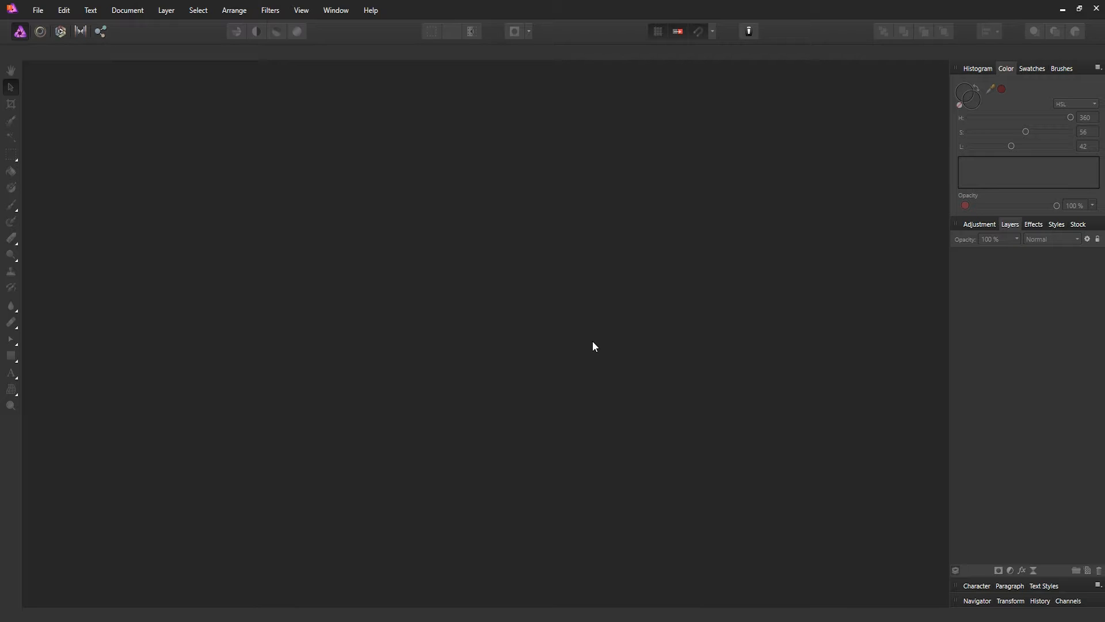
mouse_move(148, 148)
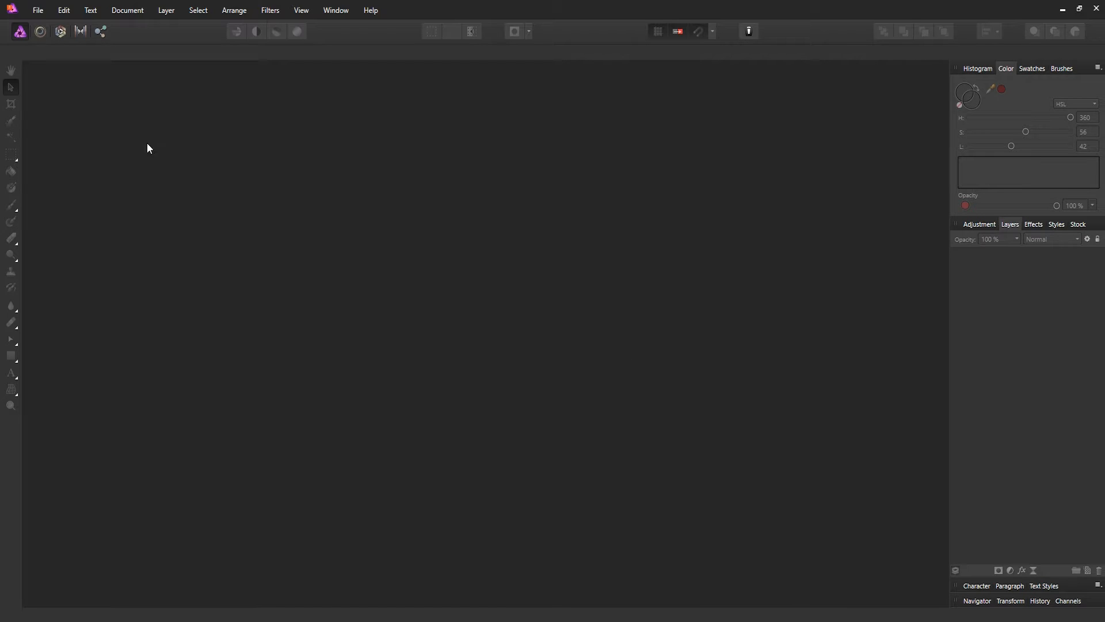
- Start a new document with page width 1920 px and height 1080 px, keeping 144 DPI
left_click(38, 10)
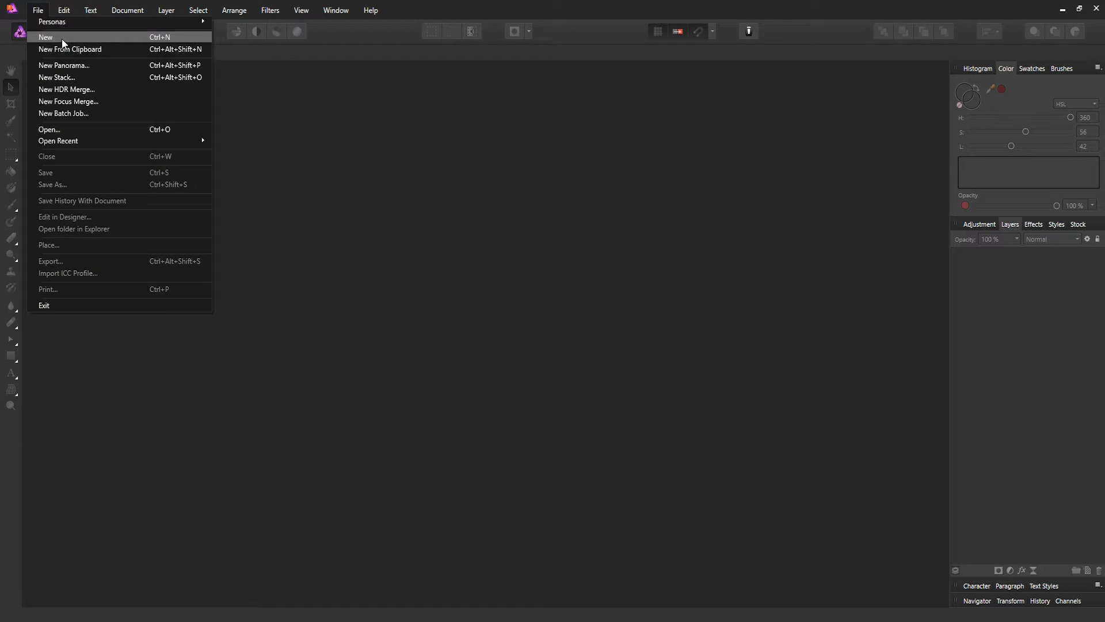
left_click(45, 37)
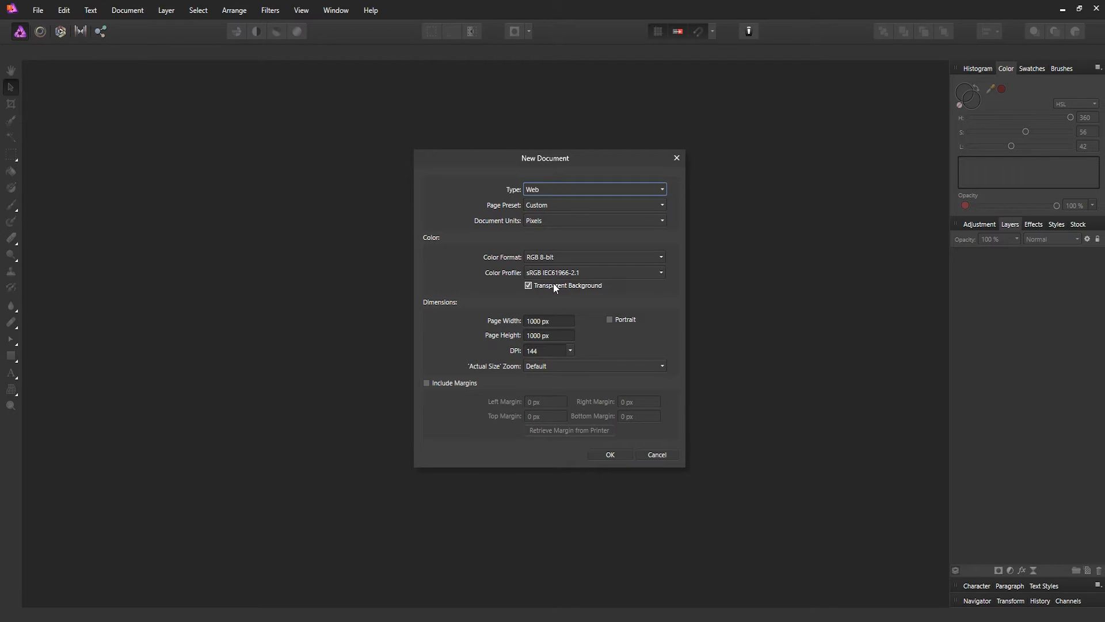
left_click(548, 321)
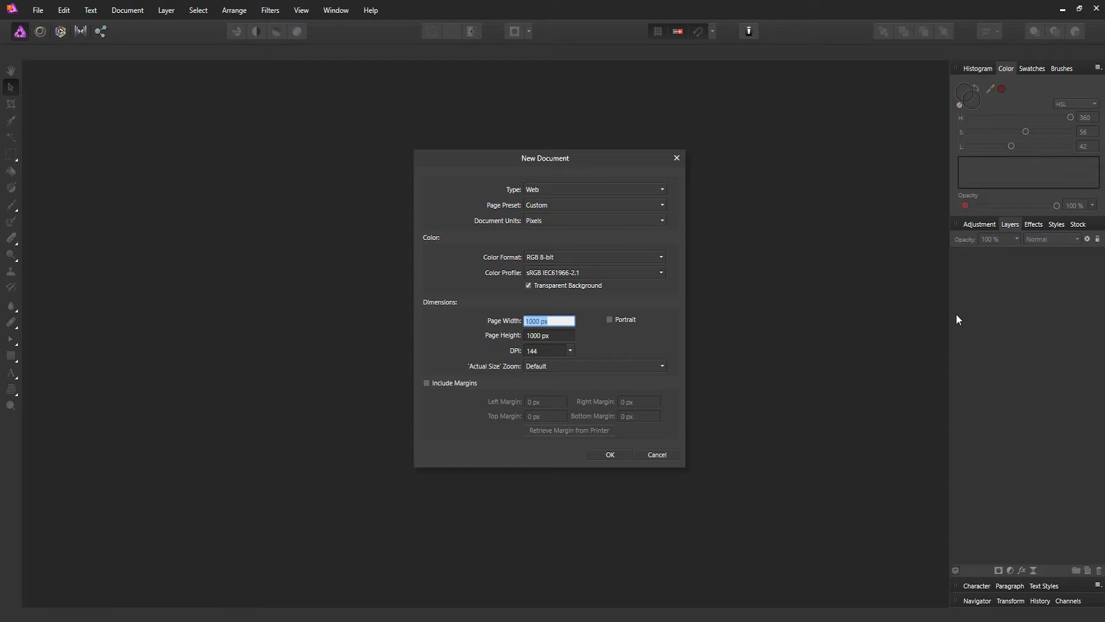
type("1920")
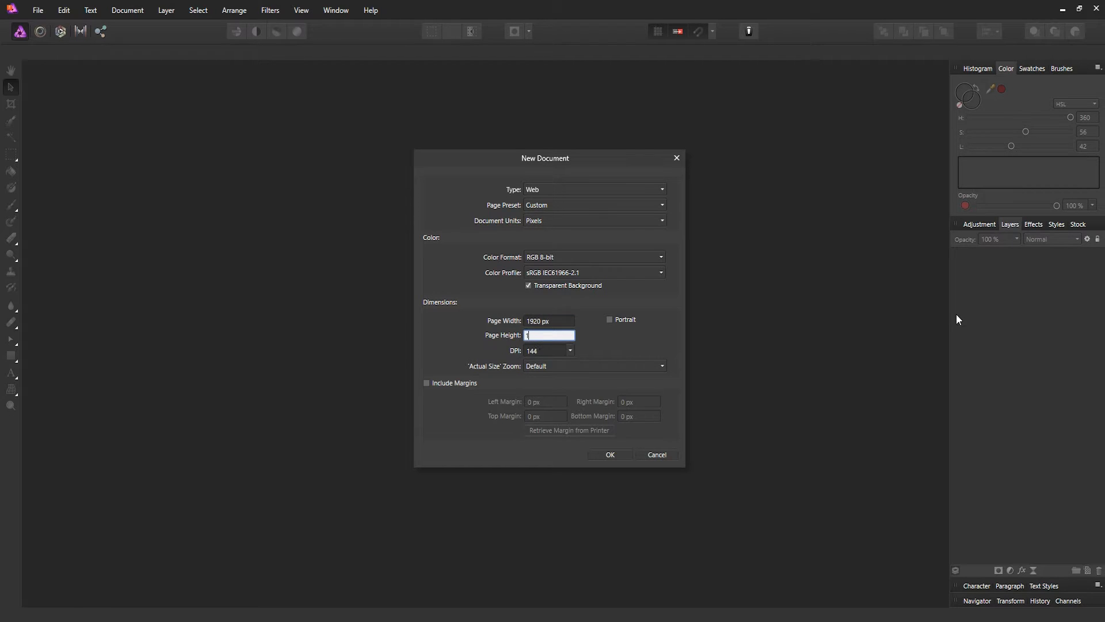
type("10")
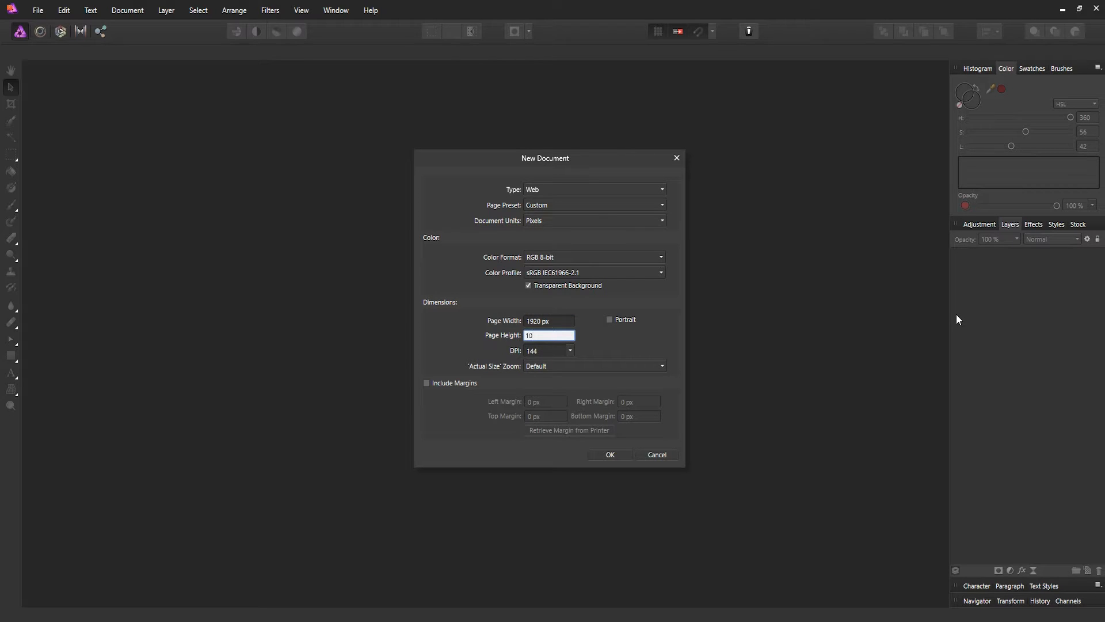
type("1080")
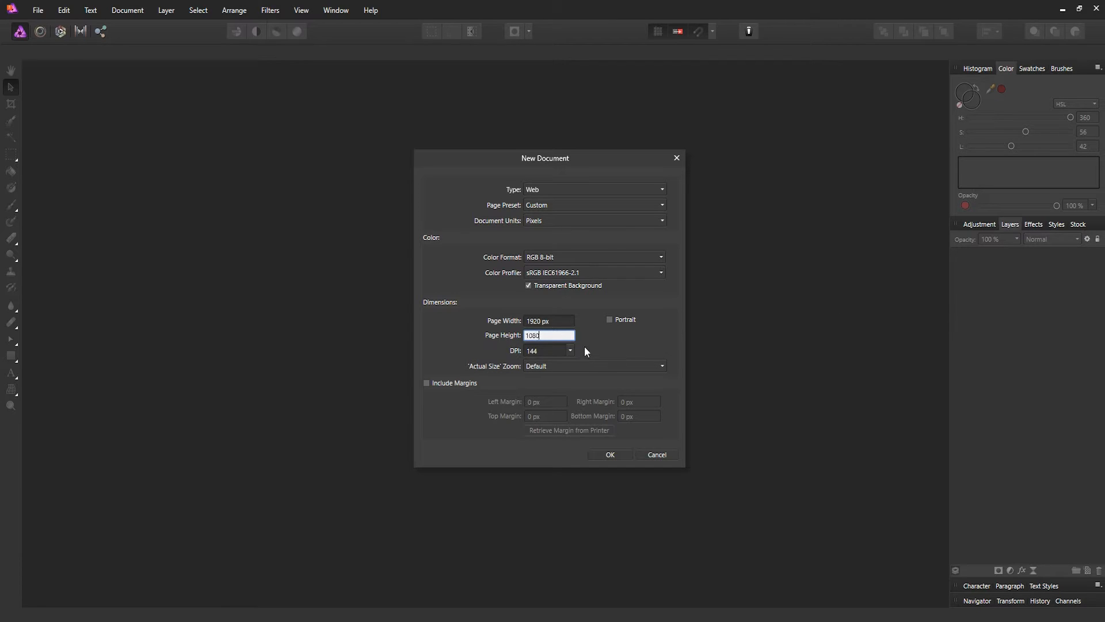
left_click(570, 351)
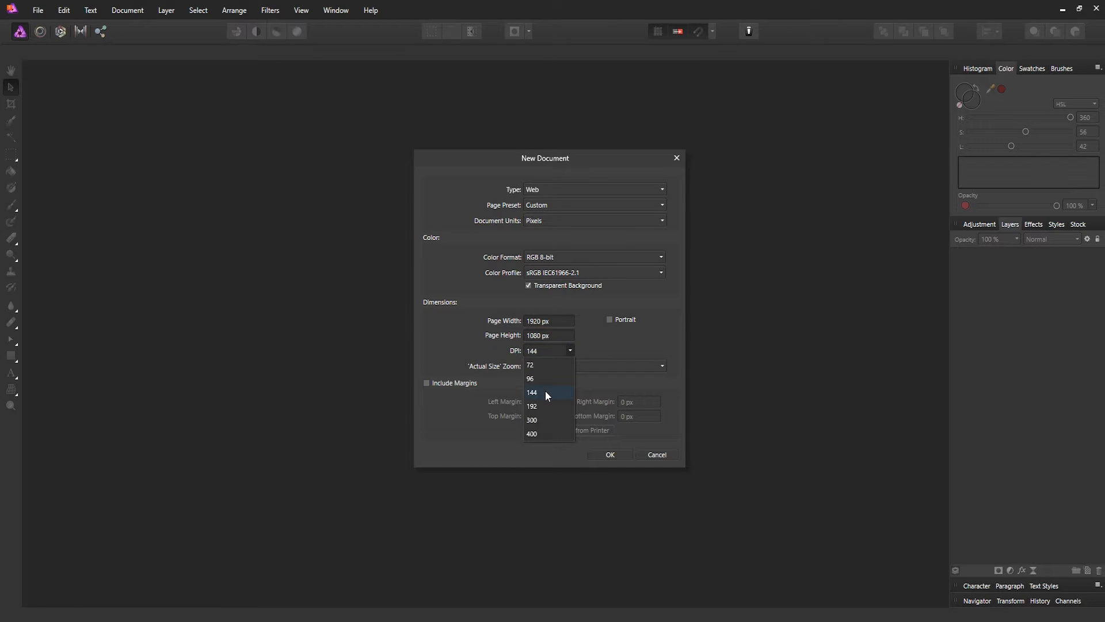
mouse_move(547, 367)
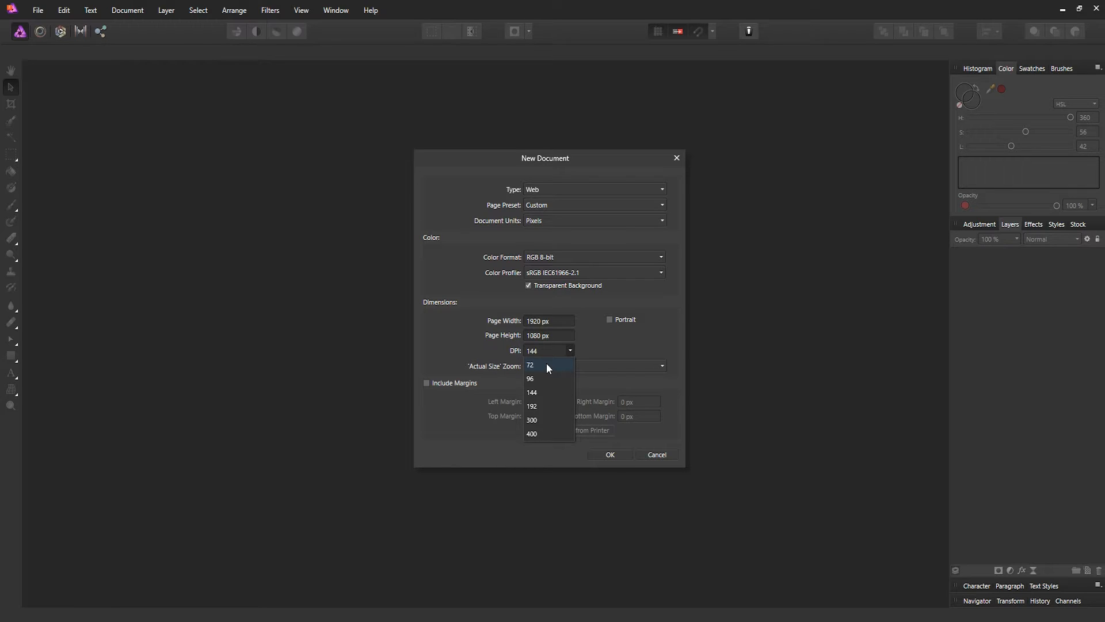
mouse_move(549, 367)
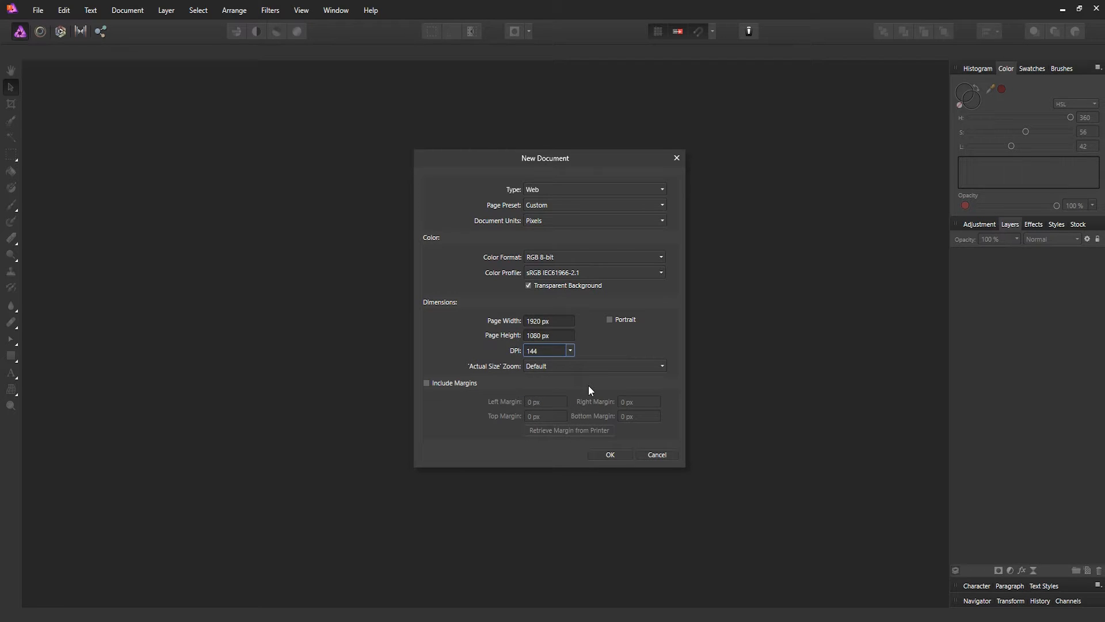
- Create the document and draw a black rectangle covering the whole canvas
left_click(609, 454)
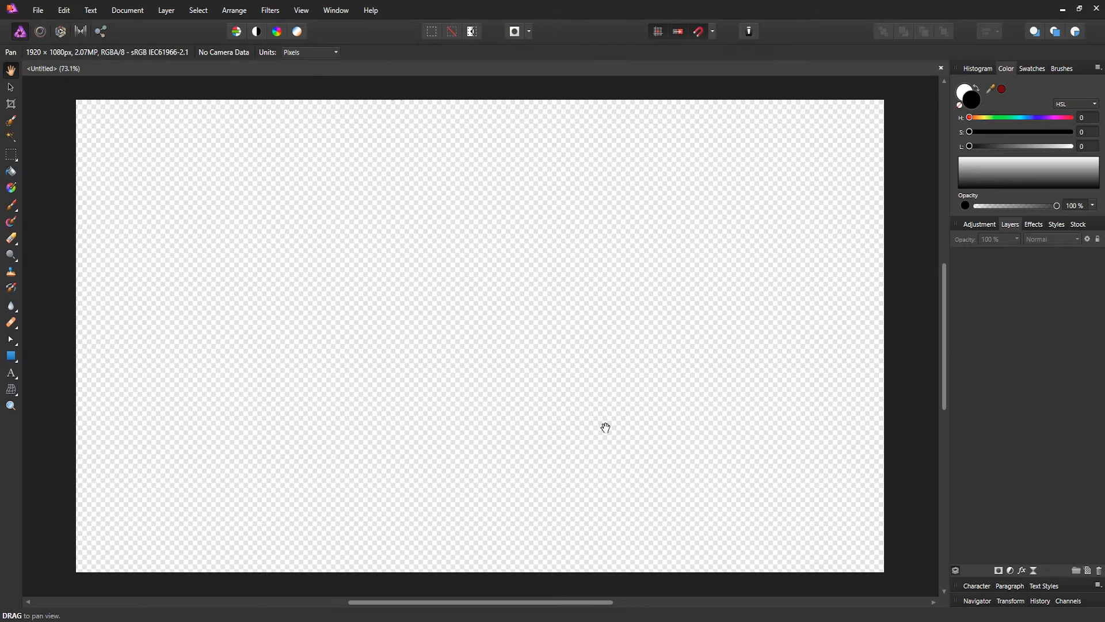
mouse_move(410, 267)
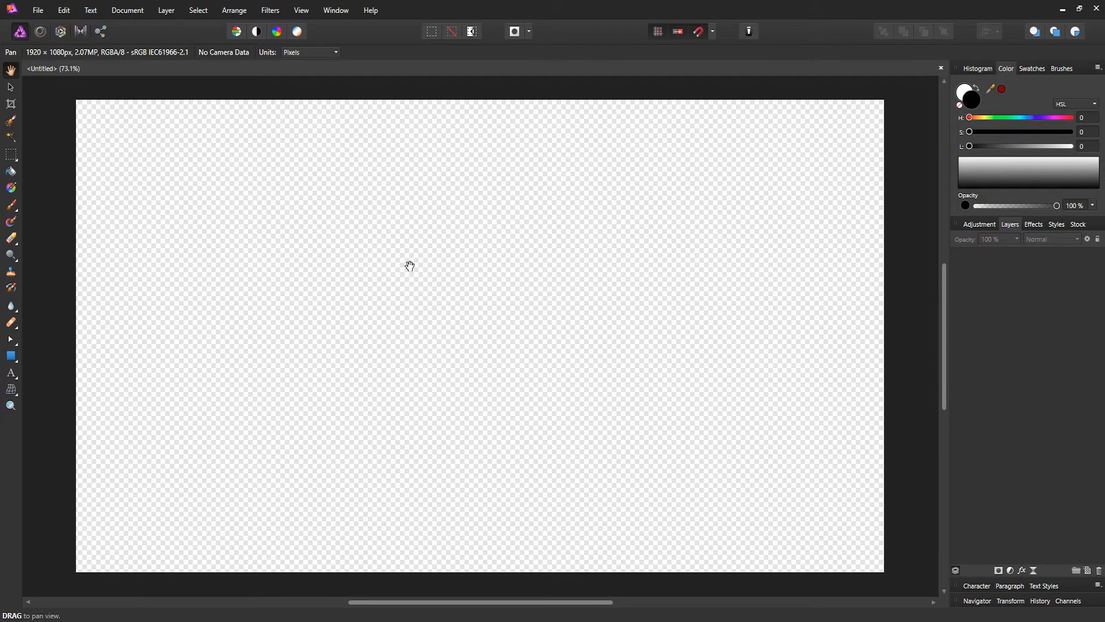
mouse_move(1062, 552)
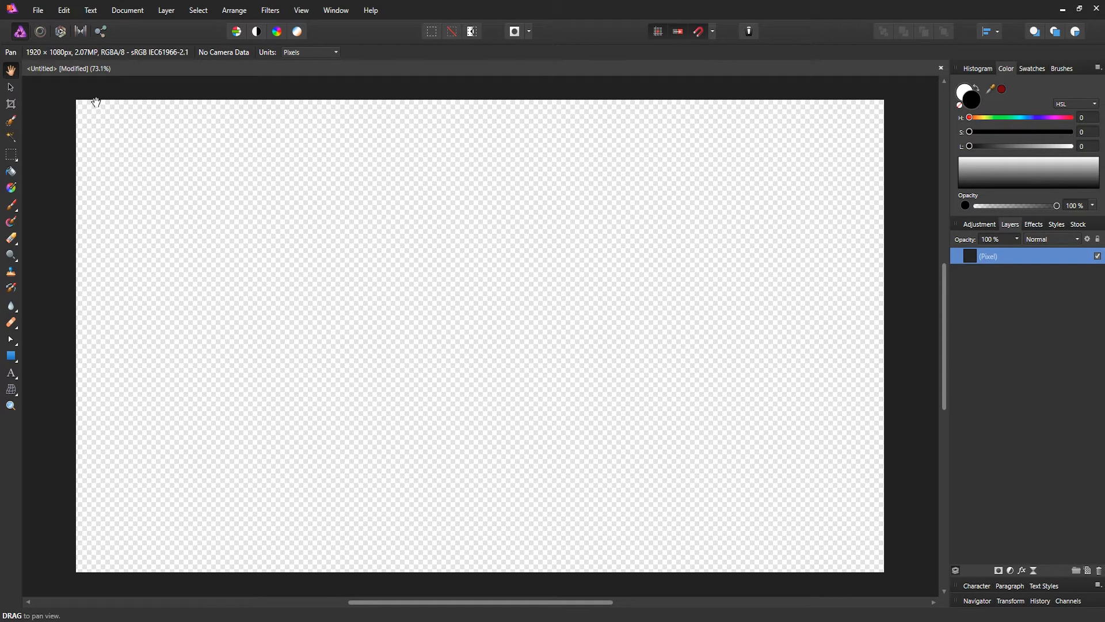
mouse_move(183, 180)
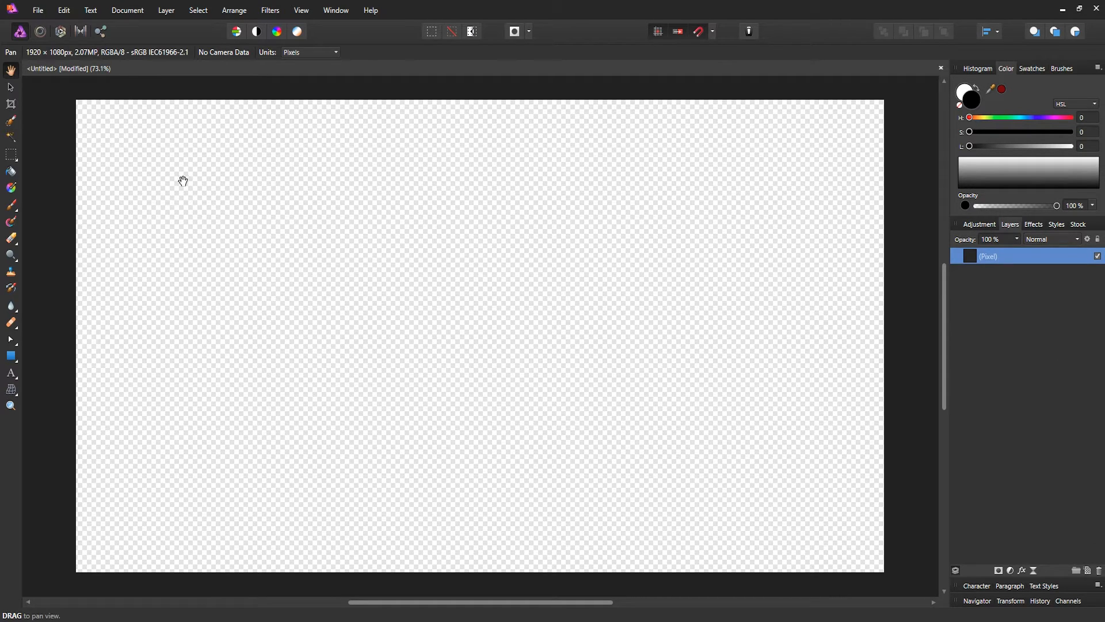
mouse_move(10, 356)
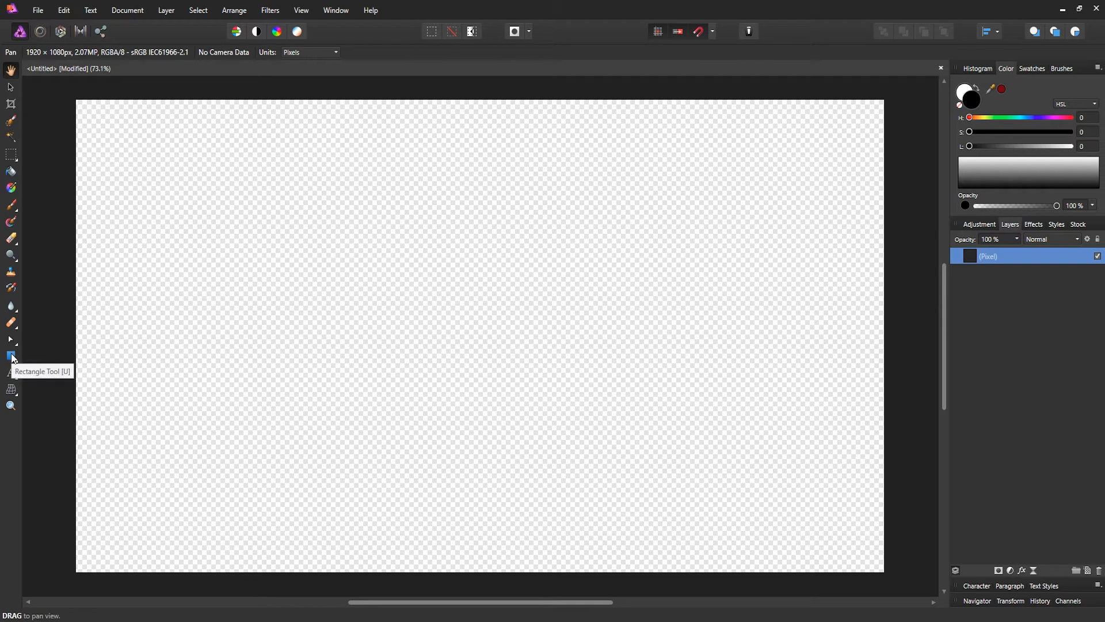
left_click(10, 356)
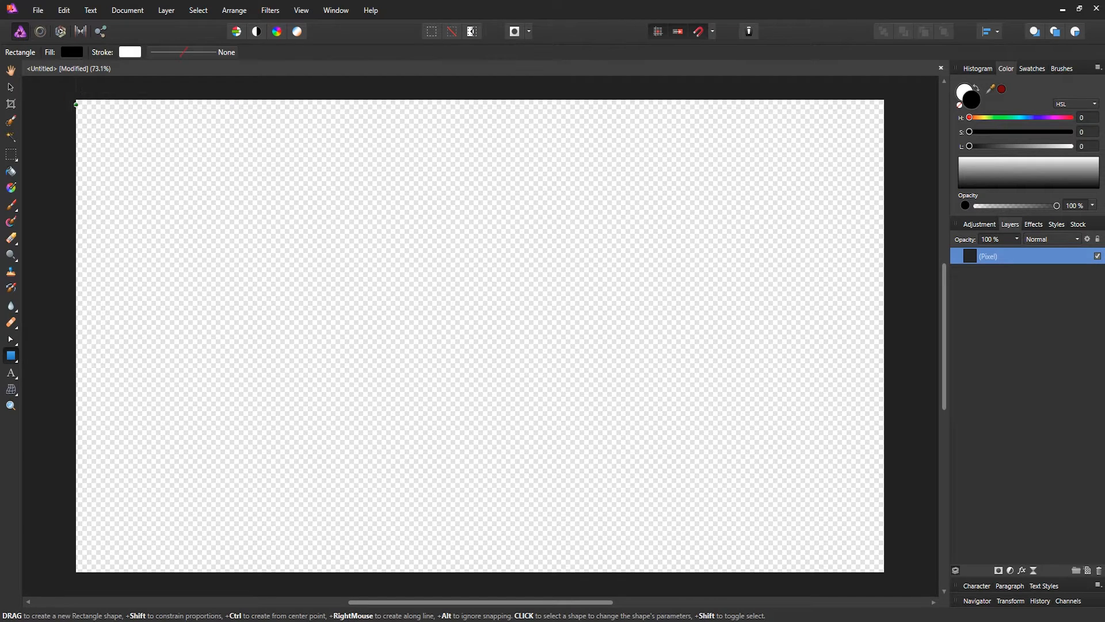
left_click_drag(76, 103, 787, 522)
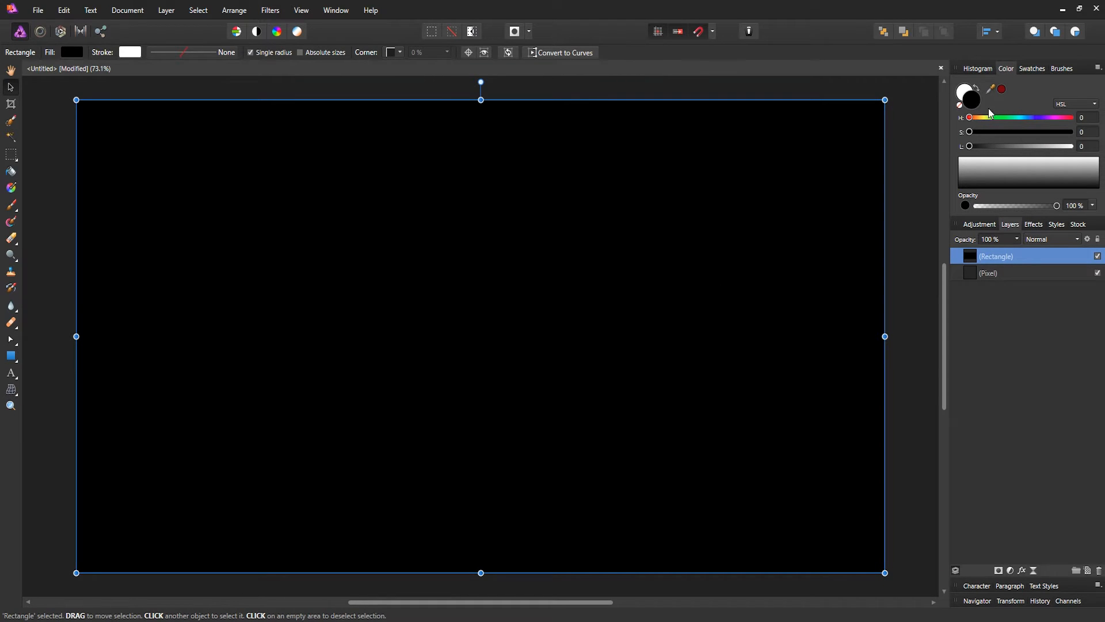
mouse_move(971, 106)
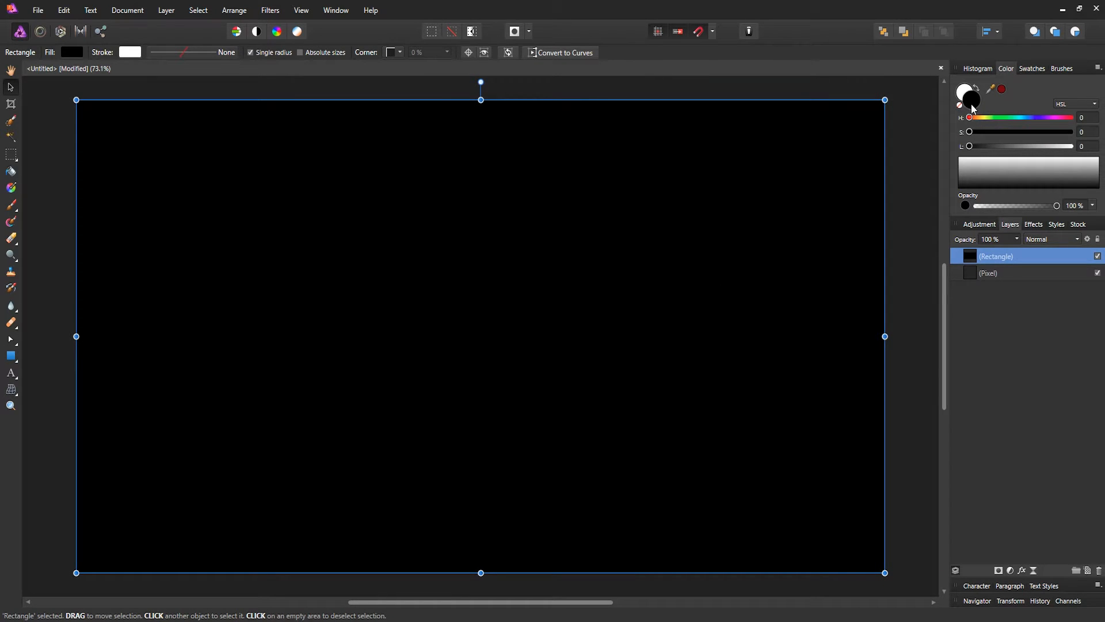
- Set the rectangle's fill to dark red hex 6D0700 via the Color Chooser
left_click(966, 96)
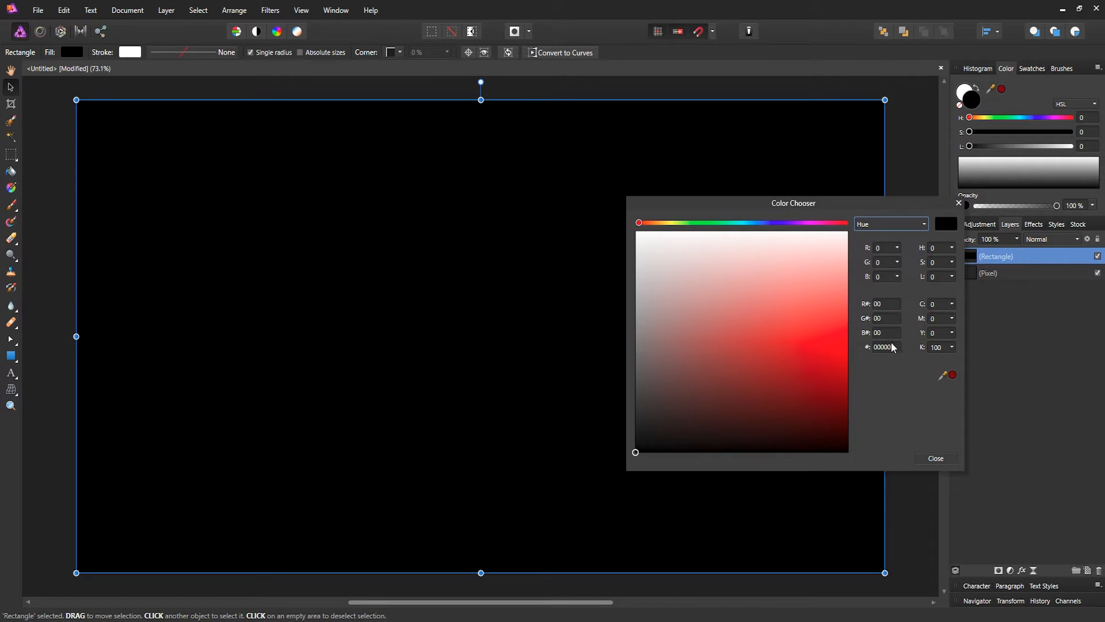
left_click(890, 224)
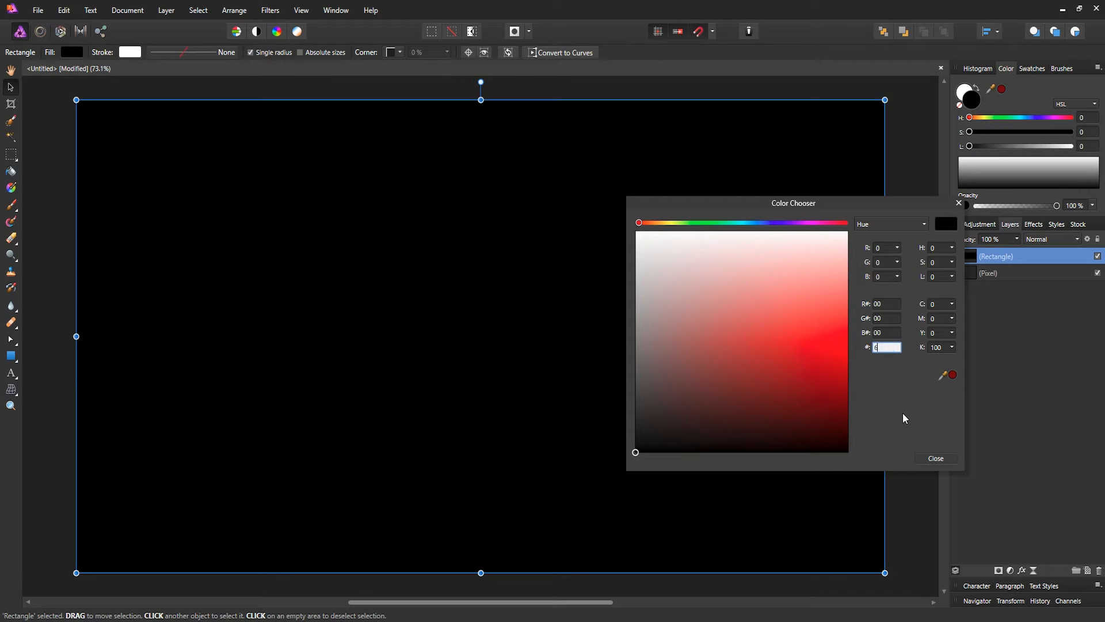
type("6D7")
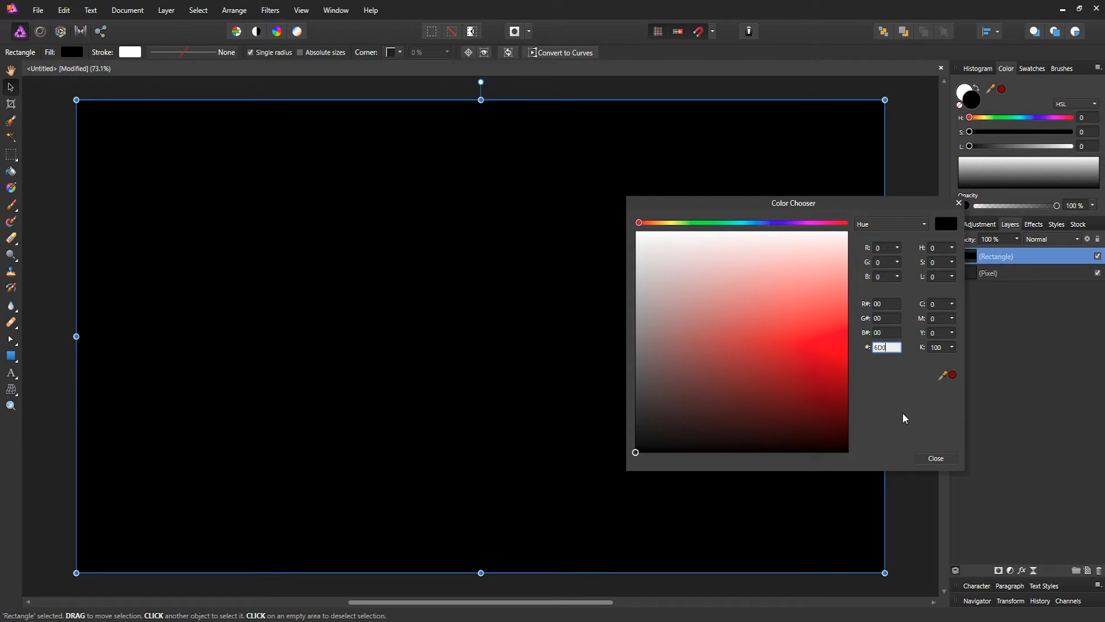
left_click(848, 405)
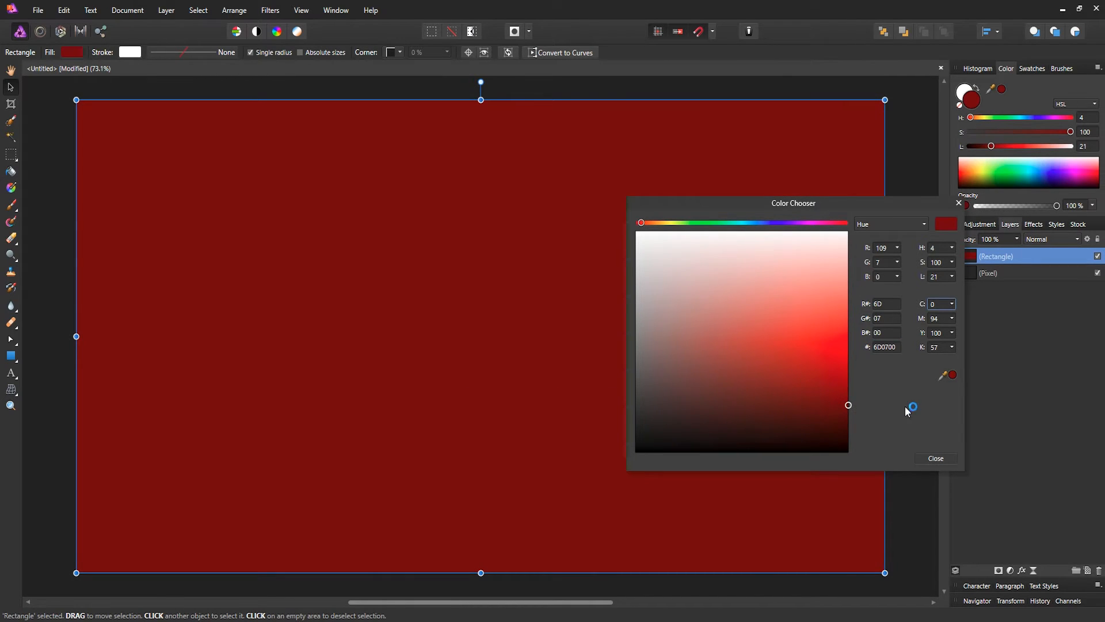
mouse_move(791, 314)
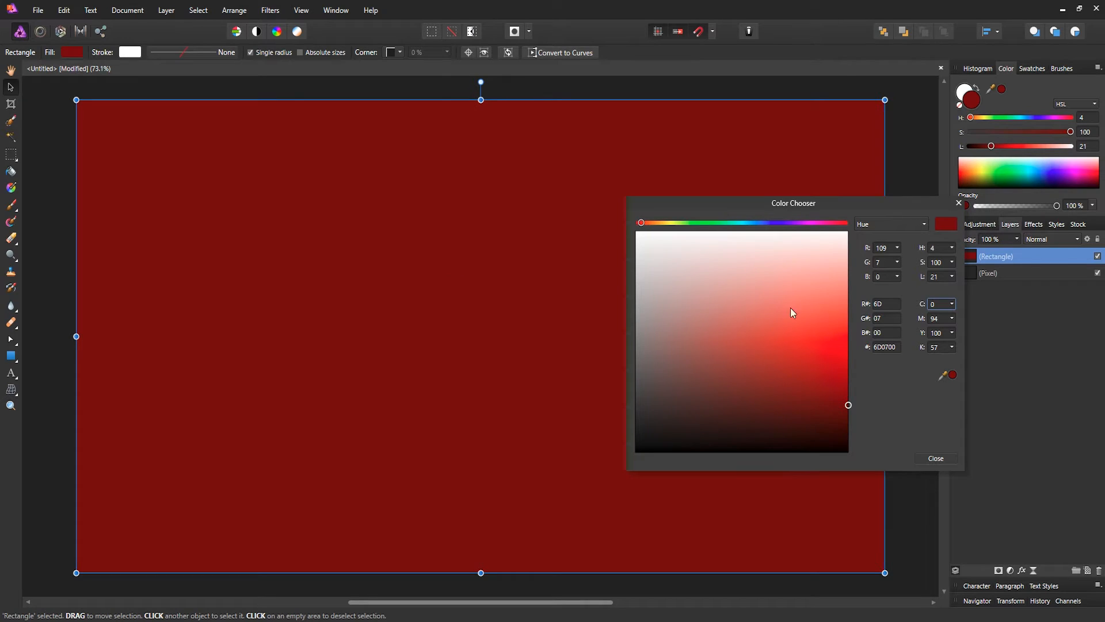
left_click(935, 458)
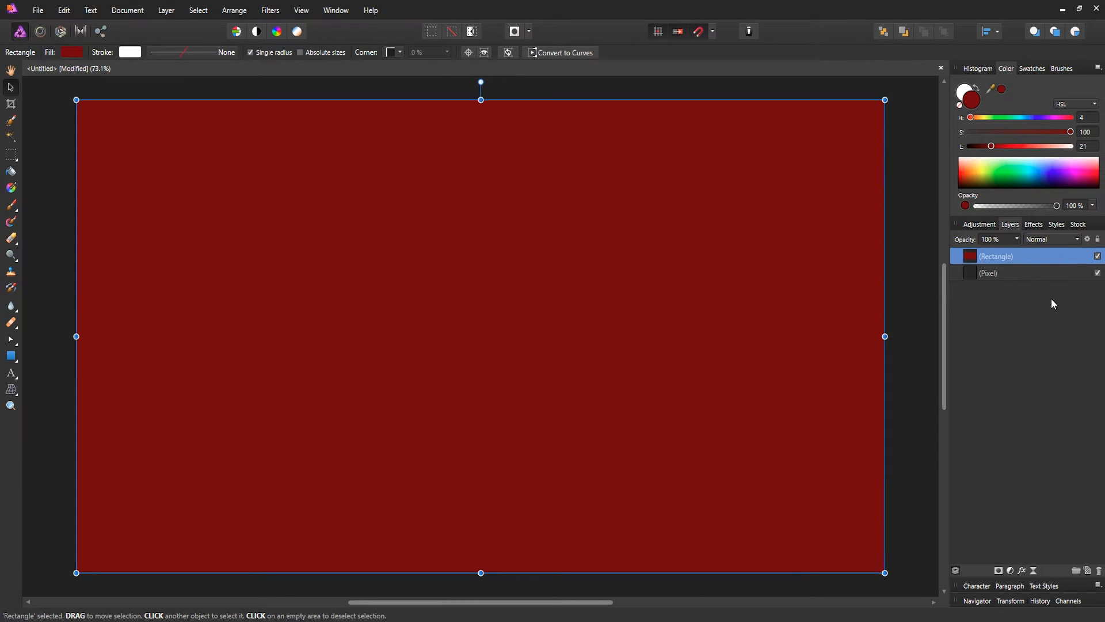
mouse_move(1044, 304)
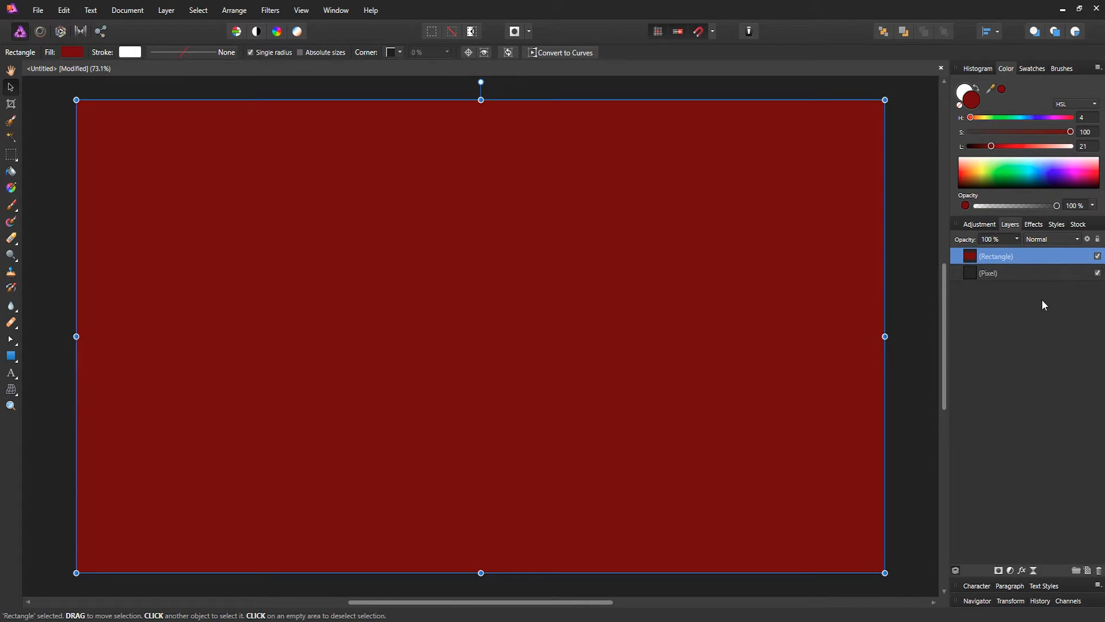
mouse_move(326, 188)
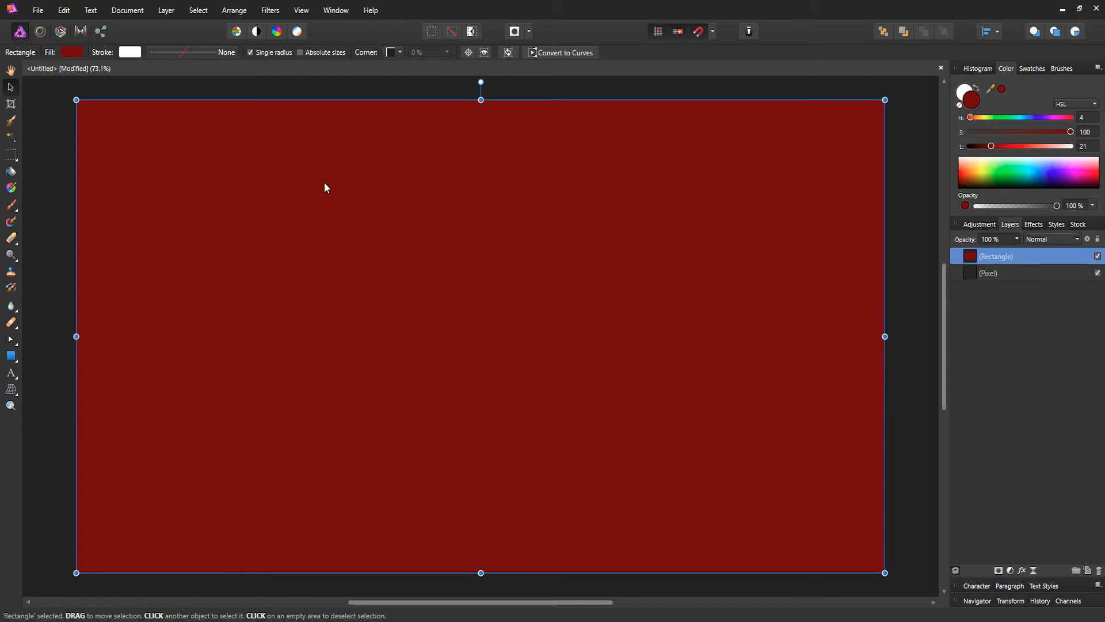
mouse_move(552, 241)
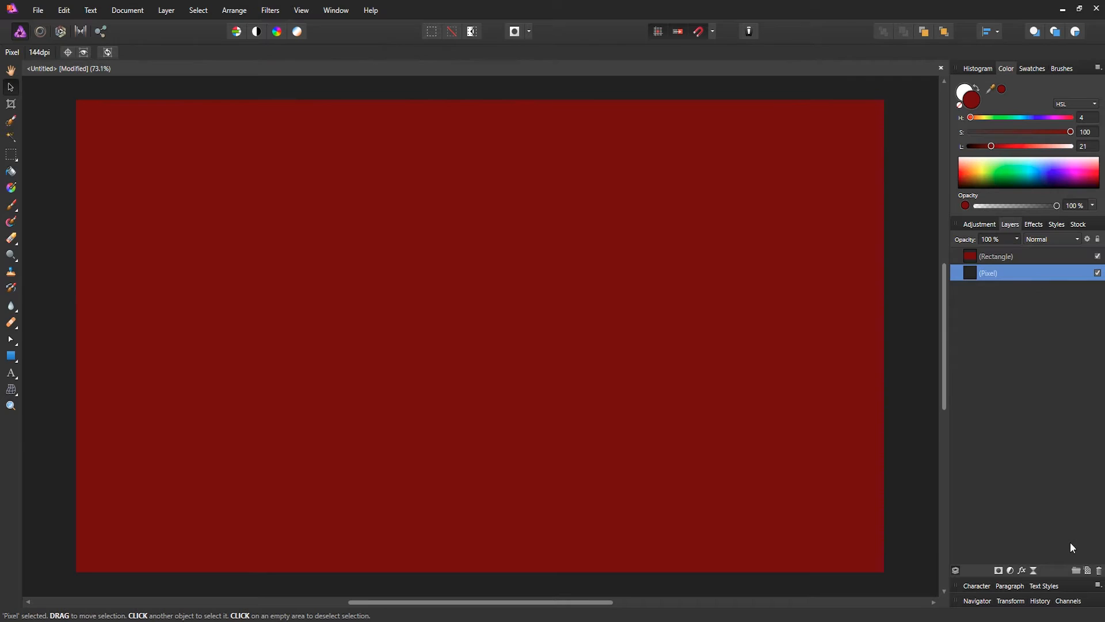
mouse_move(1099, 571)
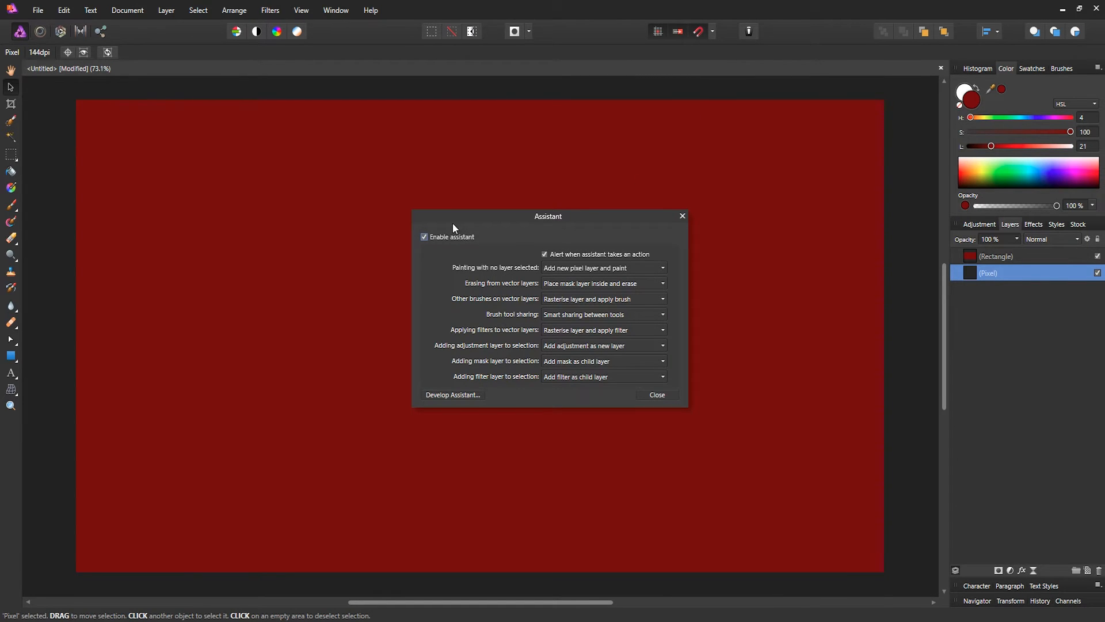
mouse_move(896, 355)
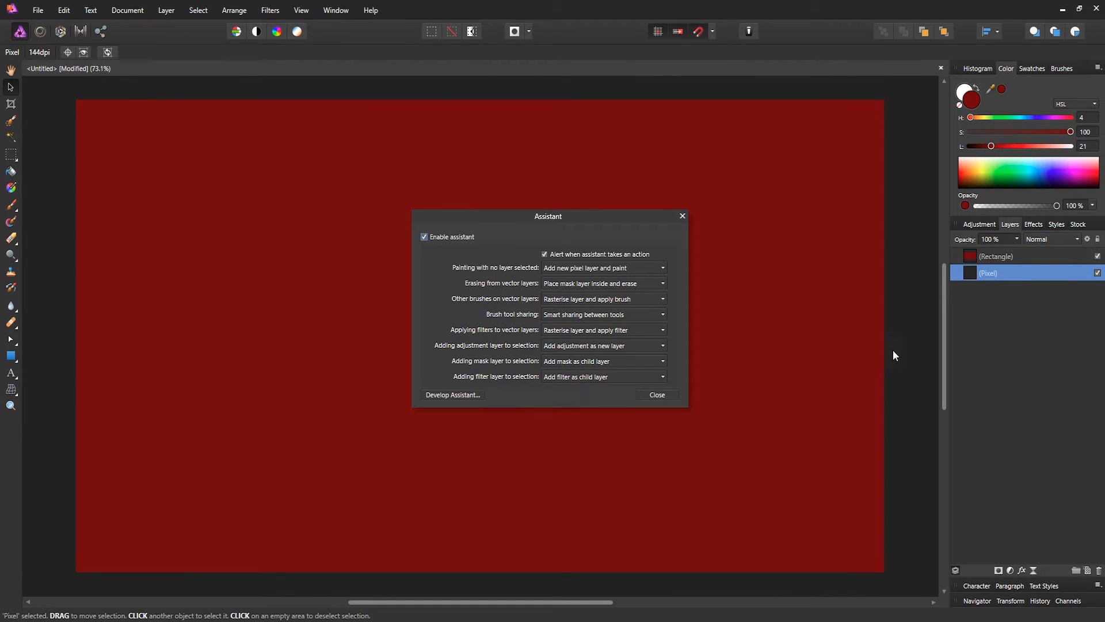
mouse_move(938, 379)
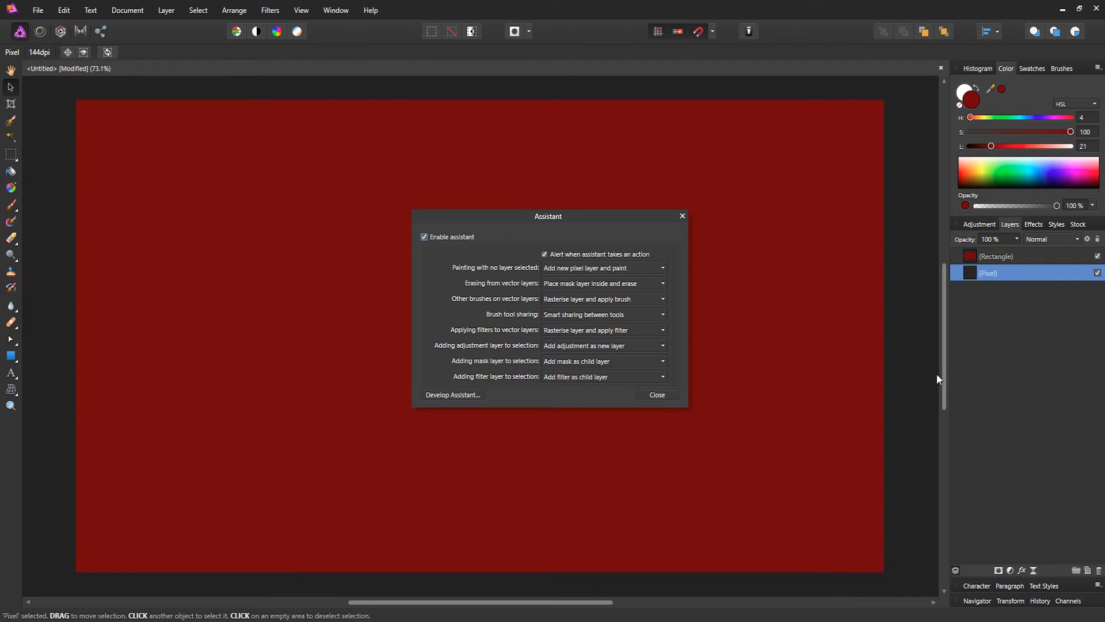
mouse_move(962, 364)
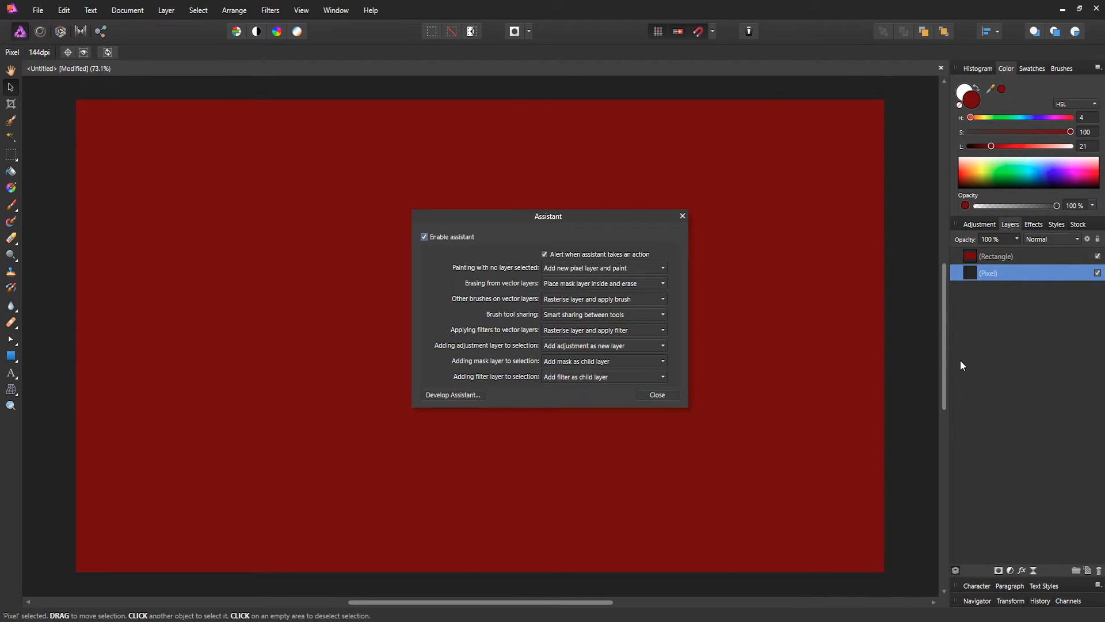
mouse_move(562, 124)
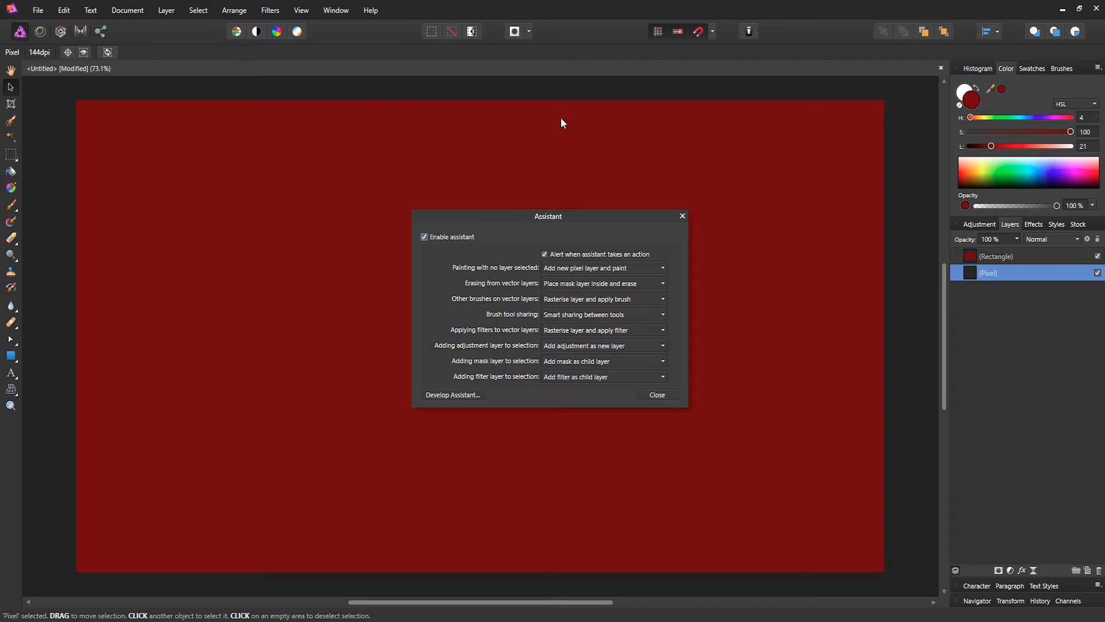
mouse_move(667, 372)
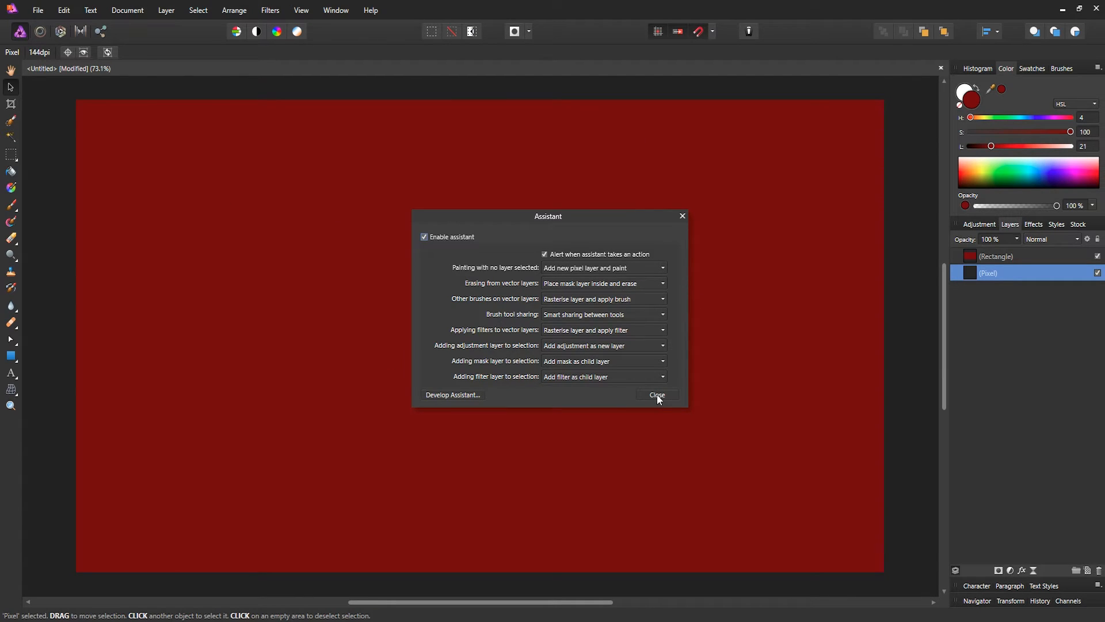
- Close the Assistant Manager after reviewing its layer-handling options
left_click(656, 395)
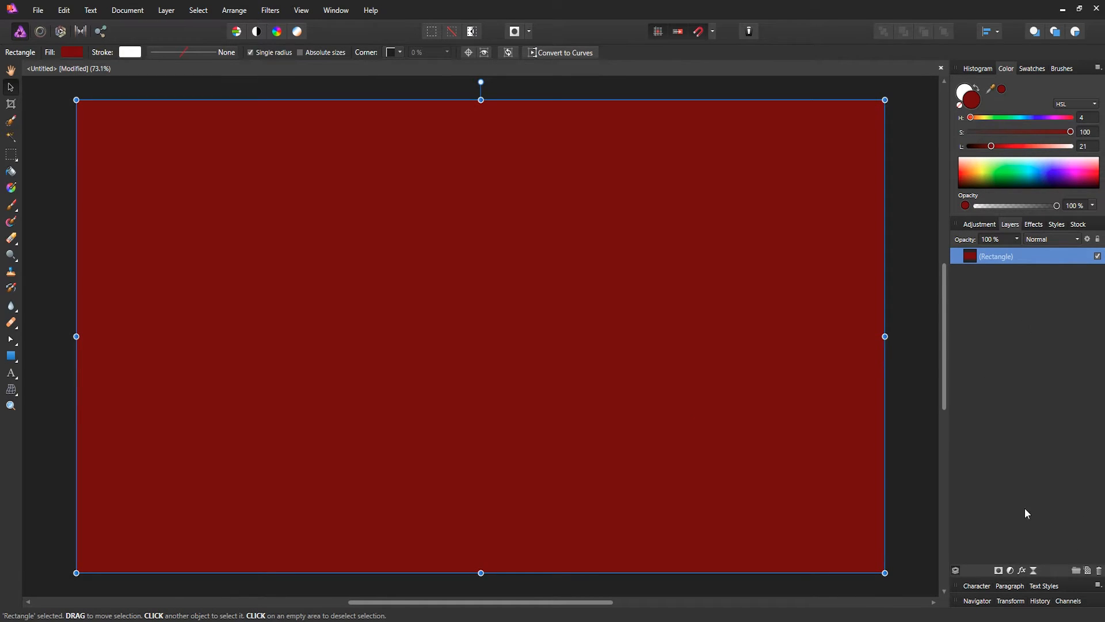
mouse_move(1098, 239)
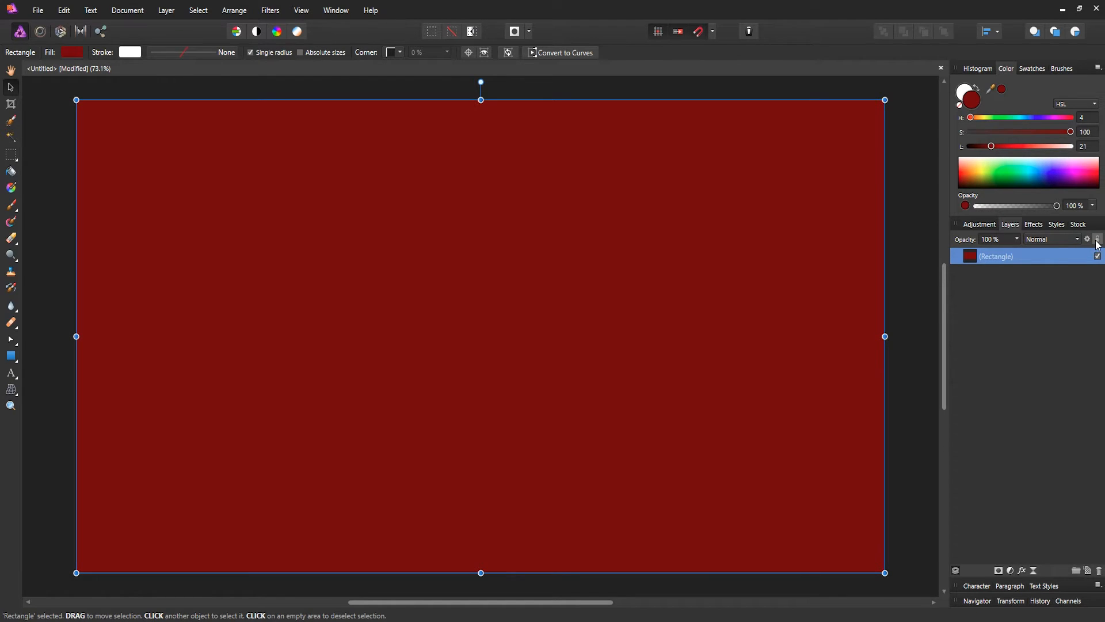
mouse_move(1097, 243)
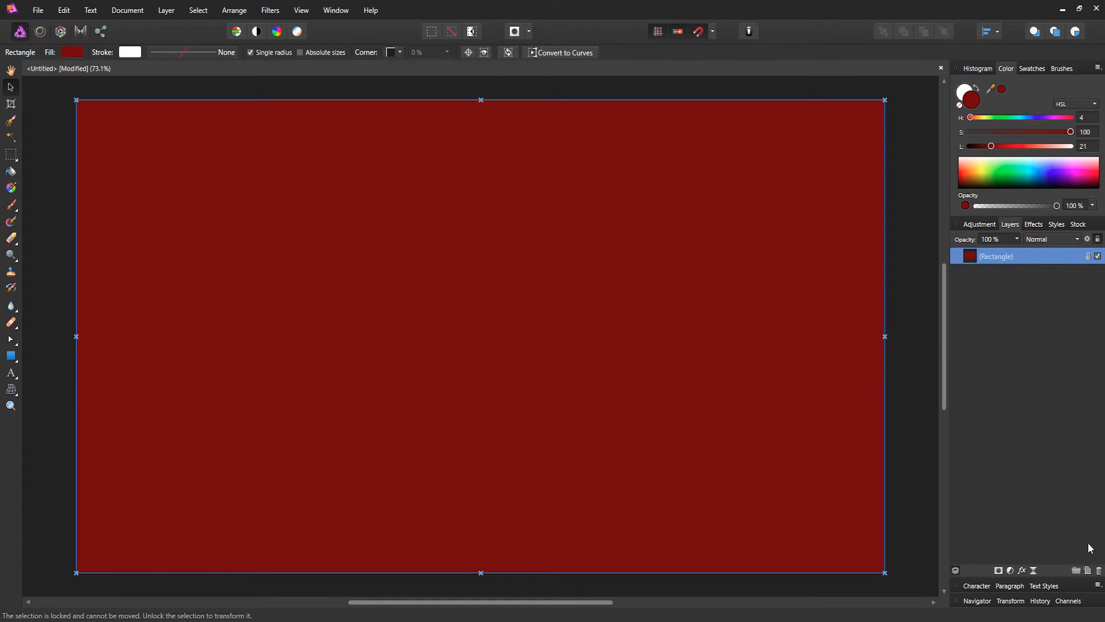
mouse_move(1087, 571)
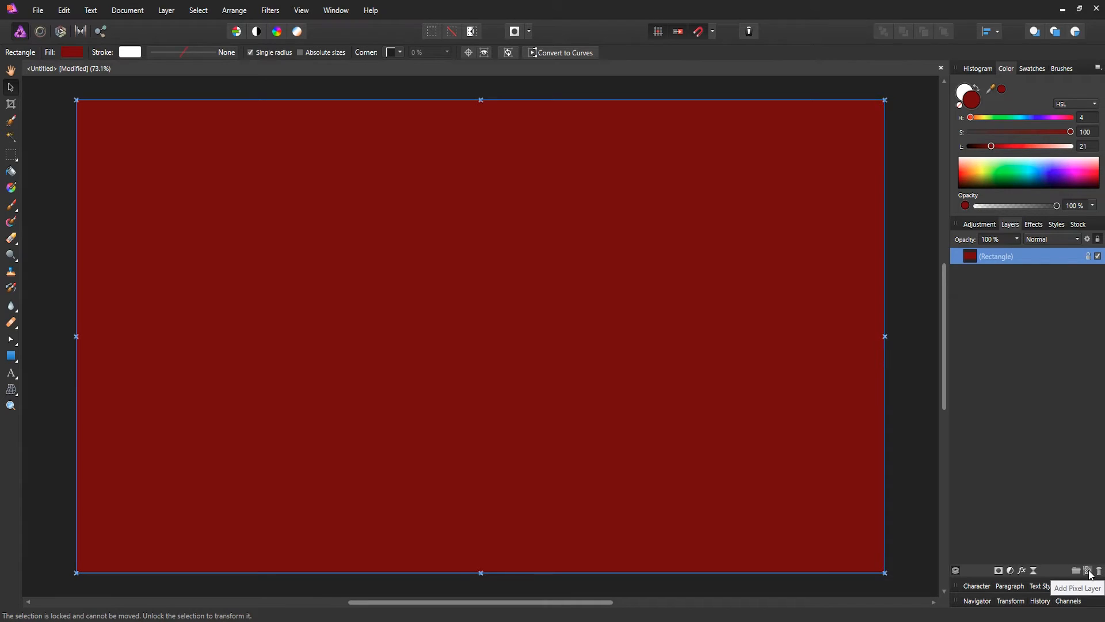
- Lock the red Rectangle layer so the background cannot be moved
left_click(1087, 571)
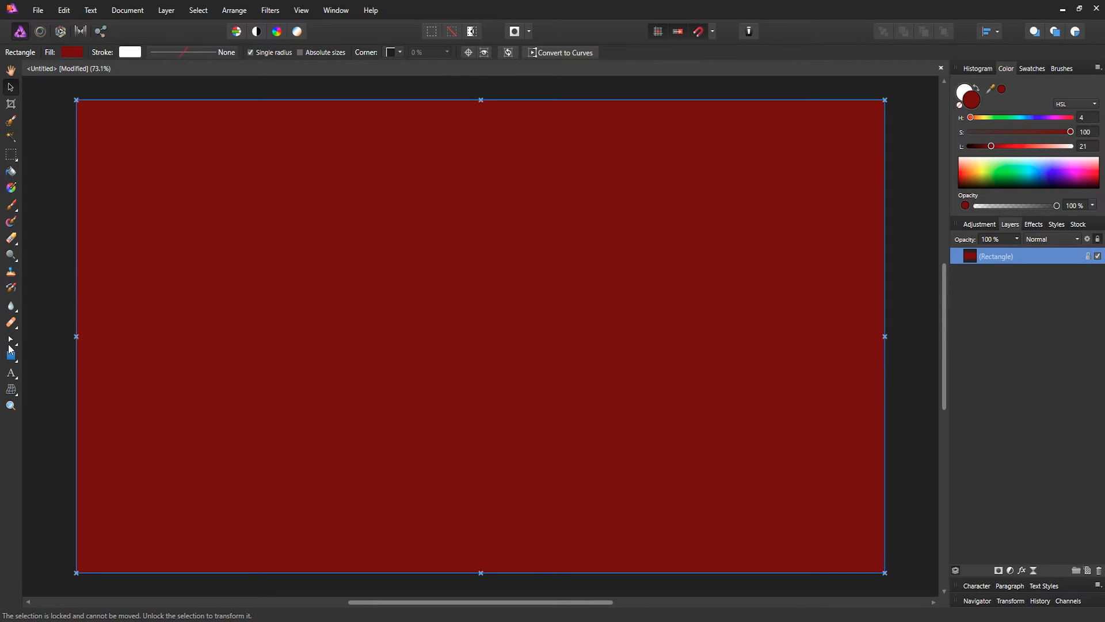
- Set up the Artistic Text Tool with the Transformers font at 144 pt
left_click(11, 373)
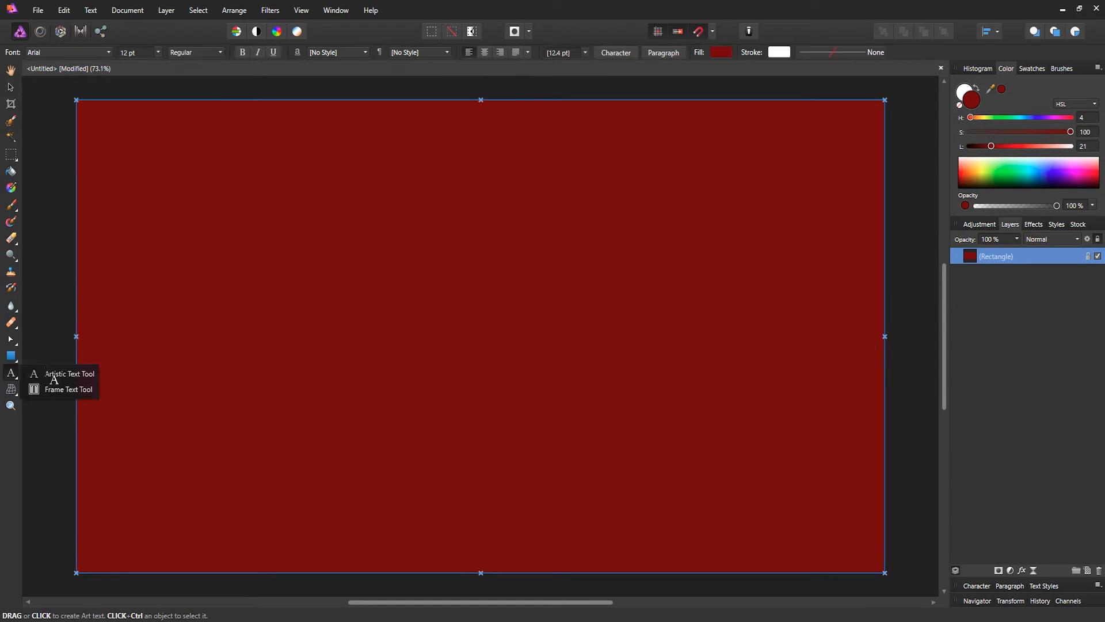
mouse_move(84, 57)
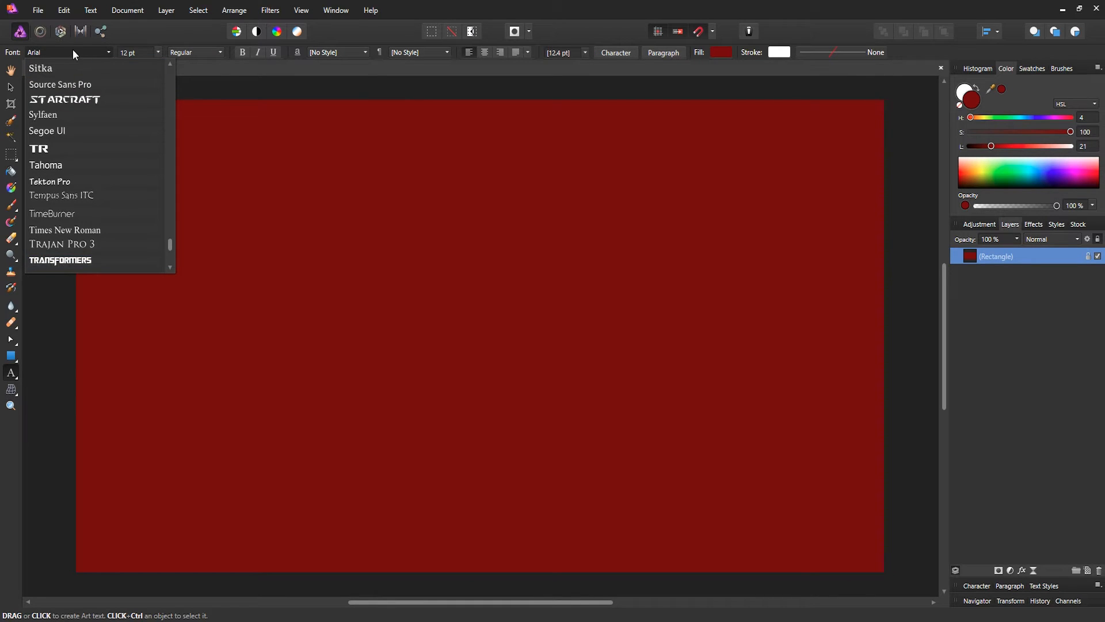
left_click(61, 260)
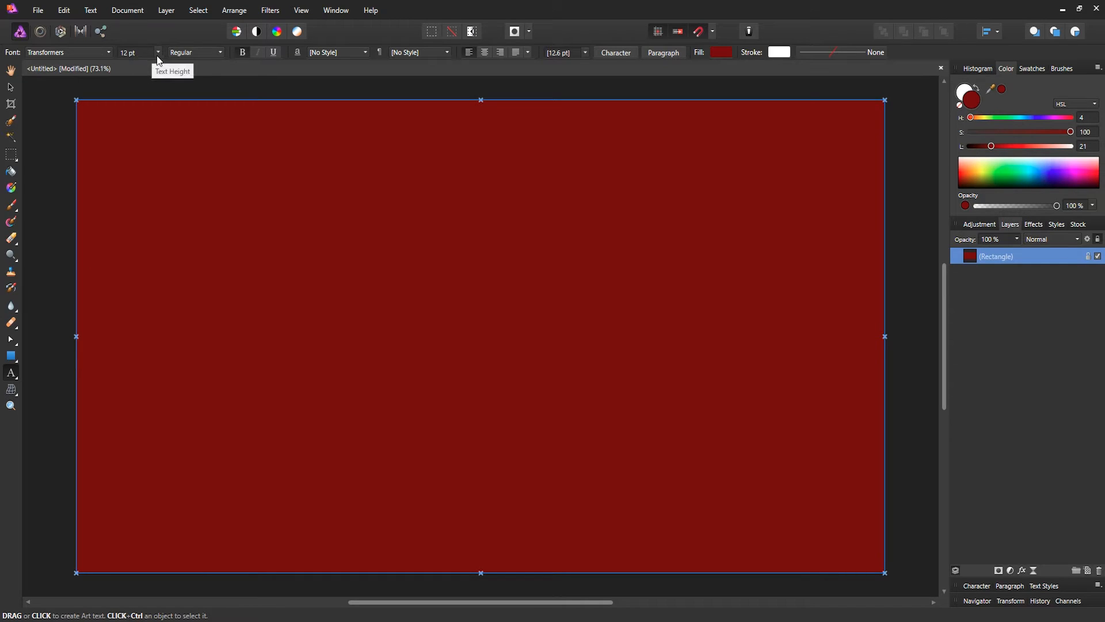
left_click(157, 52)
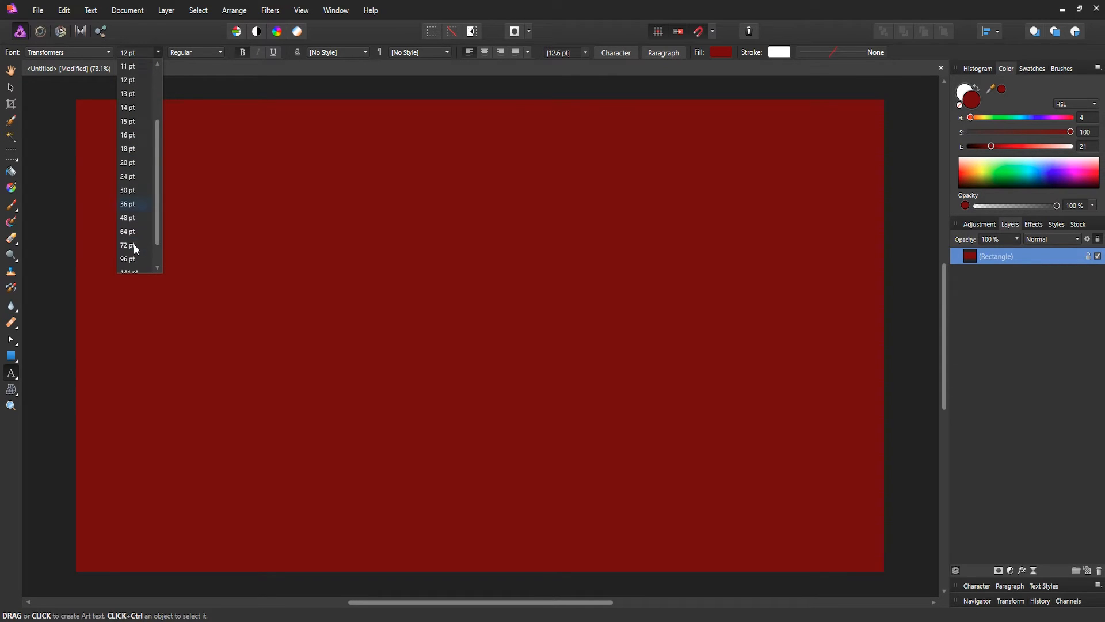
left_click(127, 79)
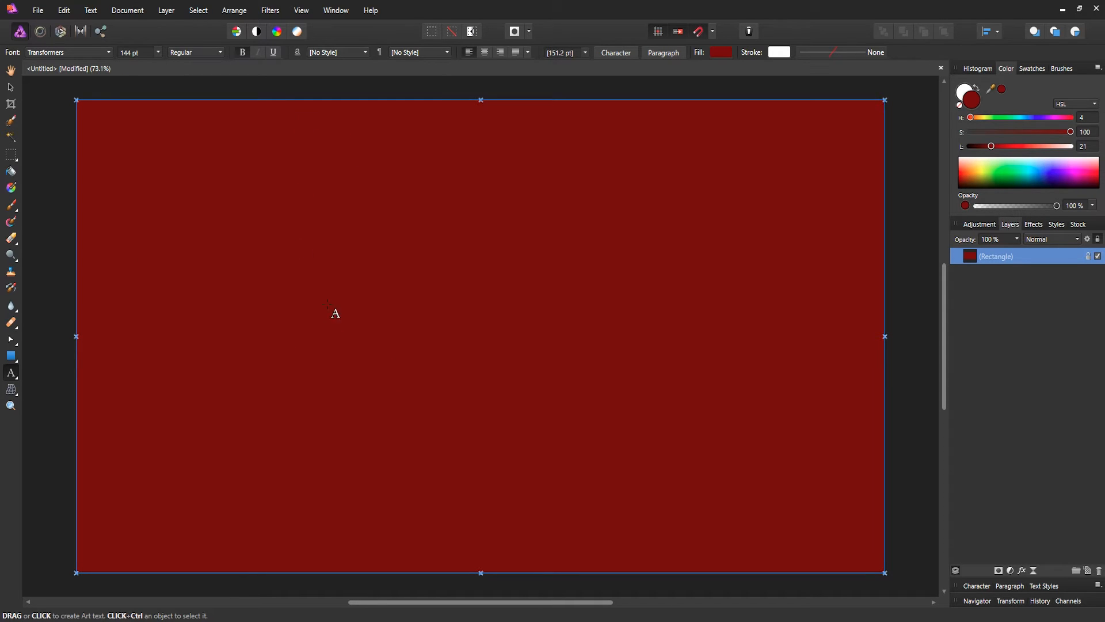
mouse_move(995, 81)
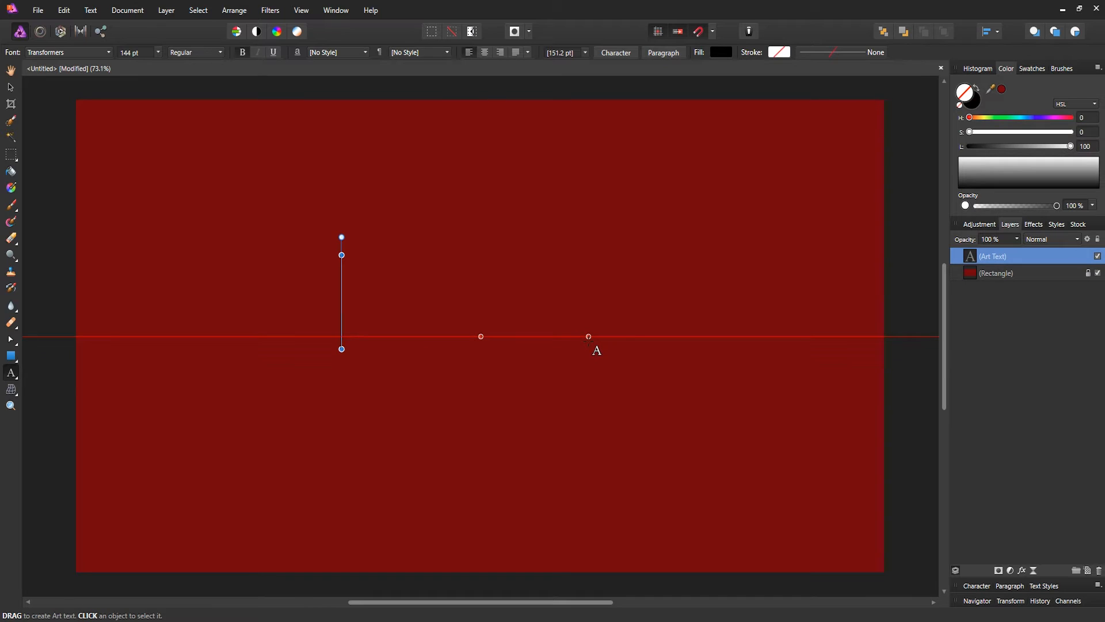
- Write ELECTRIC in black Transformers lettering on the red background and select it
type("E")
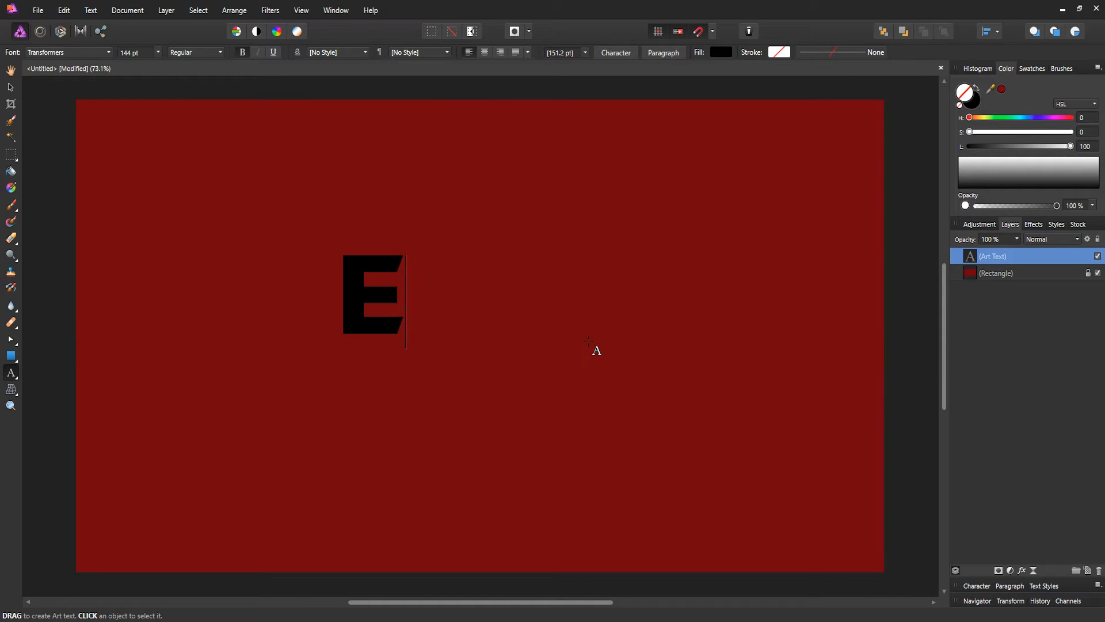
type("CTRI")
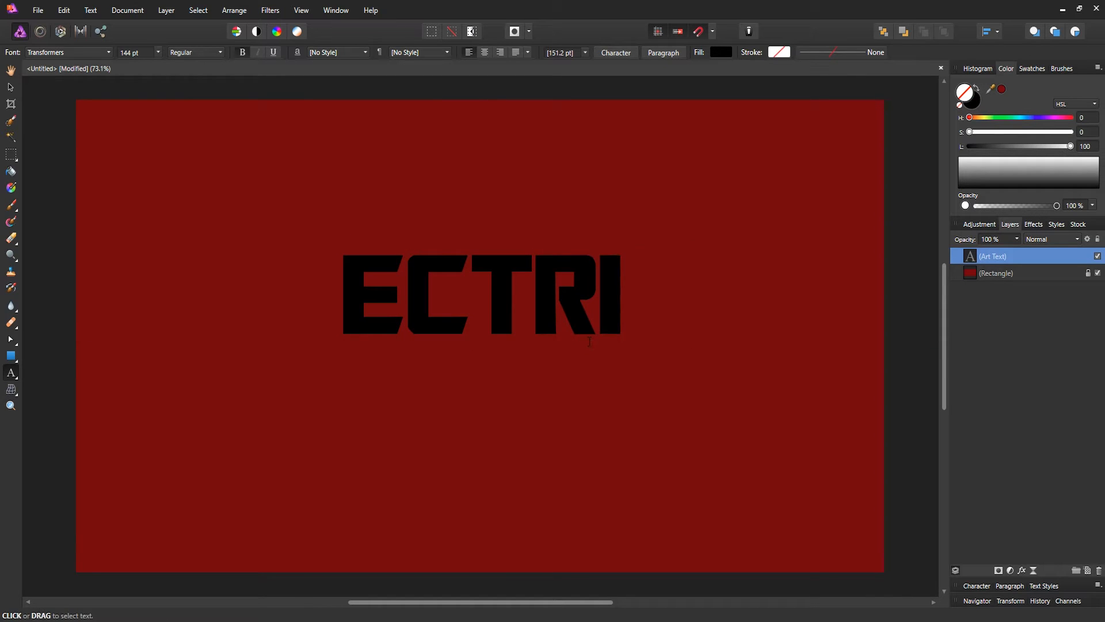
key("Backspace")
type("ELEC")
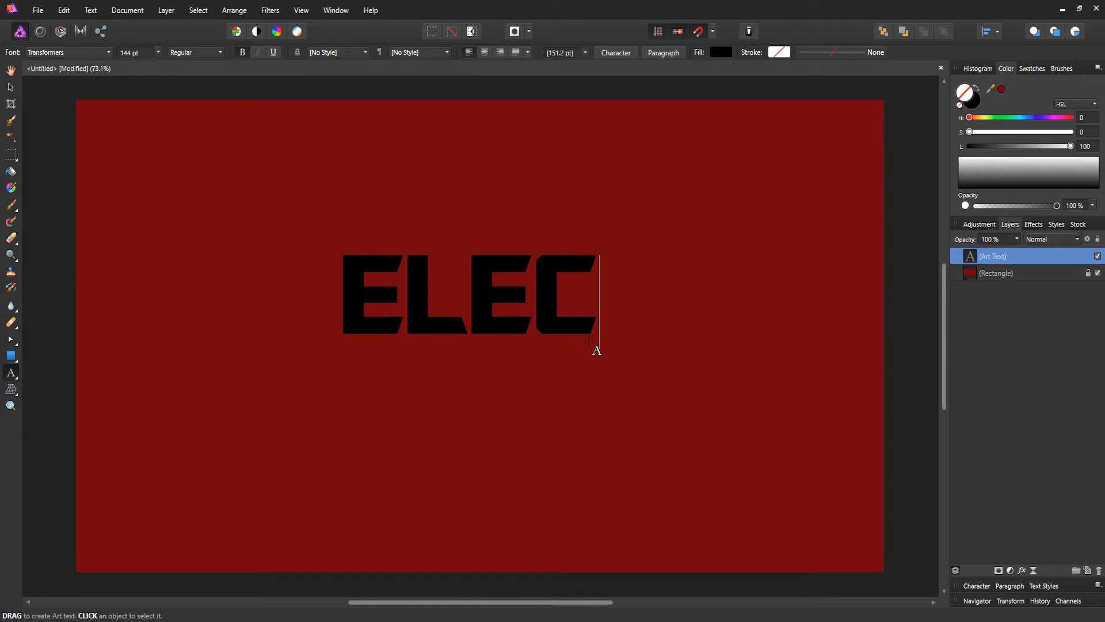
type("TRIC")
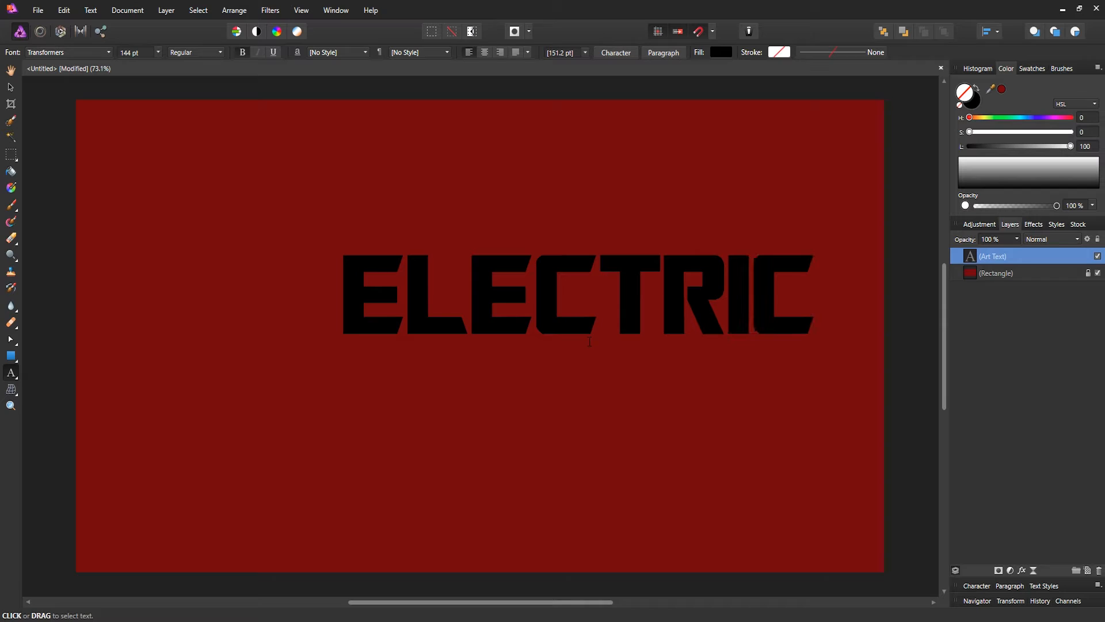
left_click(578, 301)
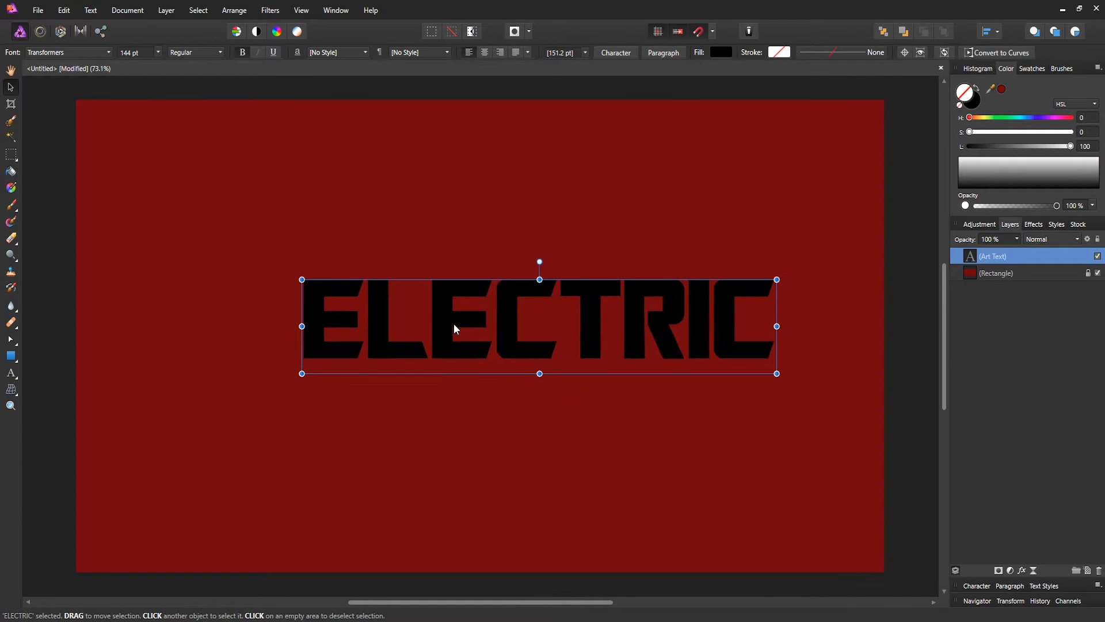
- Snap the ELECTRIC text to the canvas centre and make its fill white
left_click_drag(454, 328, 472, 345)
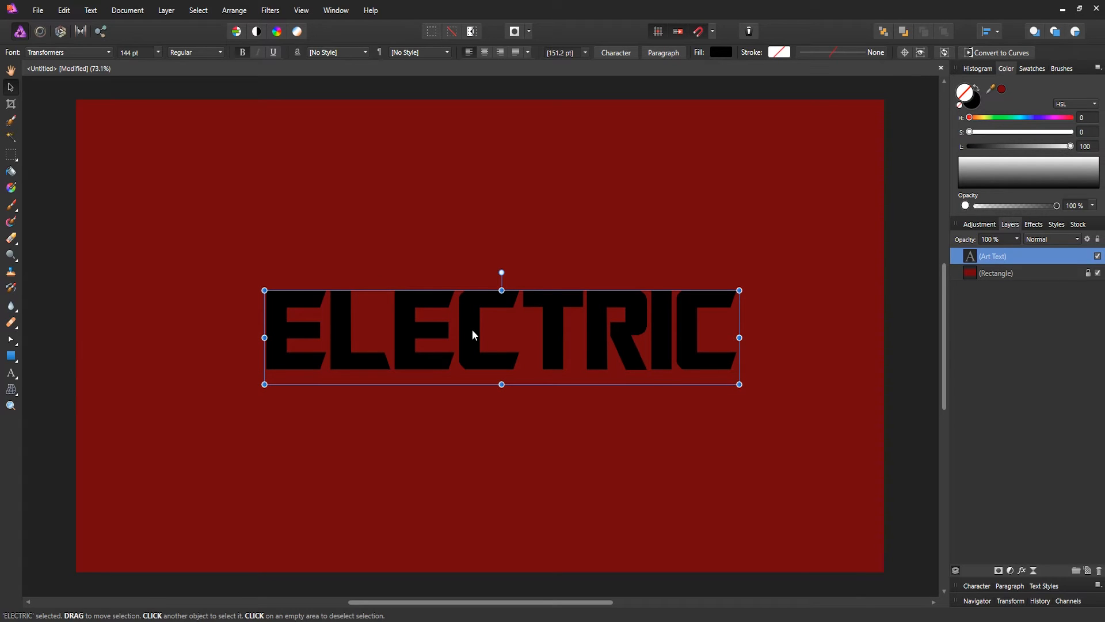
mouse_move(461, 336)
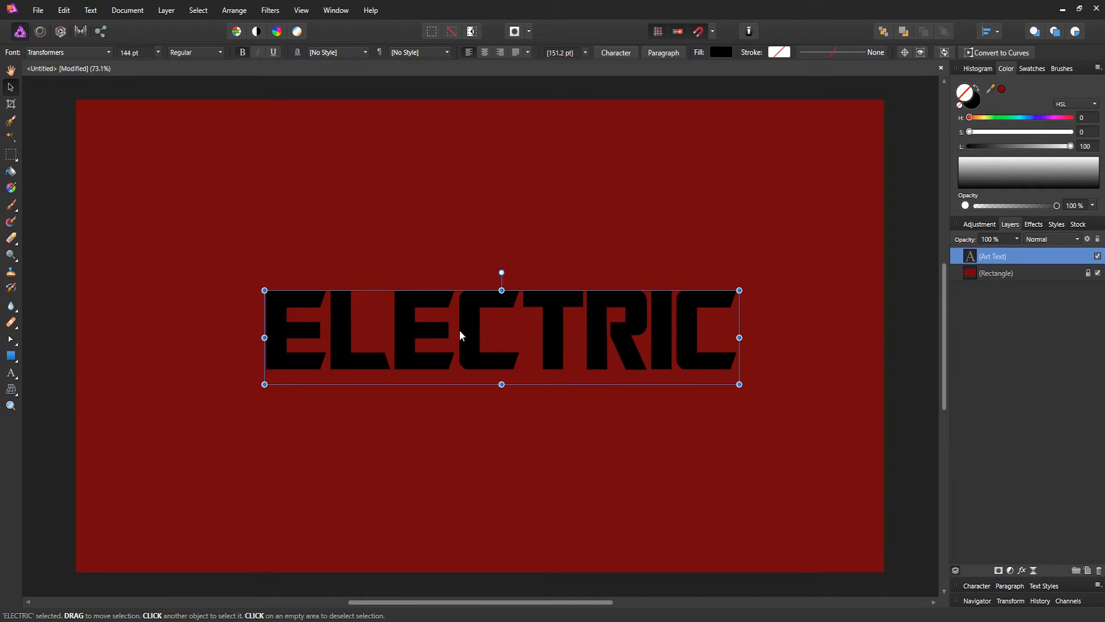
mouse_move(471, 346)
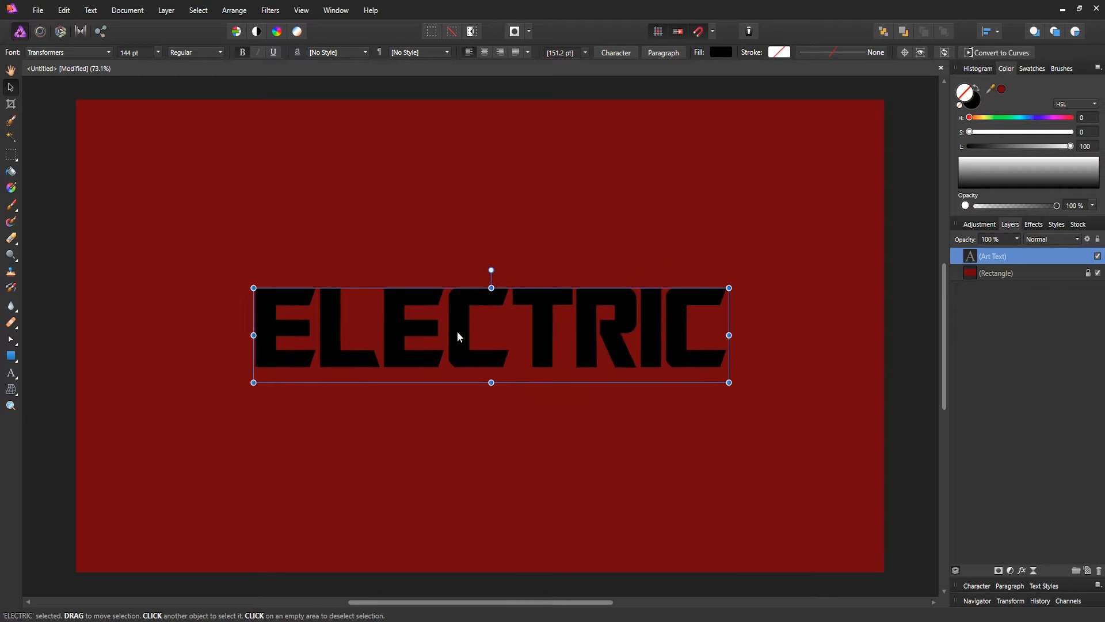
left_click_drag(457, 335, 464, 340)
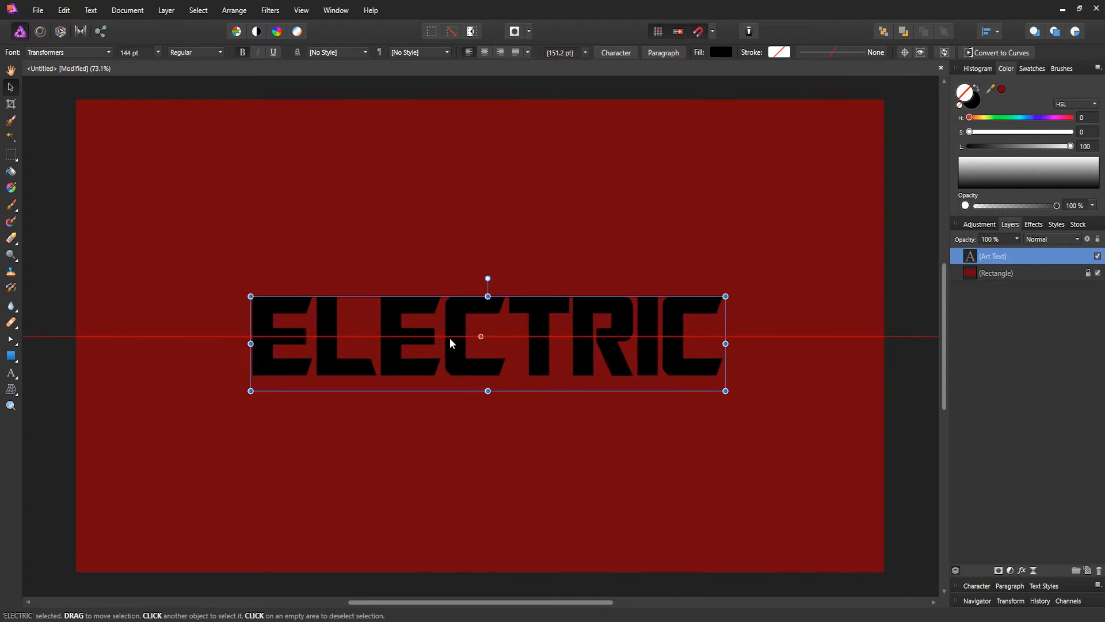
left_click_drag(452, 344, 444, 338)
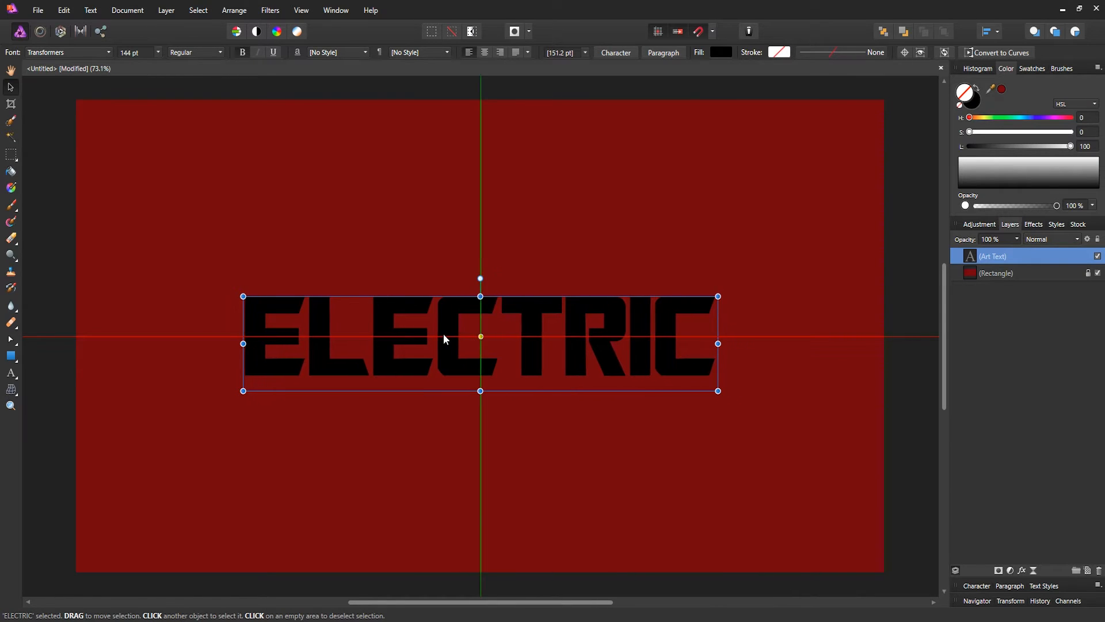
left_click(721, 52)
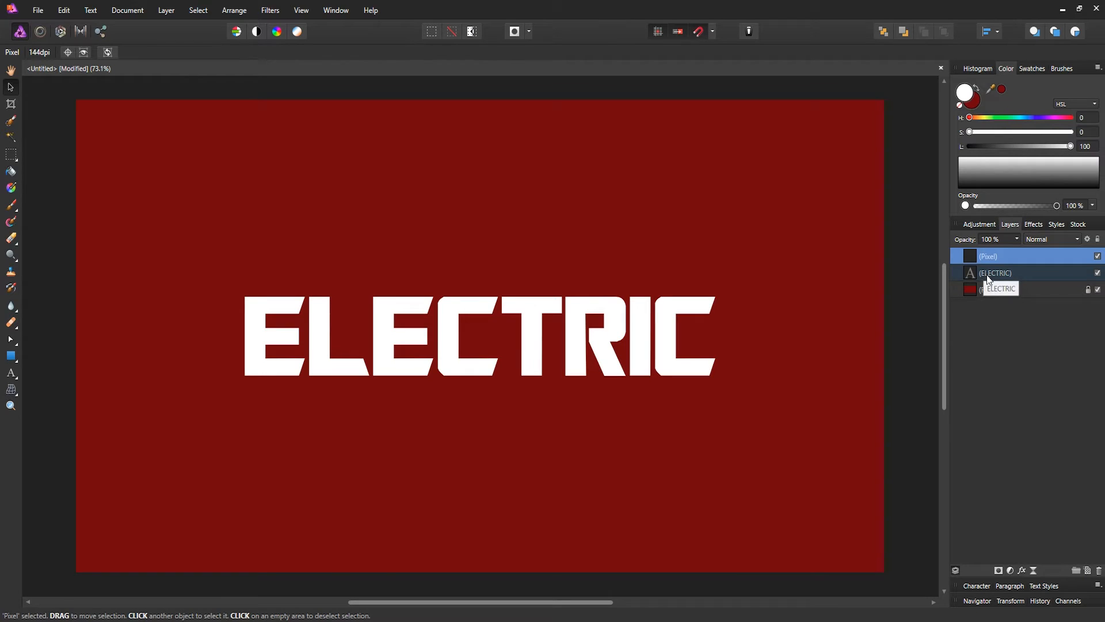
- Load the ELECTRIC letters as a selection, hide the text layer, and select the Pixel layer
left_click(995, 273)
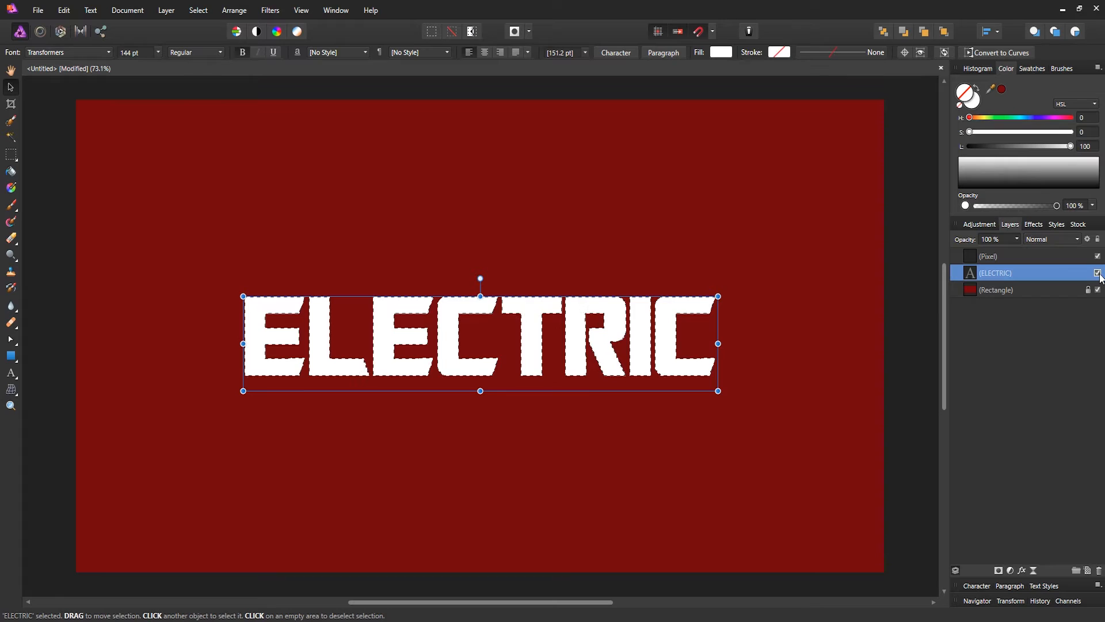
left_click(1096, 273)
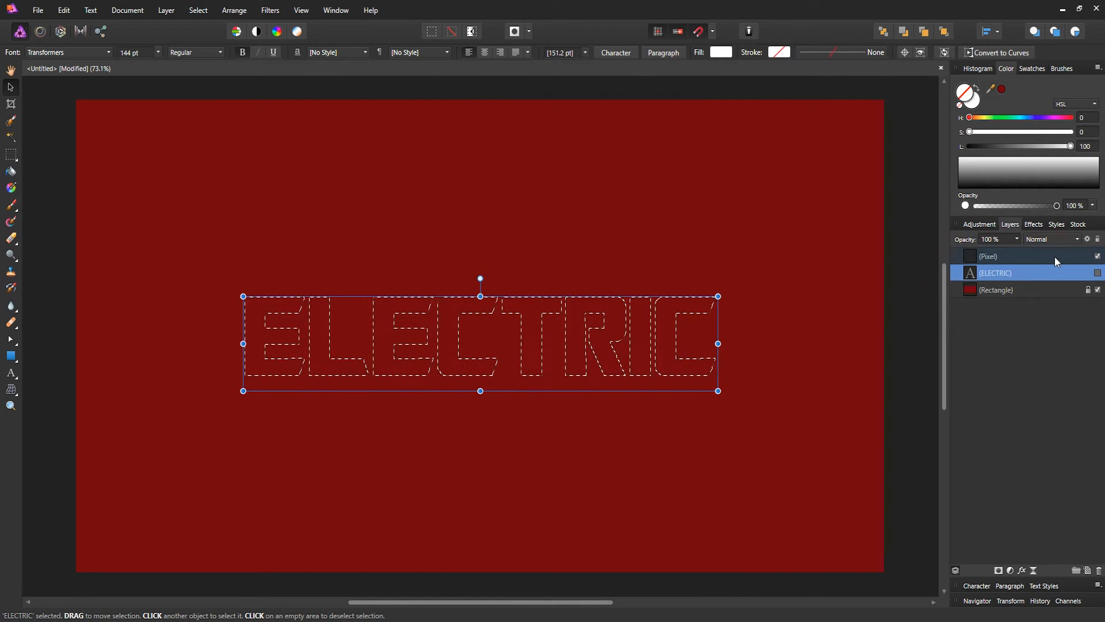
left_click(995, 256)
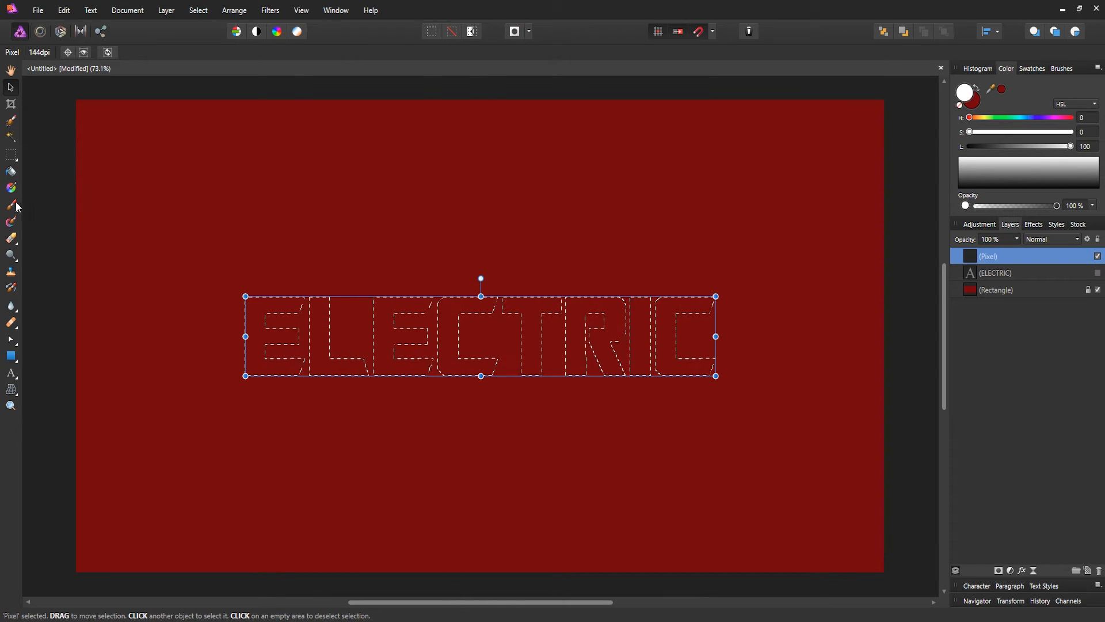
mouse_move(12, 205)
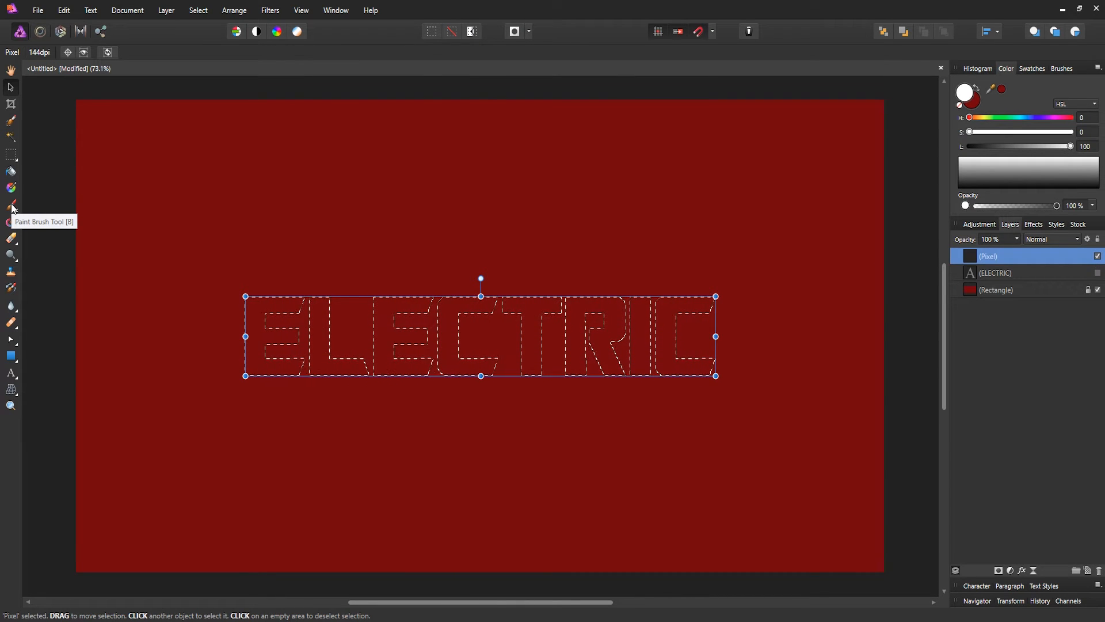
- Switch to the Paint Brush Tool and show the Brushes panel via View > Studio
left_click(10, 206)
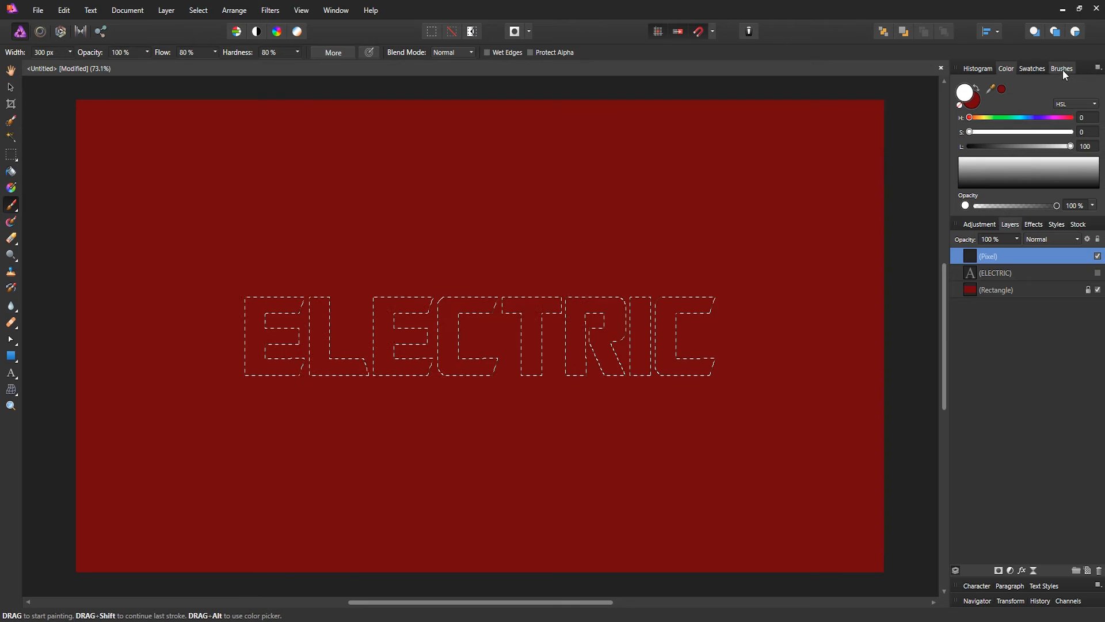
left_click(1062, 69)
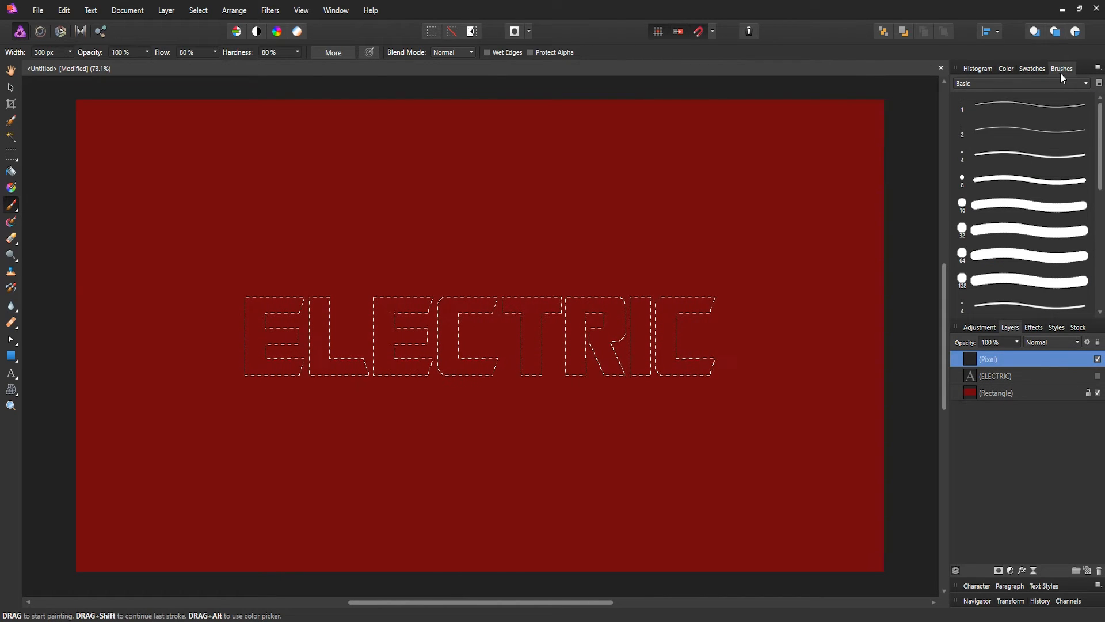
left_click(336, 10)
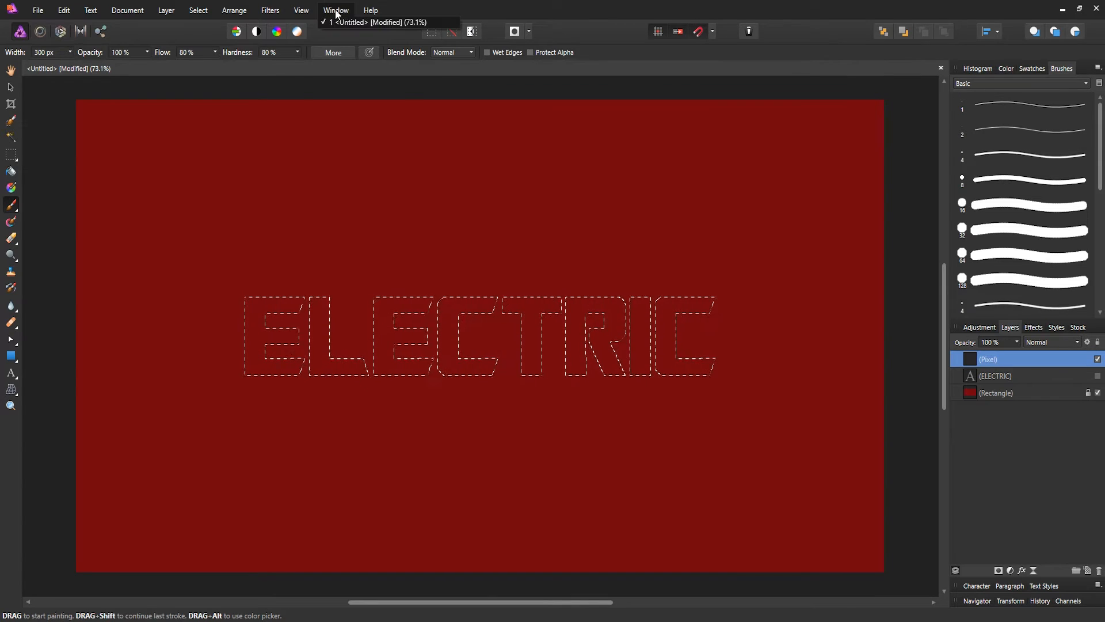
left_click(301, 10)
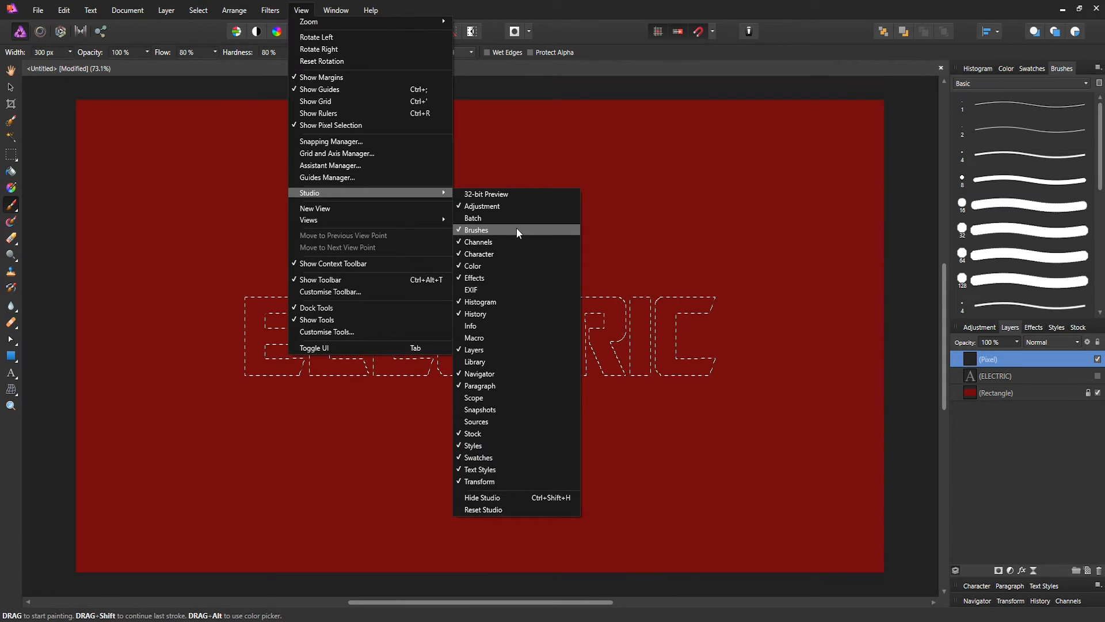
left_click(476, 230)
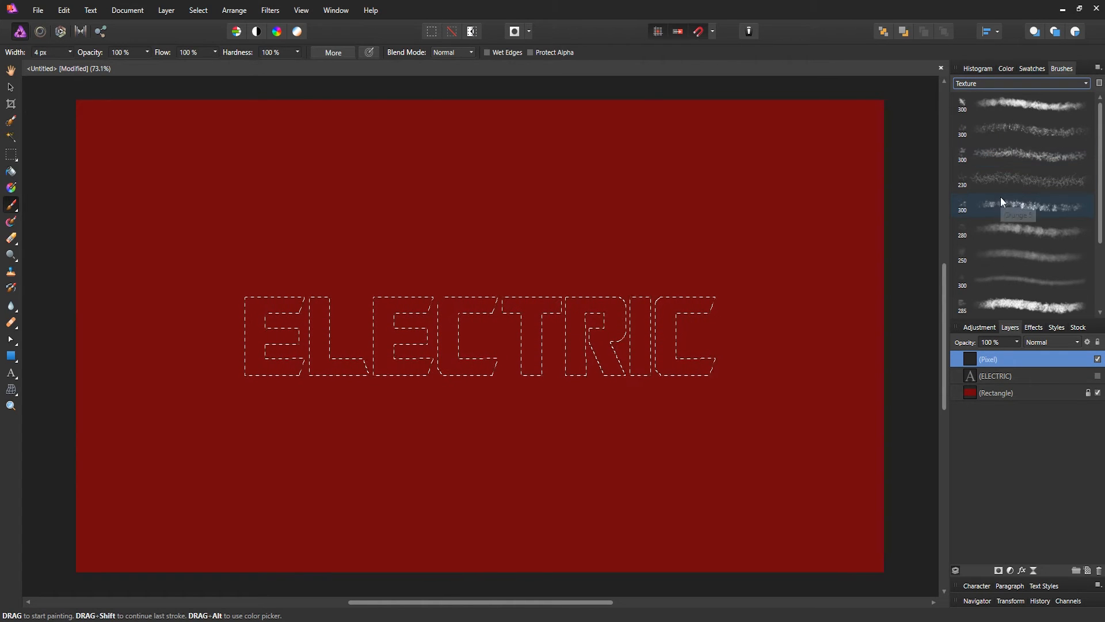
- Try the 230 px and 280 px Texture brushes, then settle on the first grunge brush
left_click(1020, 153)
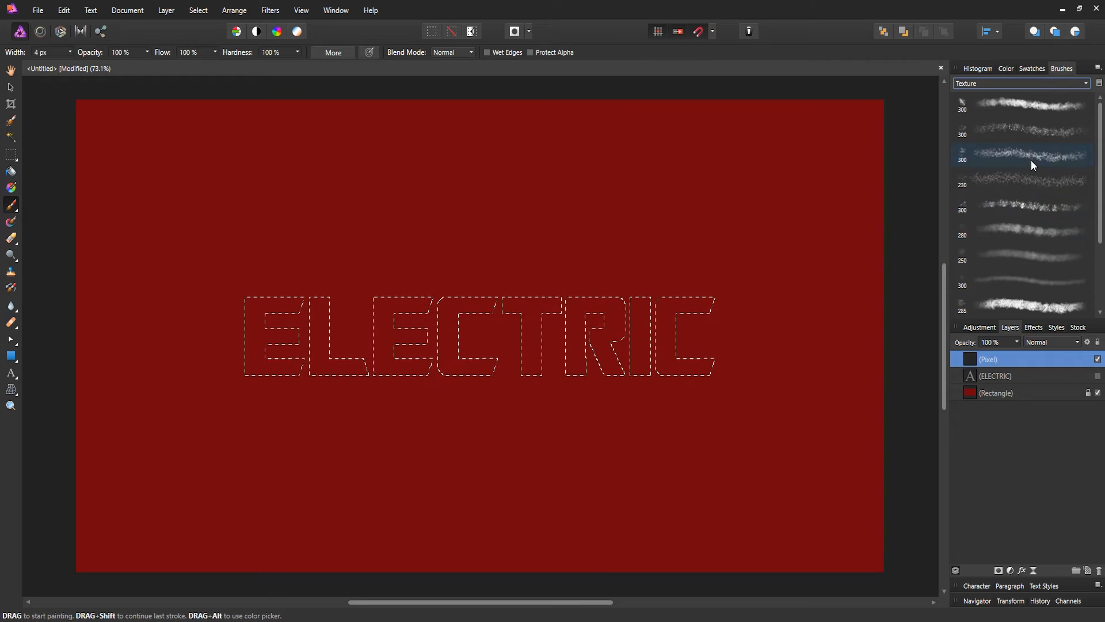
left_click(1020, 179)
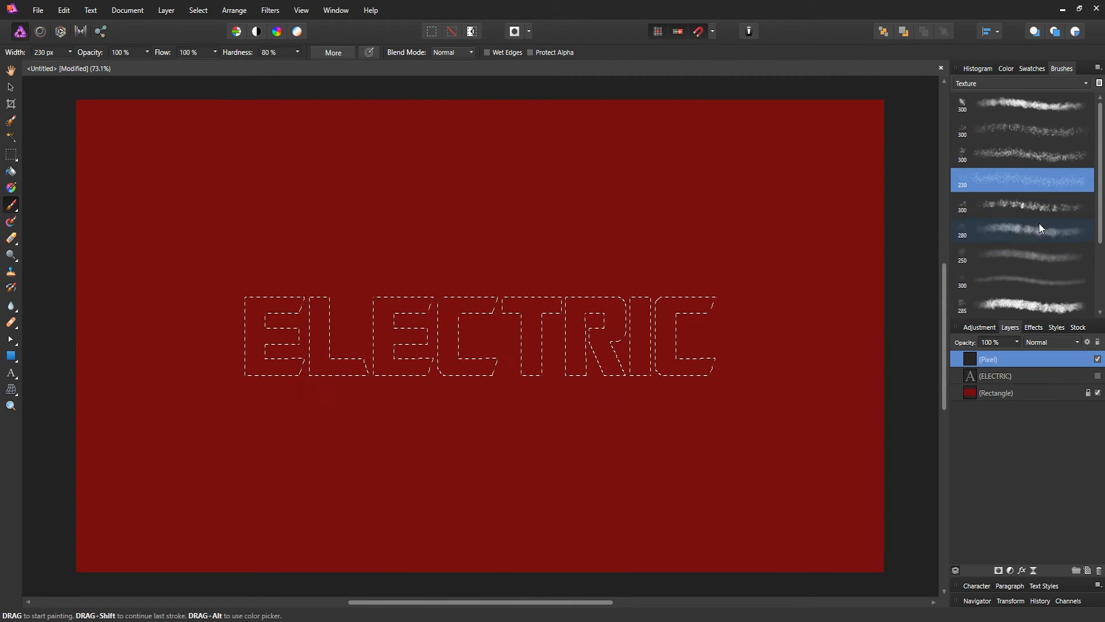
left_click(1020, 204)
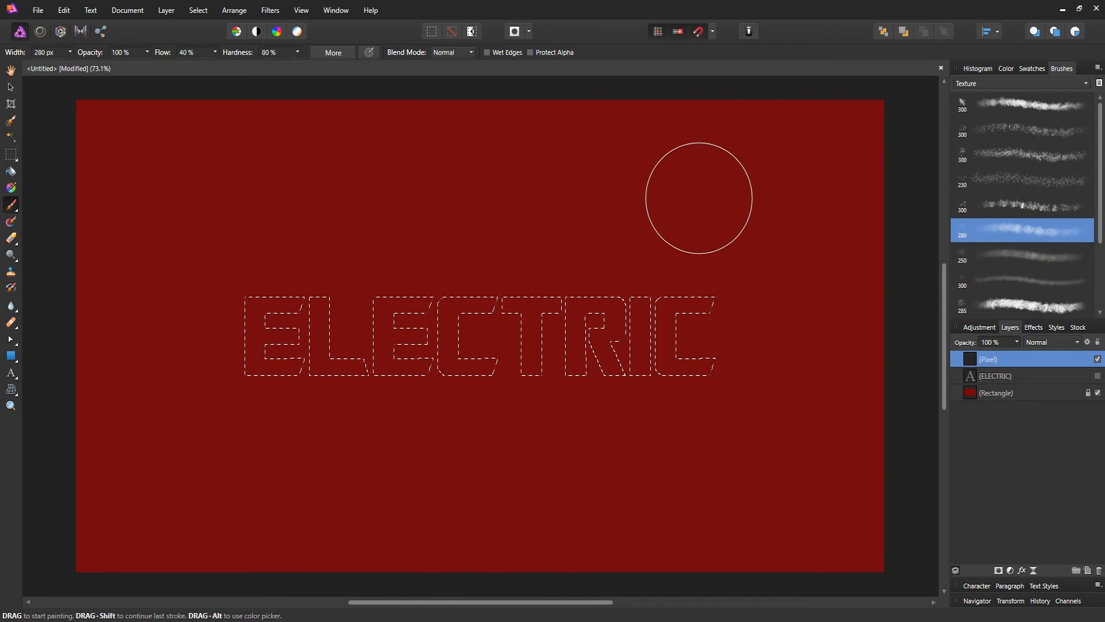
left_click(1021, 155)
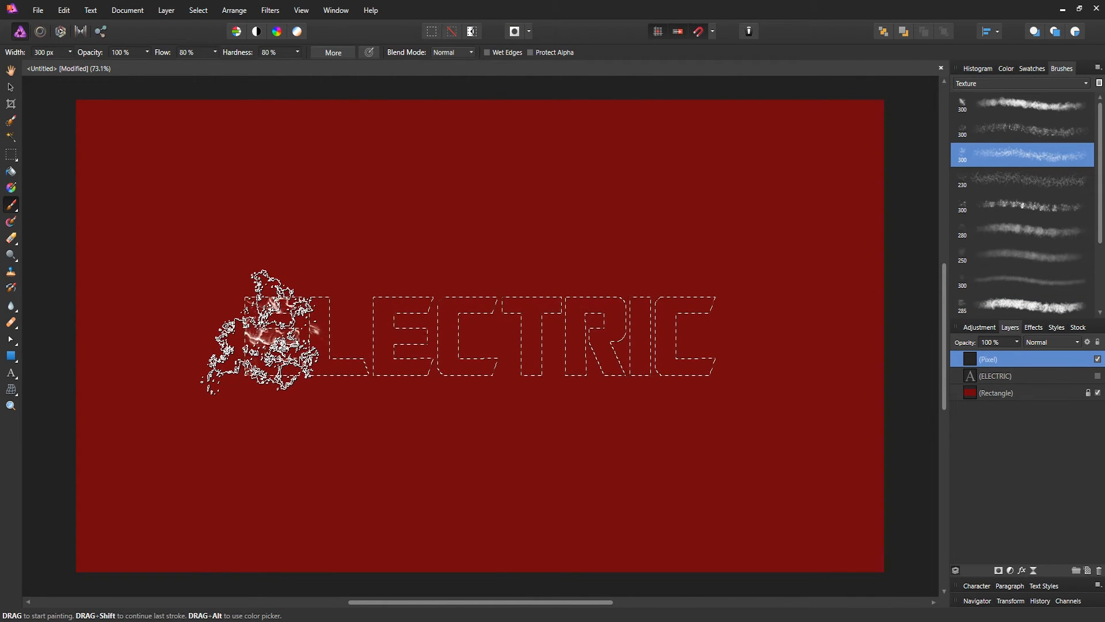
- Brush white grunge texture across all eight ELECTRIC letters inside the selection
left_click_drag(268, 332, 424, 339)
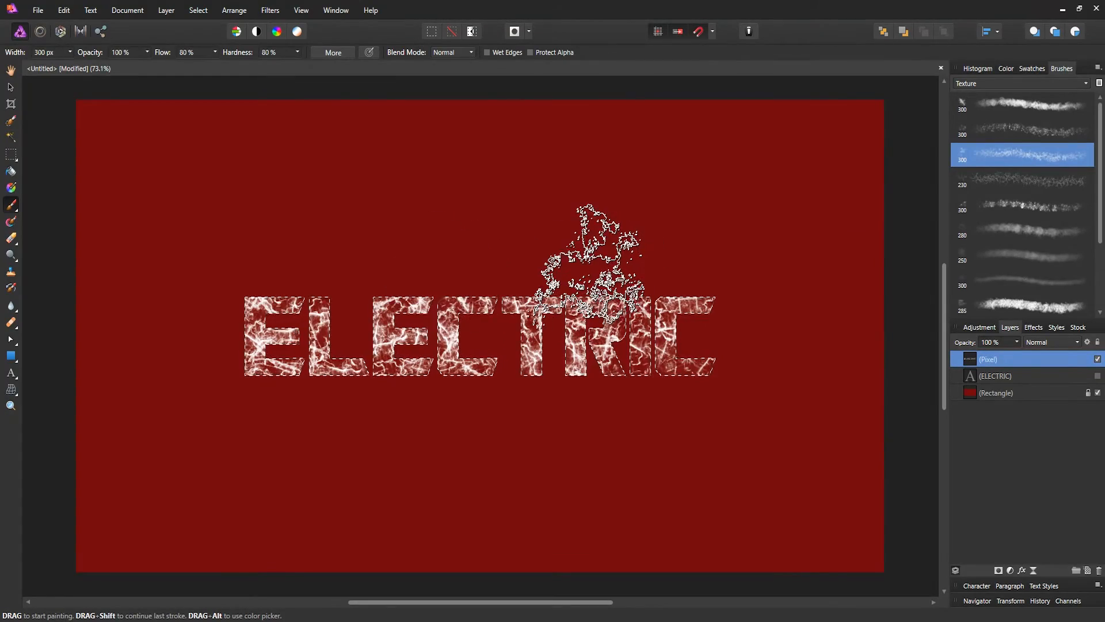
left_click_drag(599, 254, 631, 437)
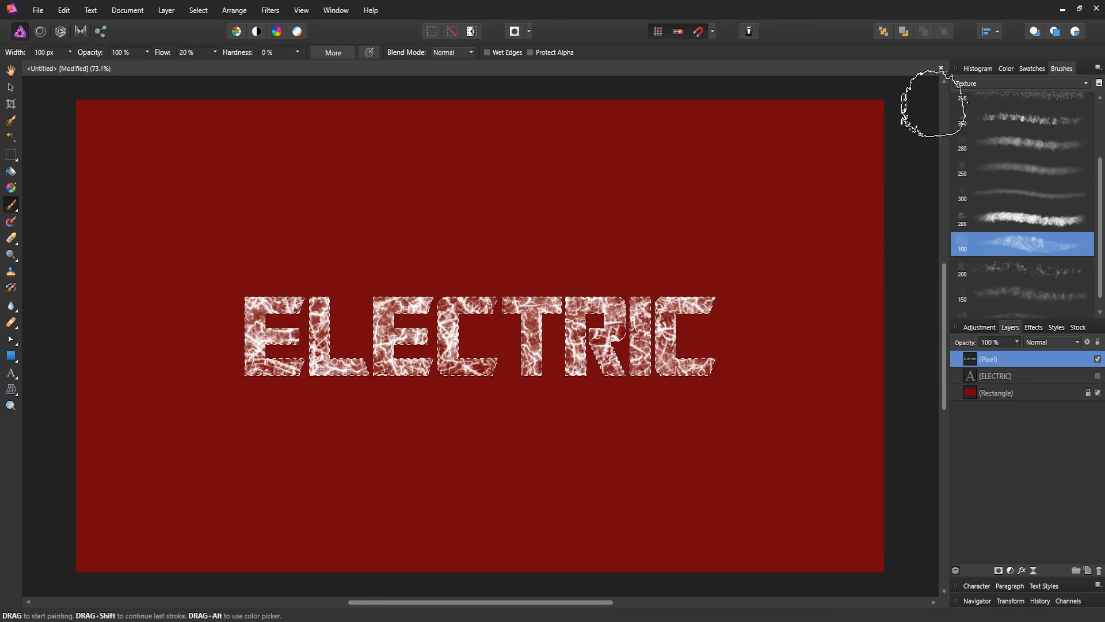
- Switch back to the Move Tool and bring up Layer Effects for the textured layer
left_click(1006, 68)
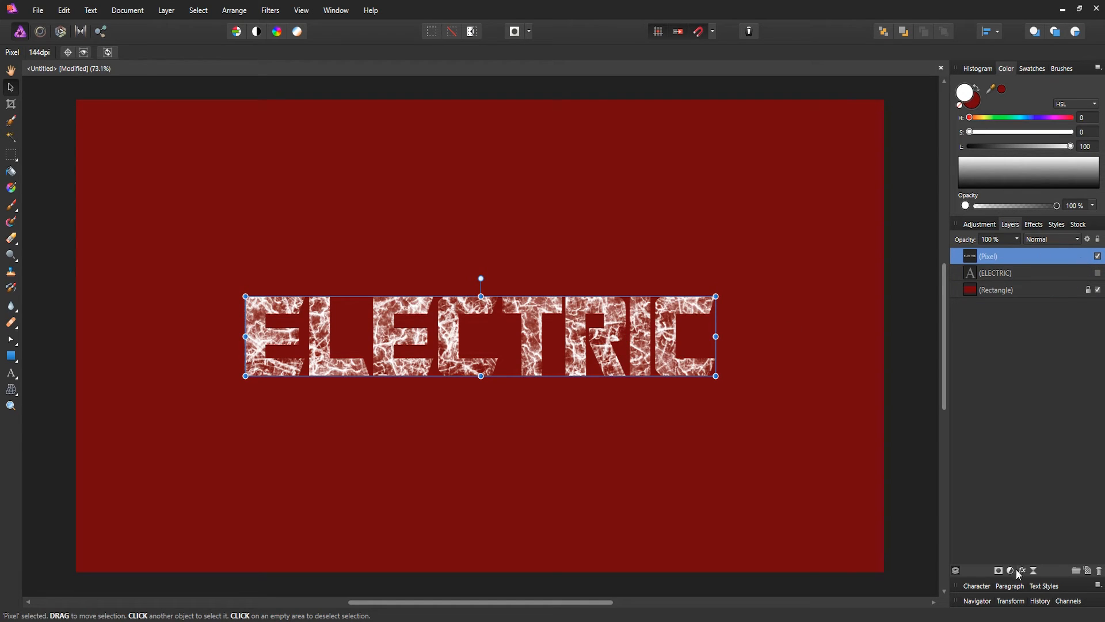
left_click(1010, 572)
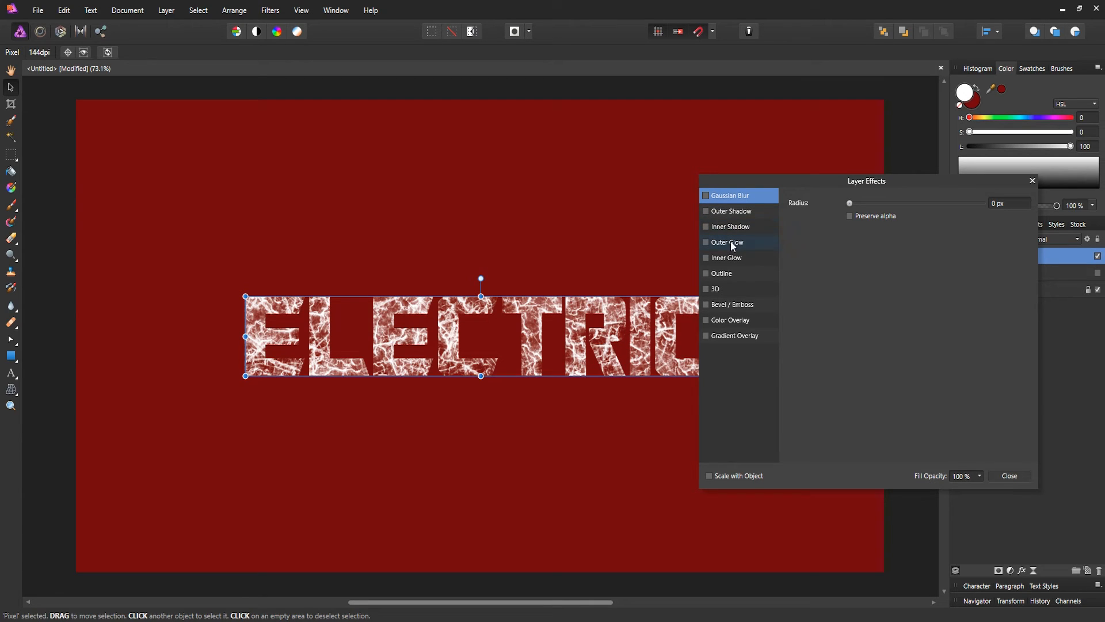
- Enable Outer Glow with a radius of about 5.1 px and 70% intensity
left_click(726, 242)
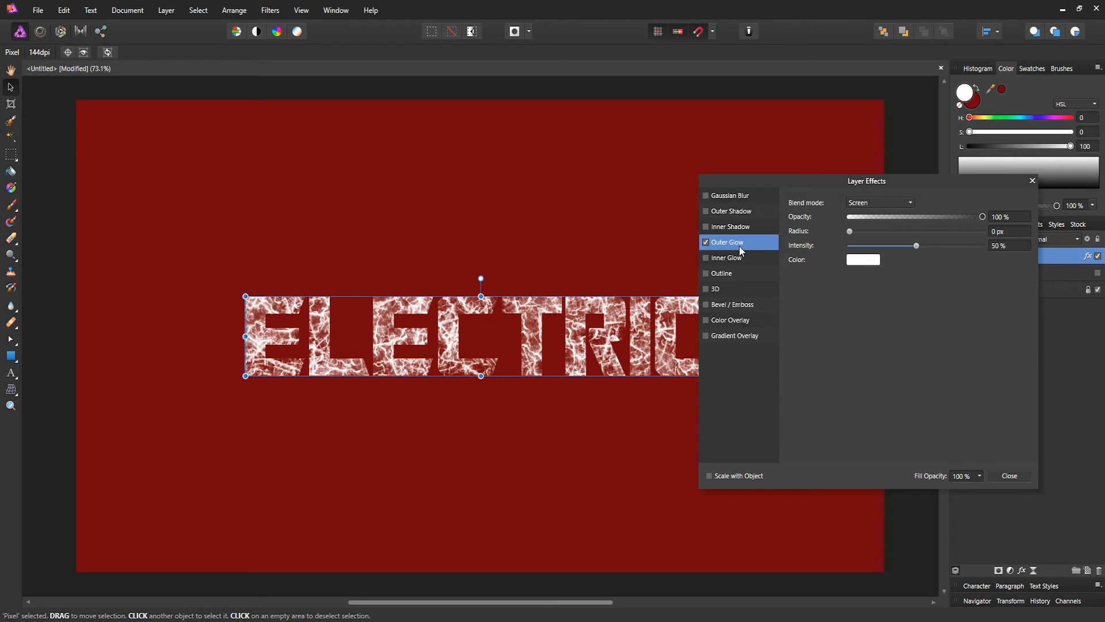
mouse_move(889, 209)
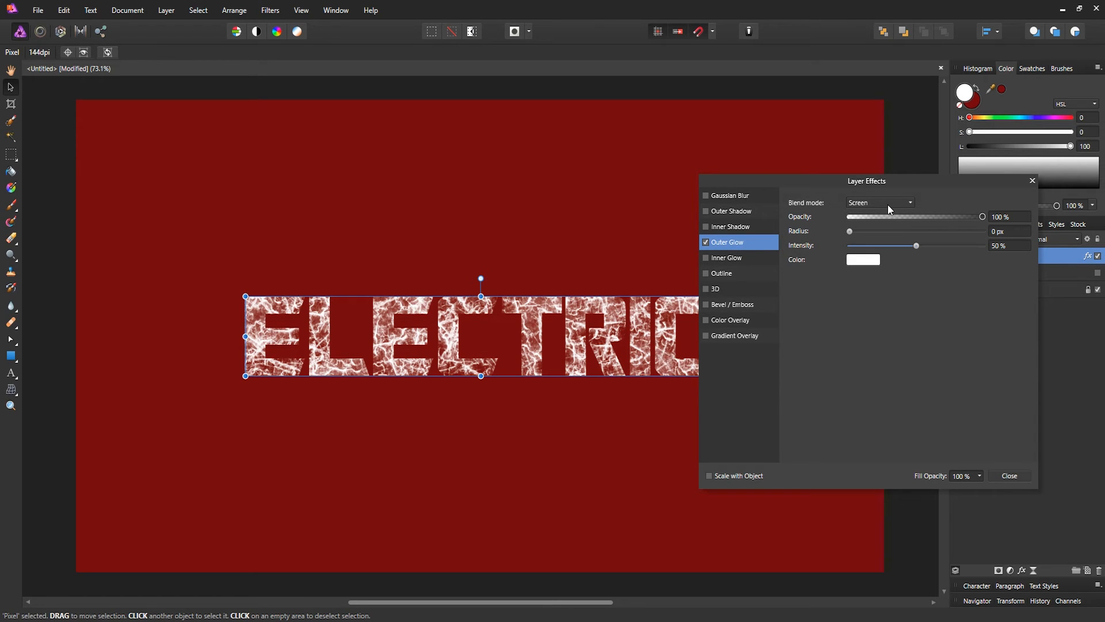
mouse_move(951, 223)
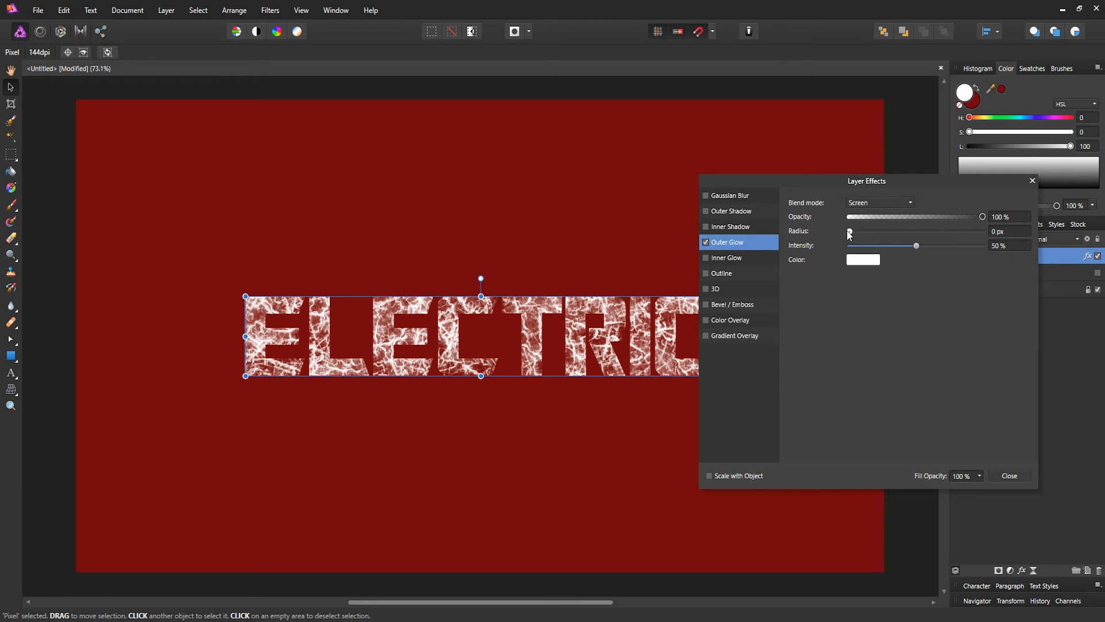
left_click_drag(848, 233, 860, 232)
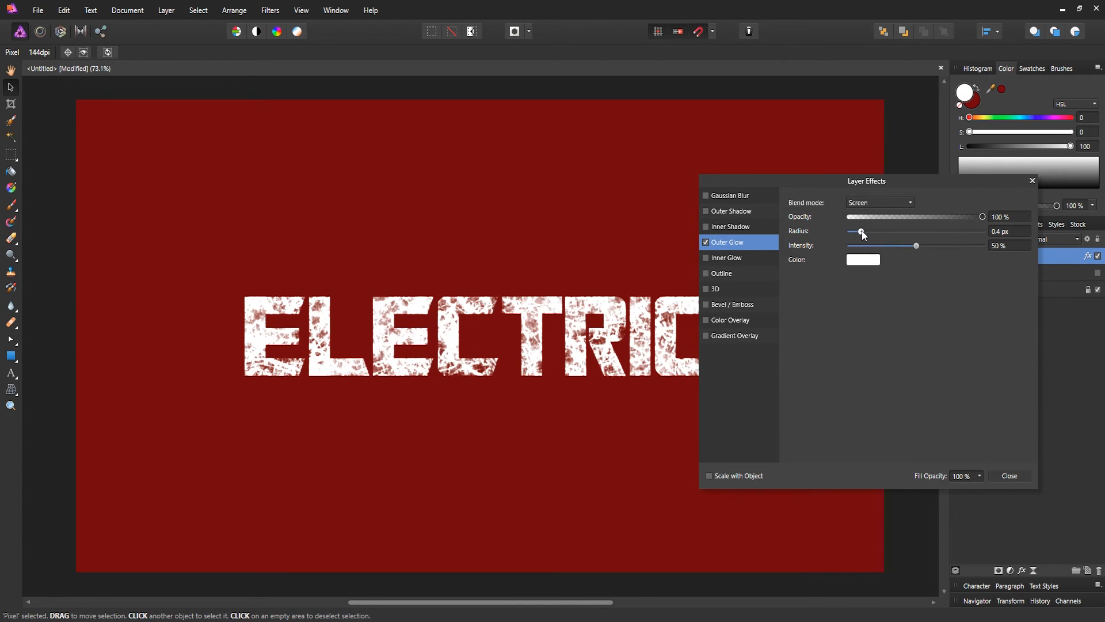
left_click_drag(860, 232, 898, 232)
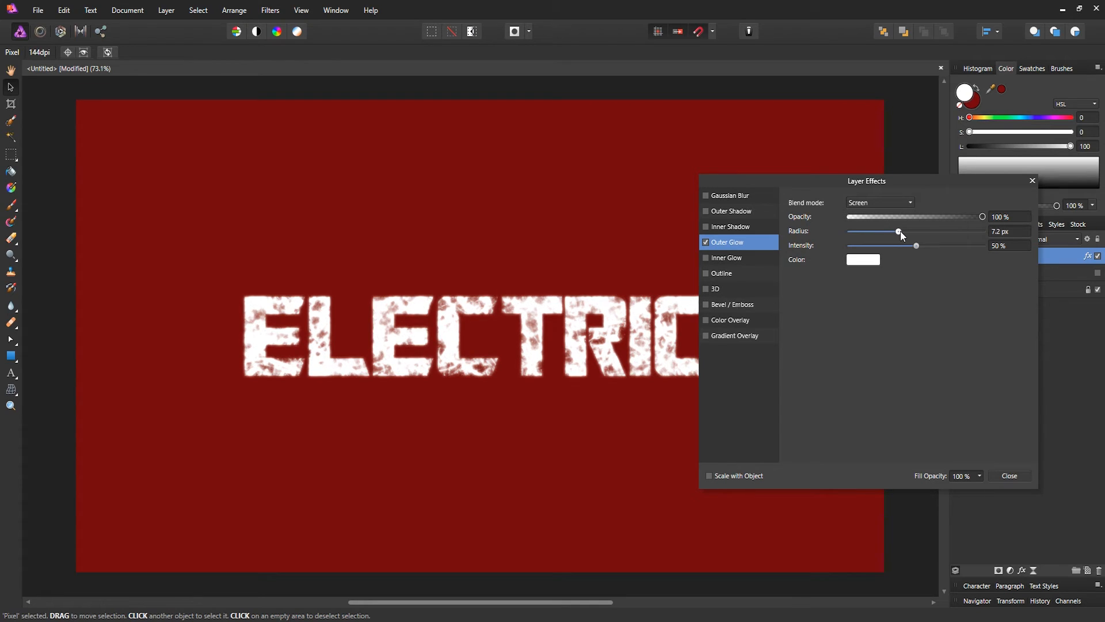
left_click_drag(899, 232, 894, 232)
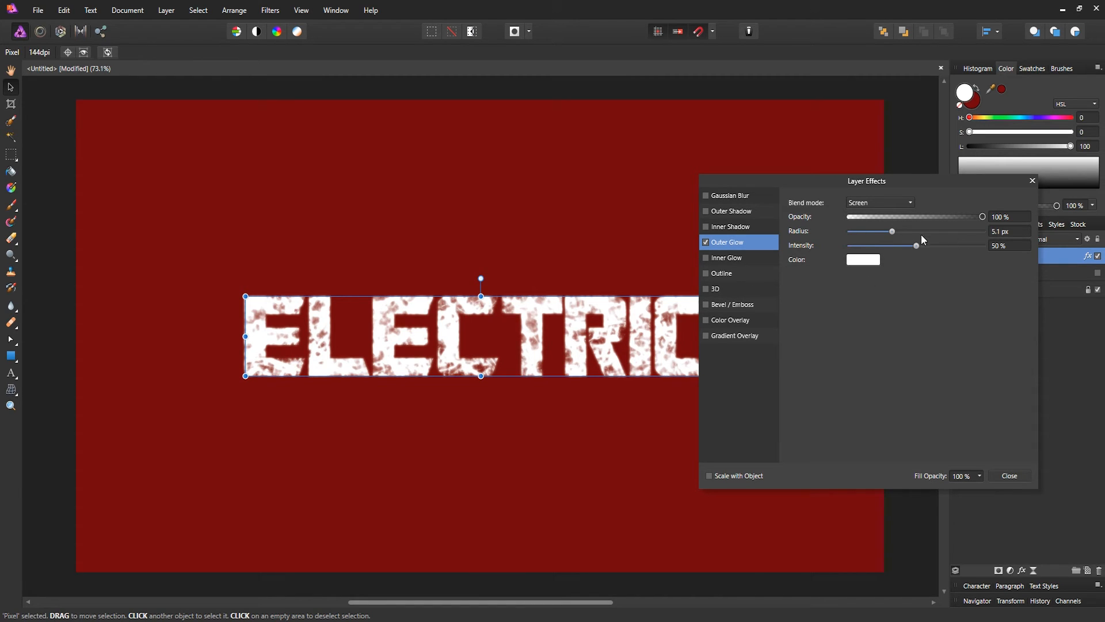
left_click_drag(892, 245, 916, 245)
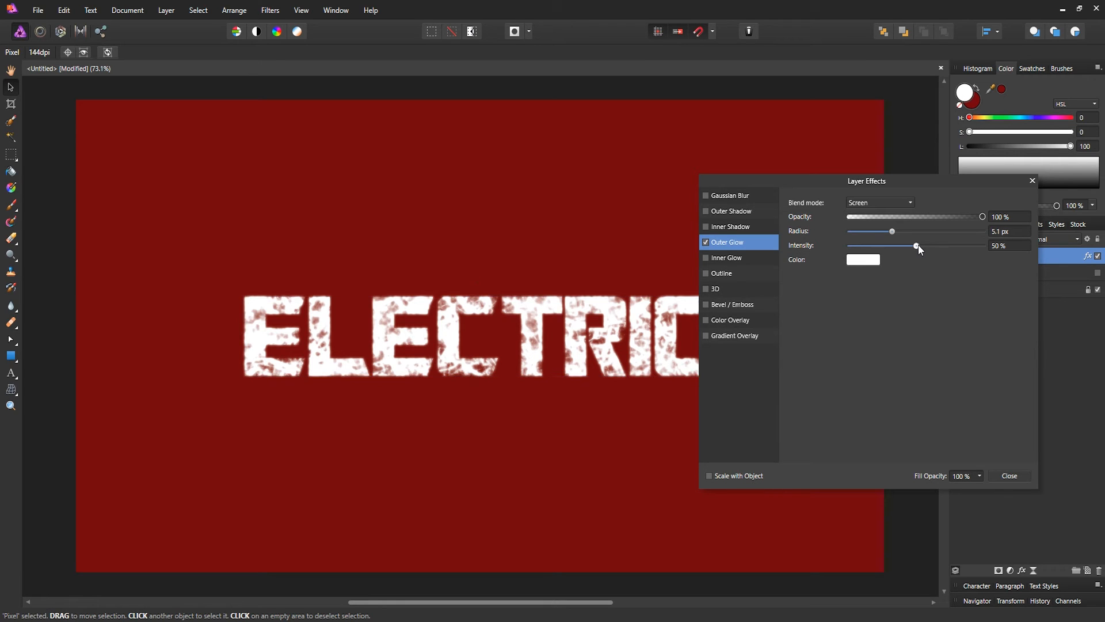
left_click_drag(916, 245, 942, 245)
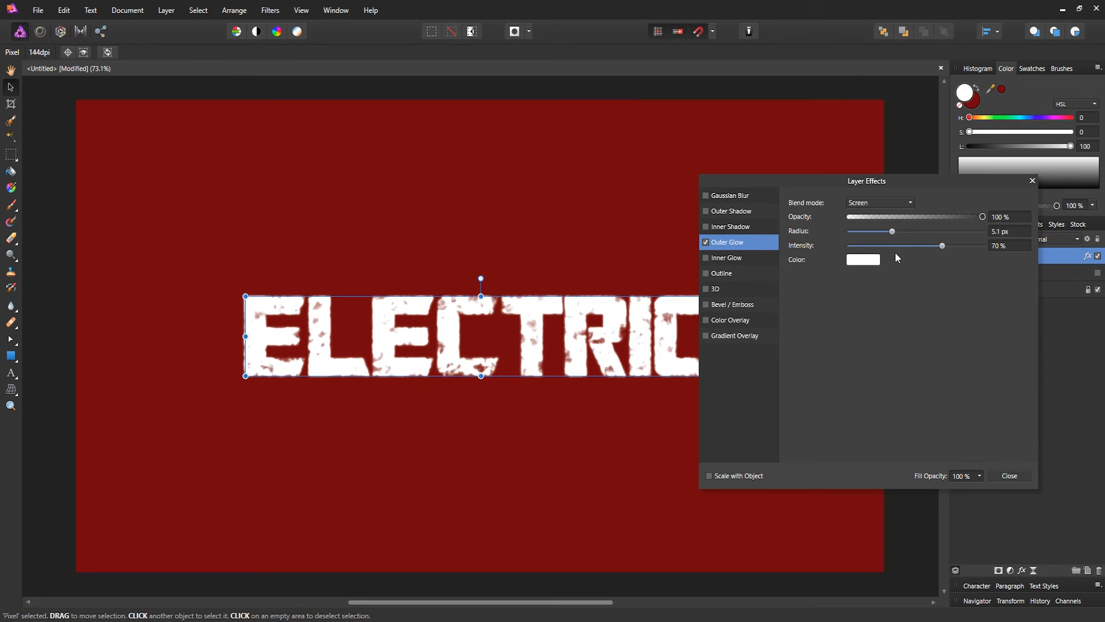
mouse_move(881, 288)
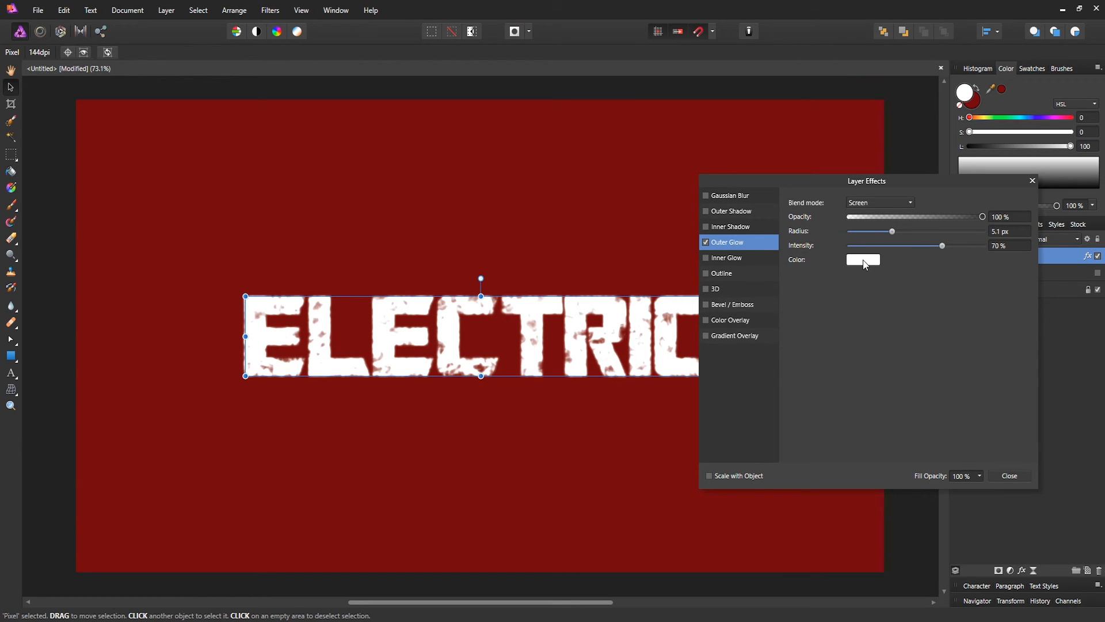
- Set the outer glow colour to hex FF4100 using the RGB Hex sliders model
left_click(863, 259)
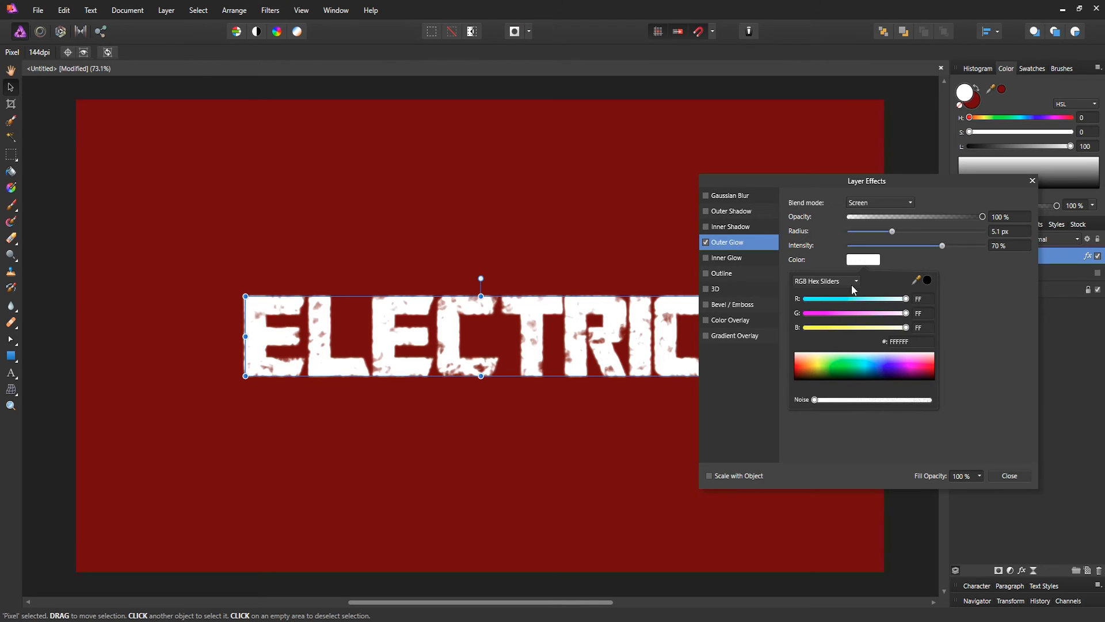
left_click(902, 341)
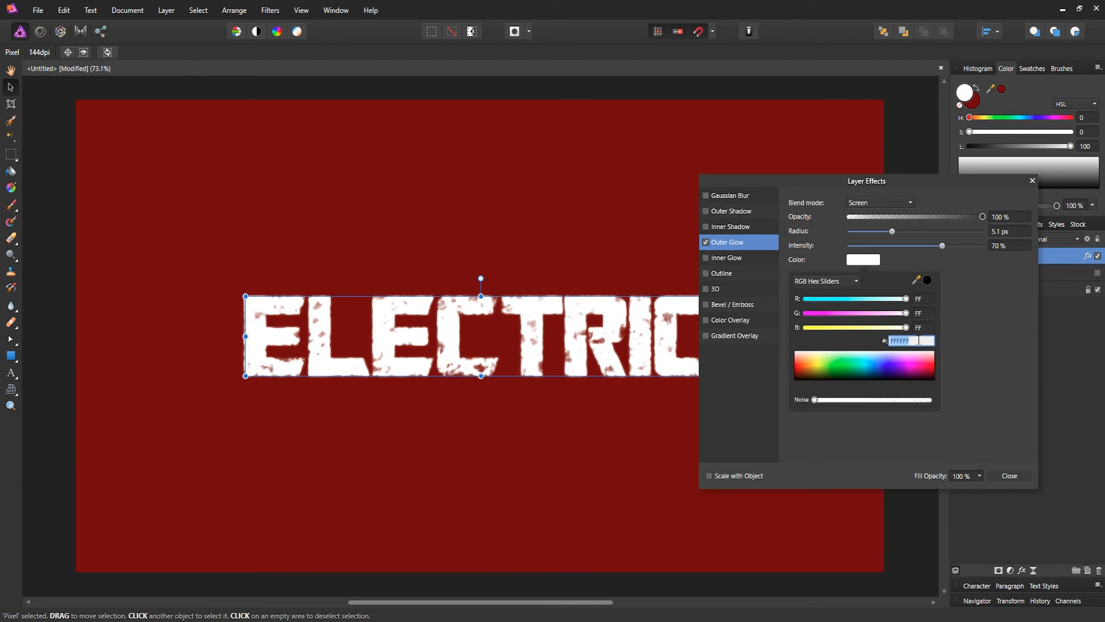
type("ff4")
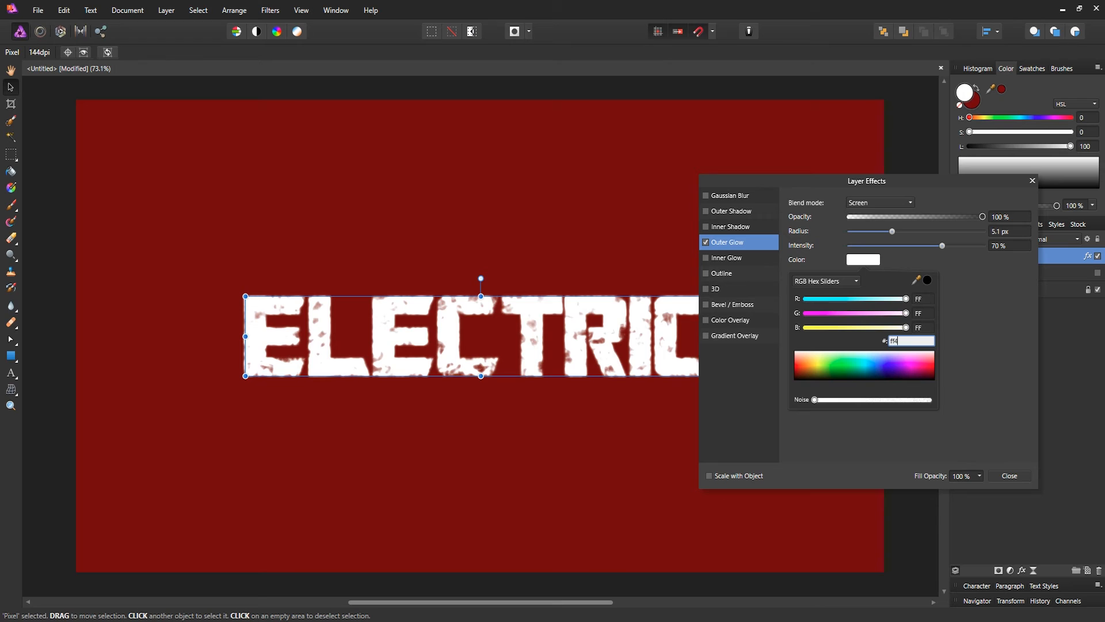
type("FF4100")
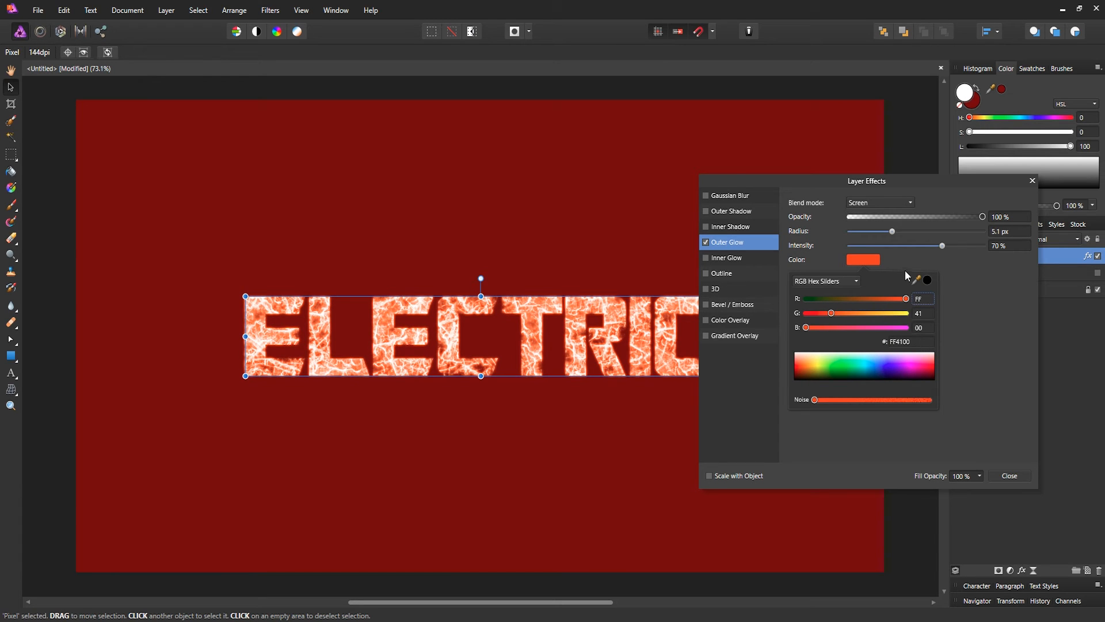
mouse_move(907, 348)
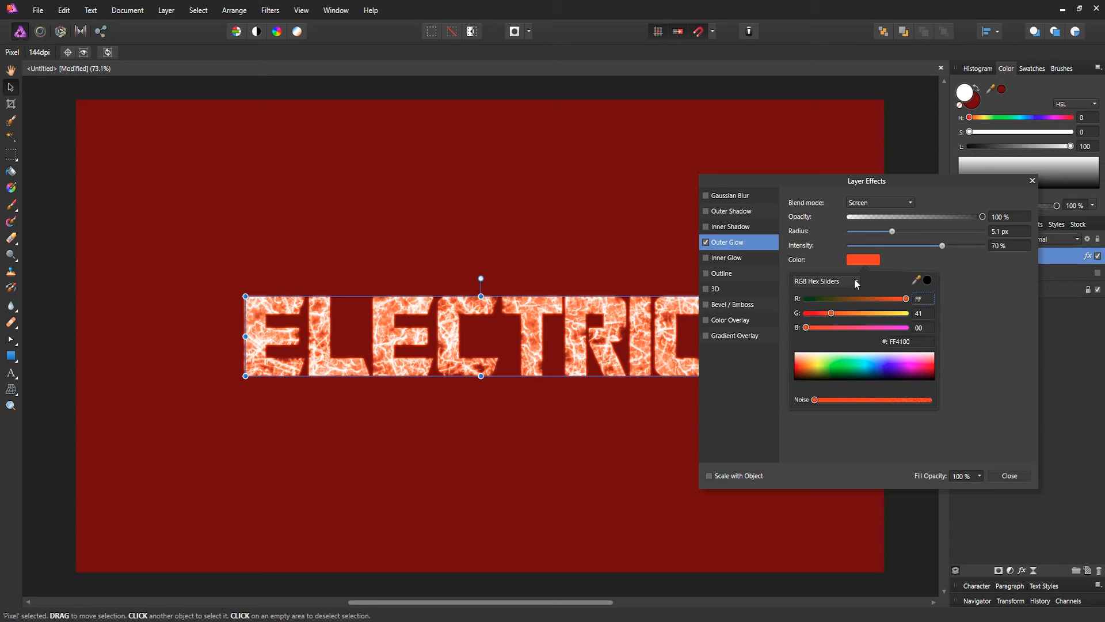
left_click(825, 281)
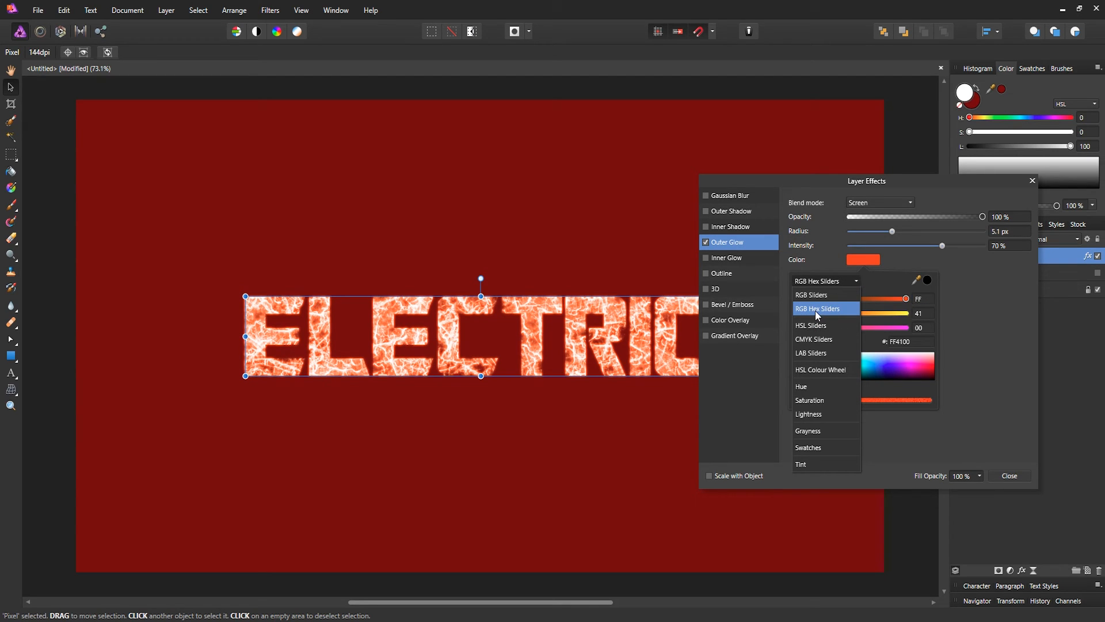
left_click(819, 309)
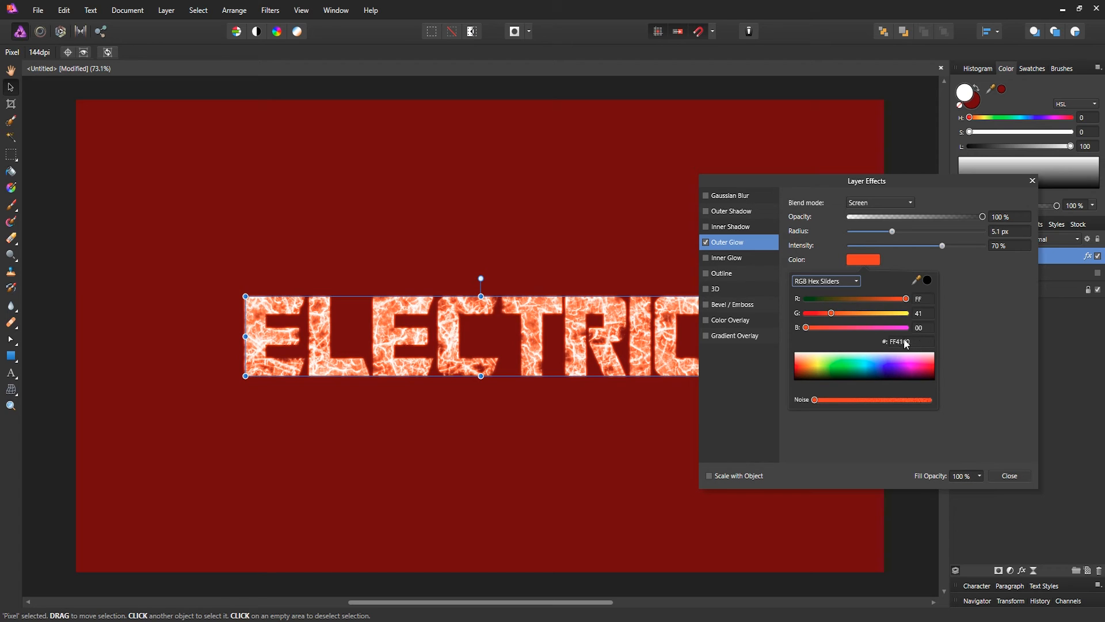
left_click(738, 258)
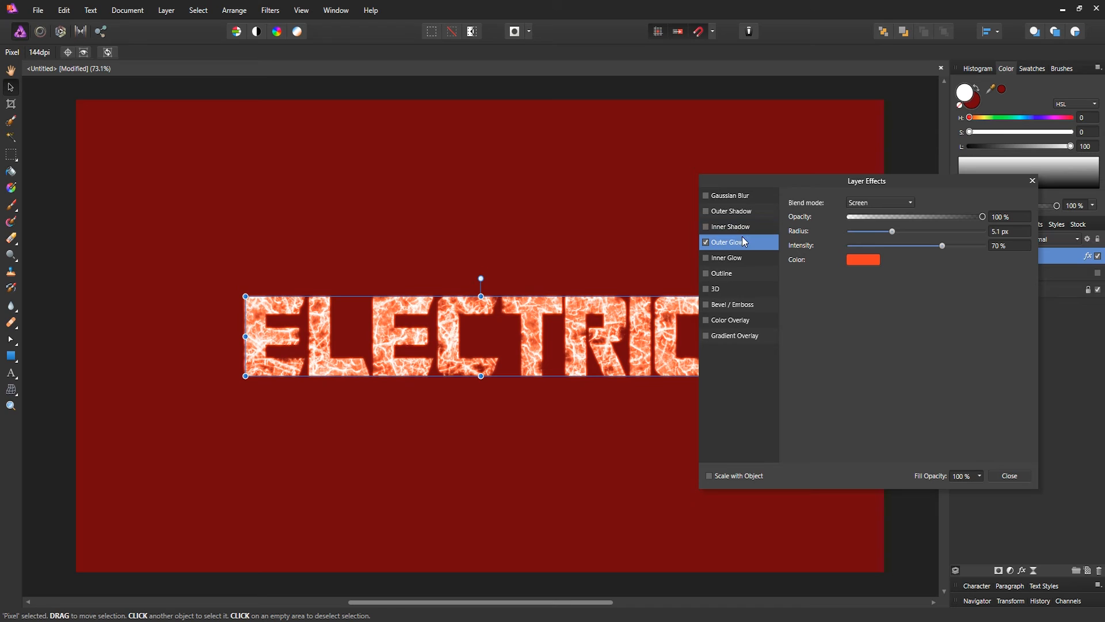
mouse_move(731, 211)
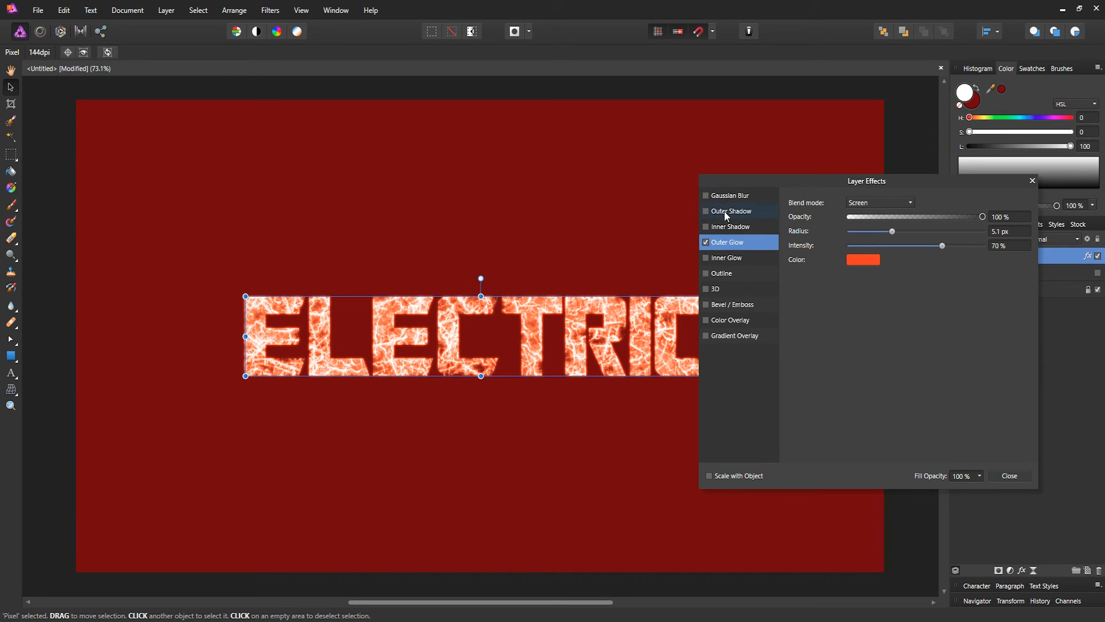
- Enable Outer Shadow and soften it with a 20 px radius
left_click(732, 211)
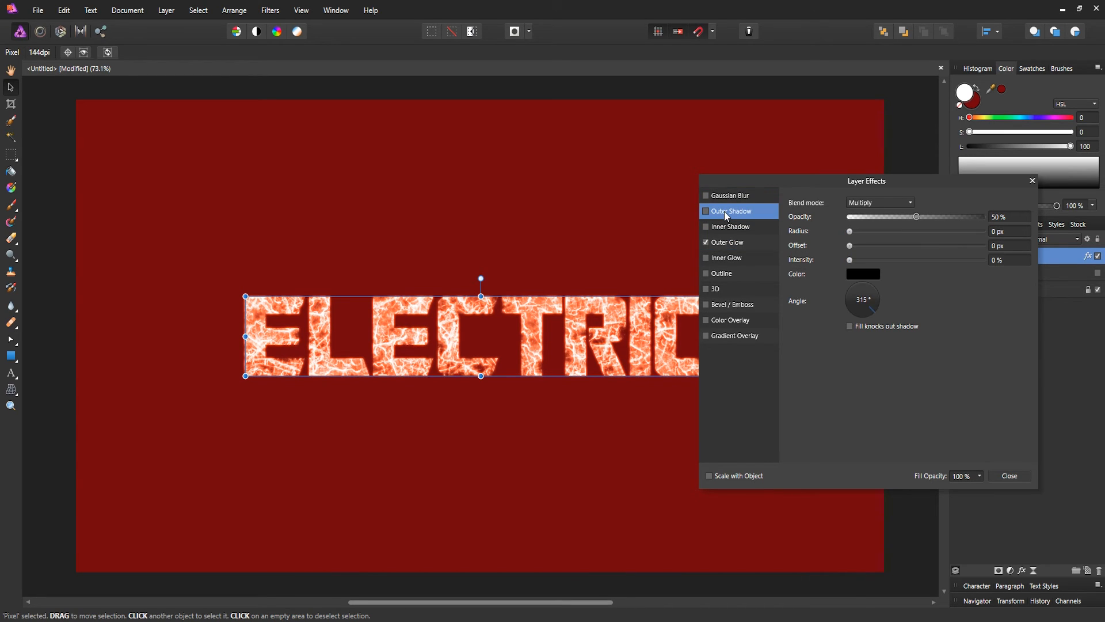
left_click(705, 211)
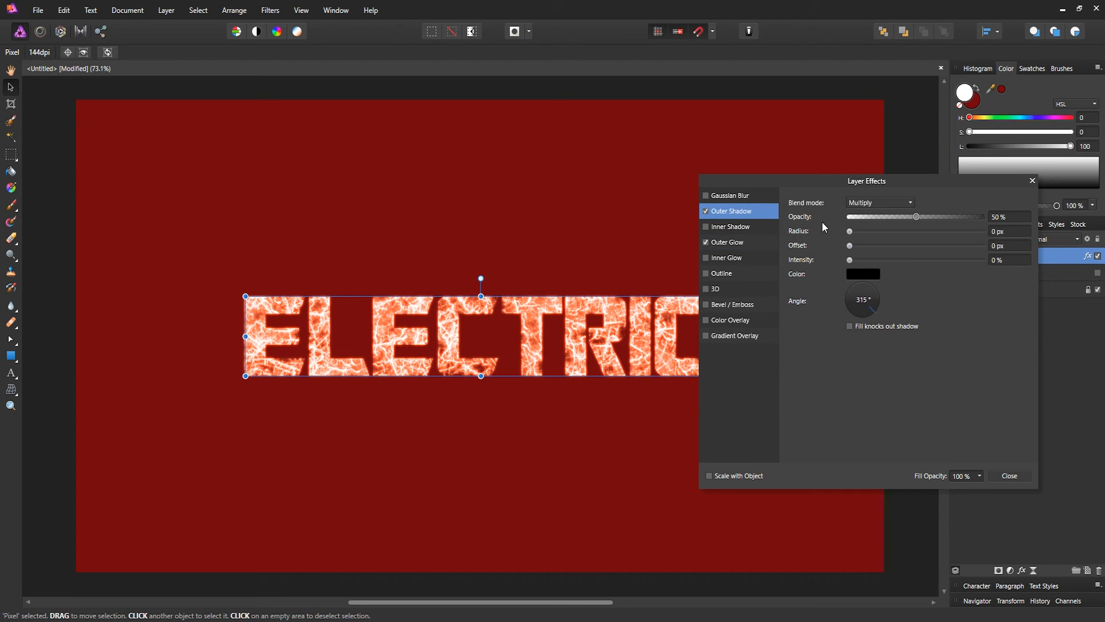
mouse_move(309, 263)
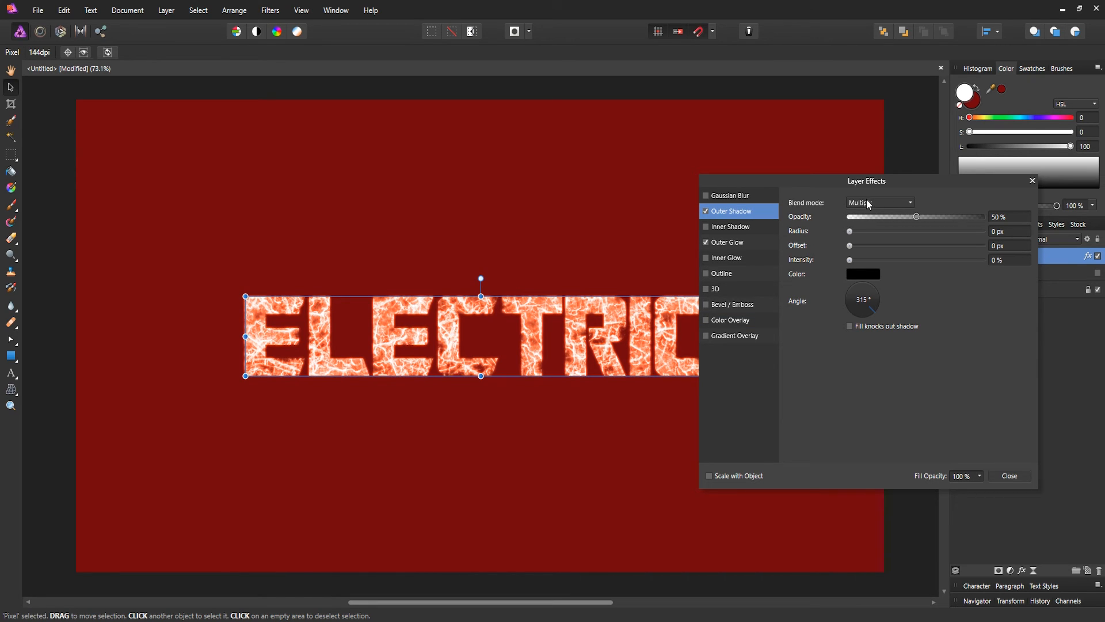
mouse_move(916, 230)
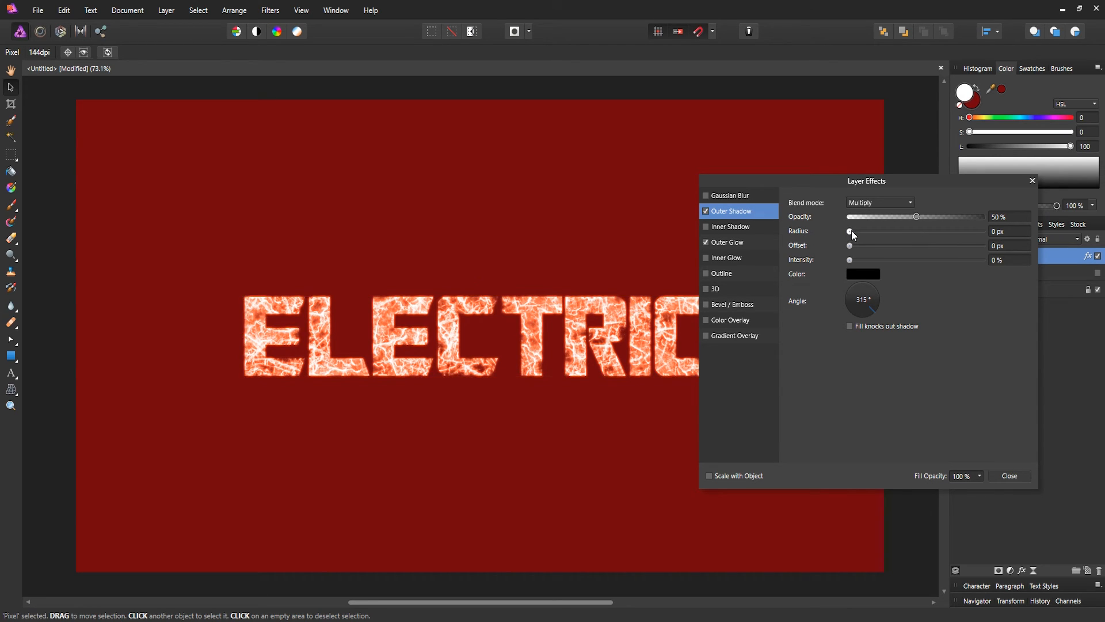
left_click_drag(849, 232, 918, 232)
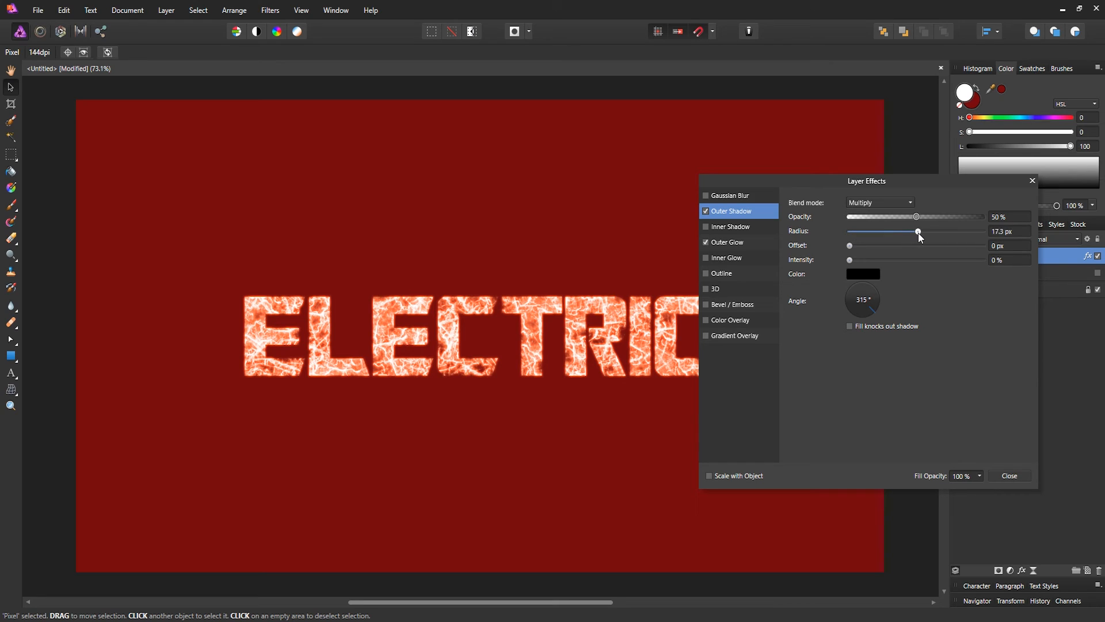
left_click_drag(917, 230, 923, 231)
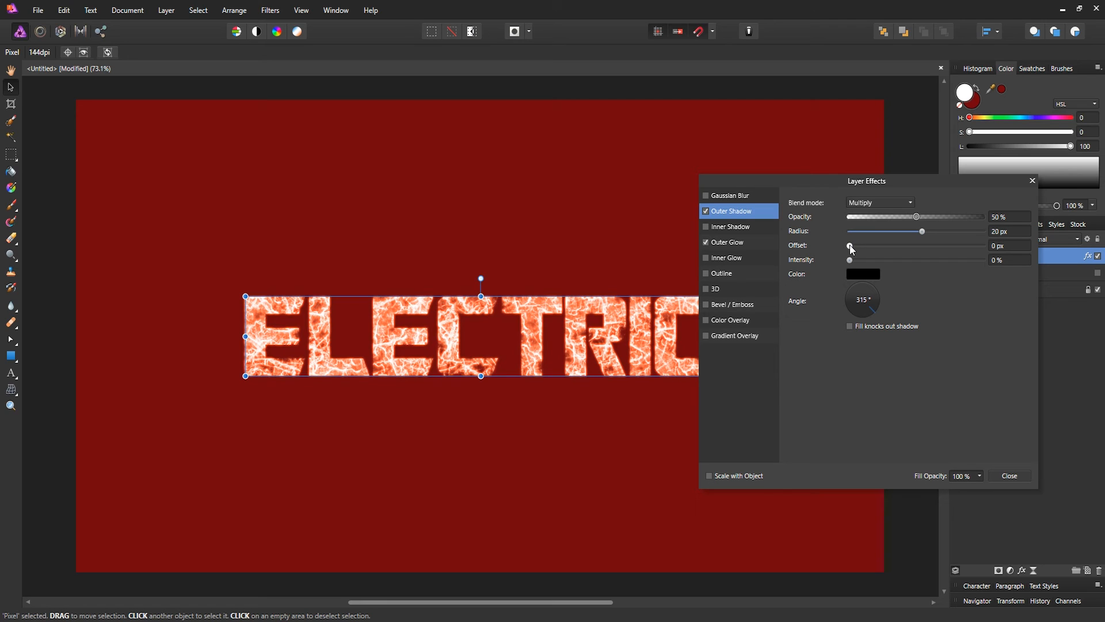
- Push the shadow offset progressively out to about 39 px
left_click_drag(851, 245, 880, 245)
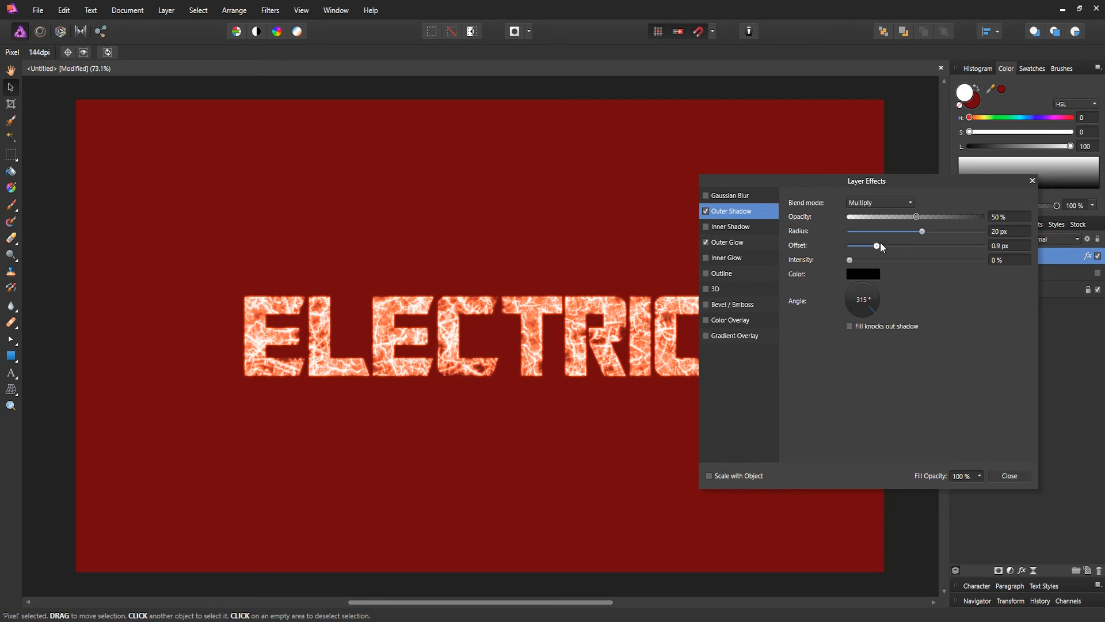
left_click_drag(859, 245, 936, 244)
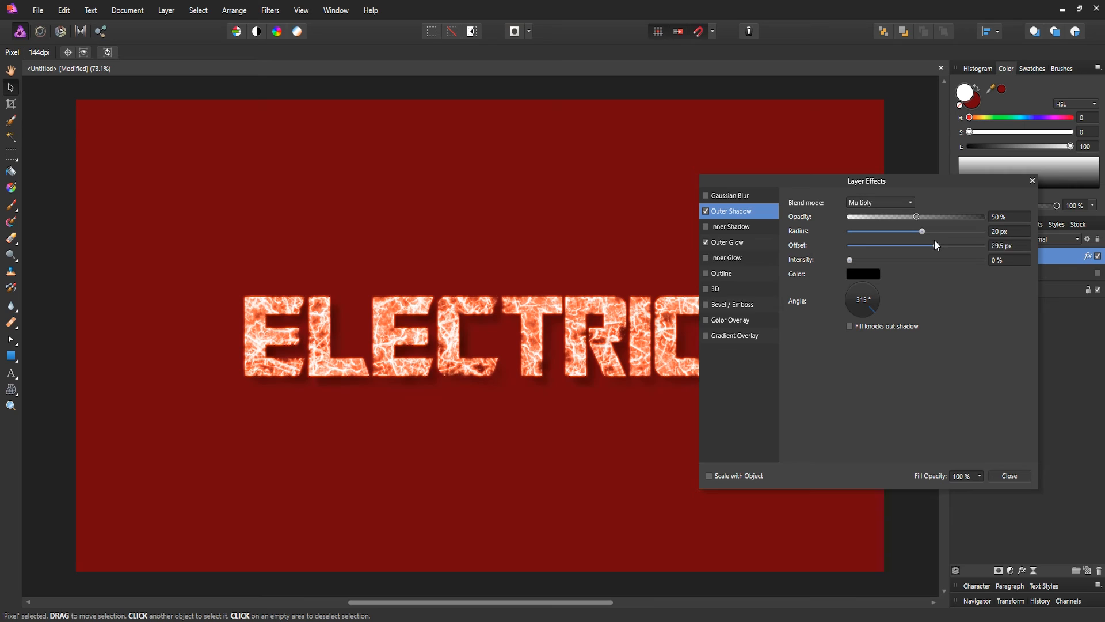
left_click_drag(921, 246, 952, 245)
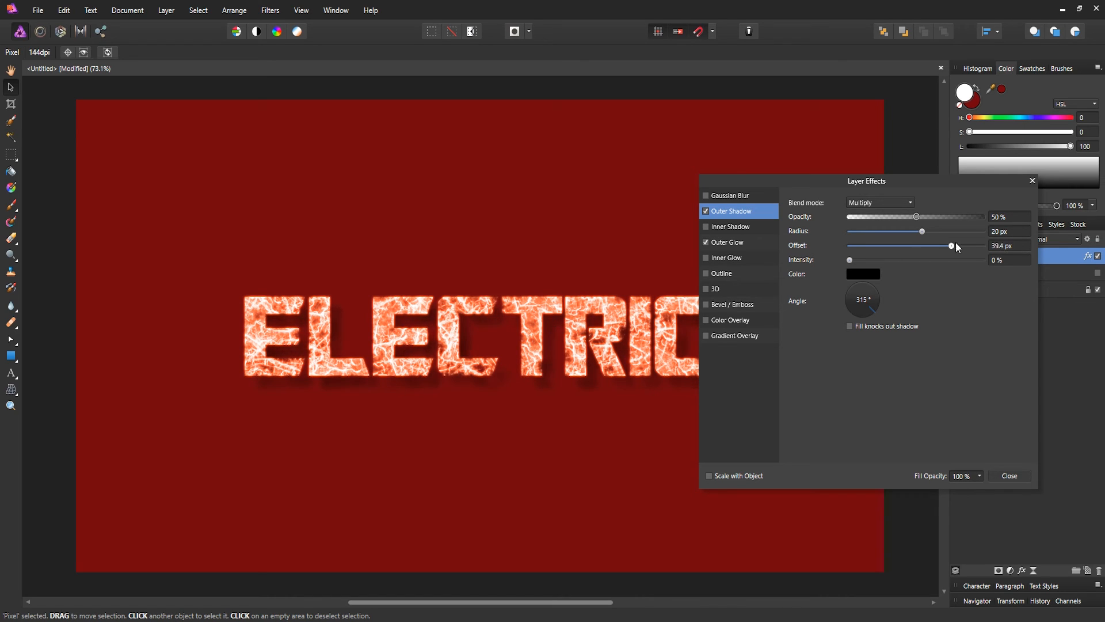
left_click_drag(951, 246, 960, 246)
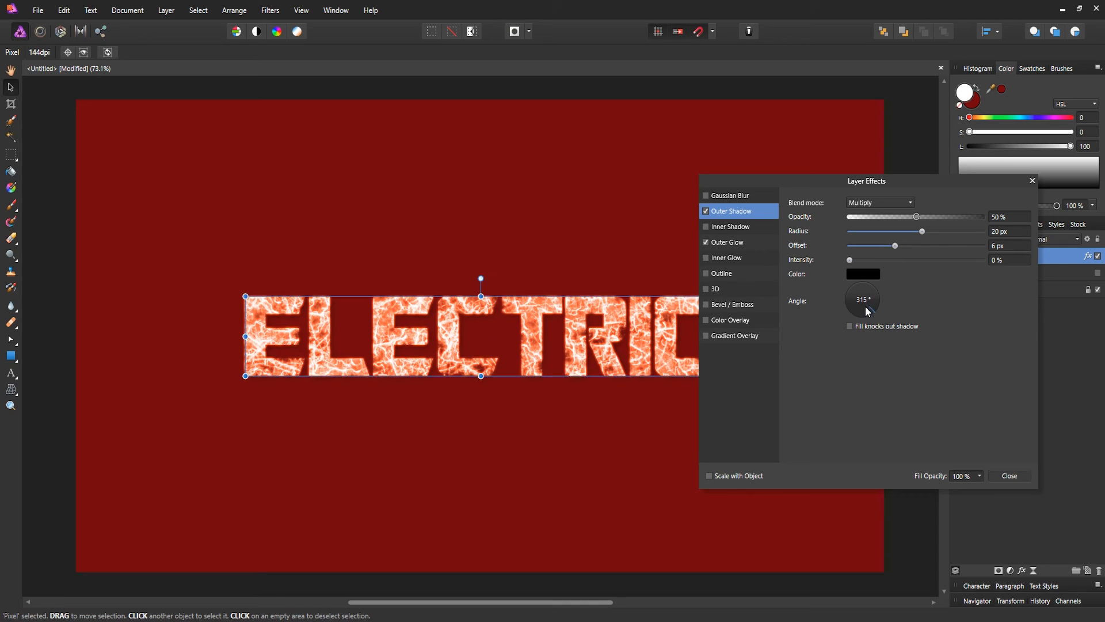
- Make the shadow fall straight down and settle its radius back around 19.6 px
left_click(861, 298)
type("-90")
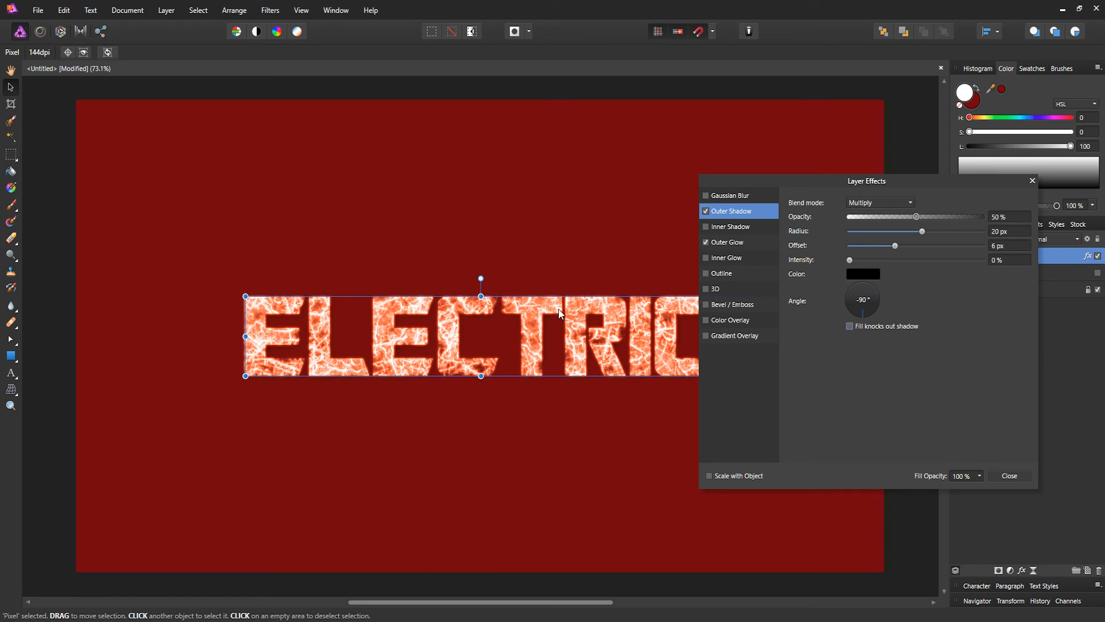
left_click_drag(923, 231, 921, 231)
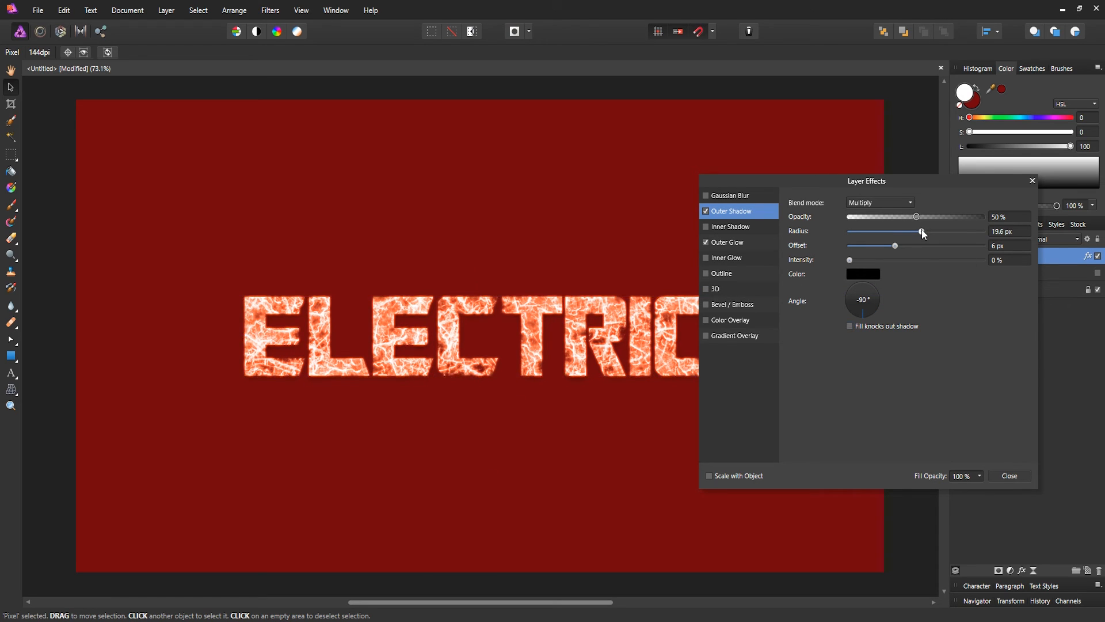
left_click_drag(920, 232, 917, 232)
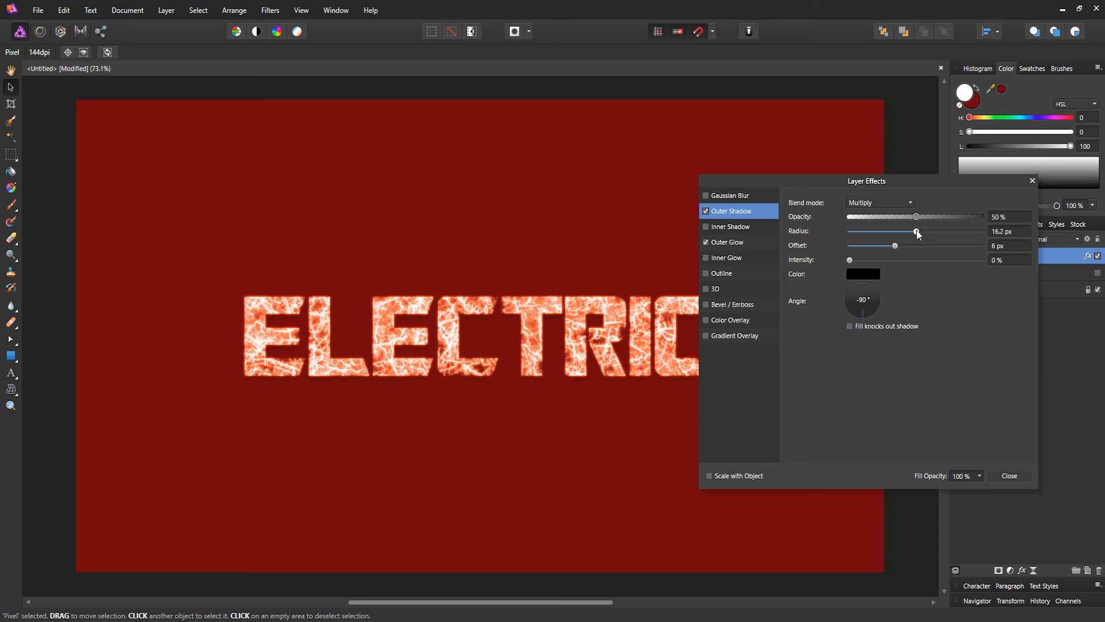
left_click_drag(916, 232, 906, 232)
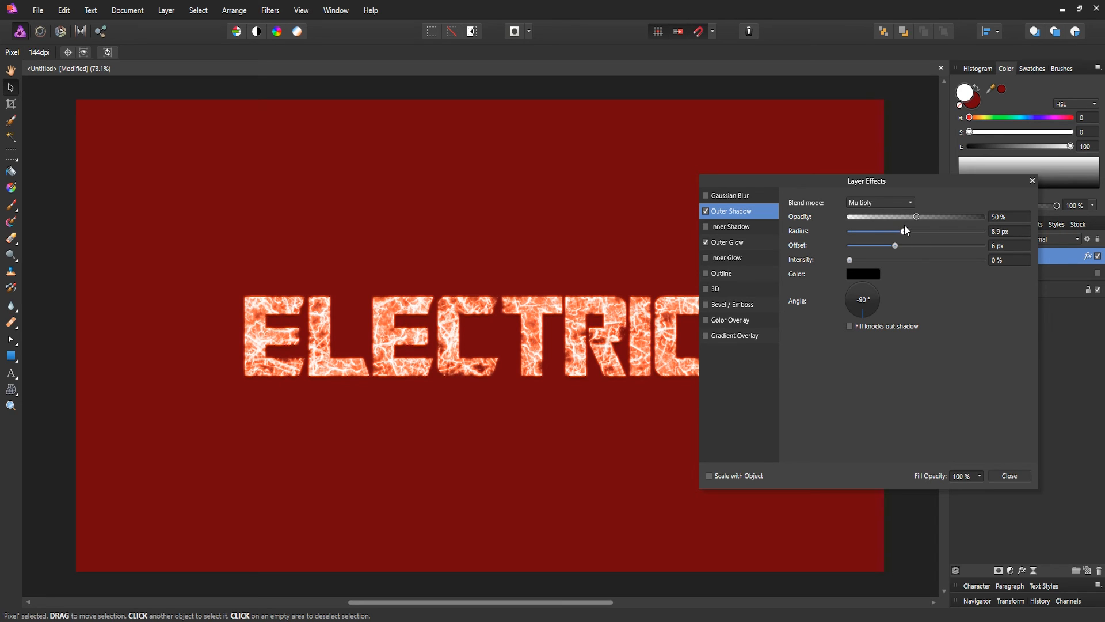
left_click_drag(904, 231, 921, 230)
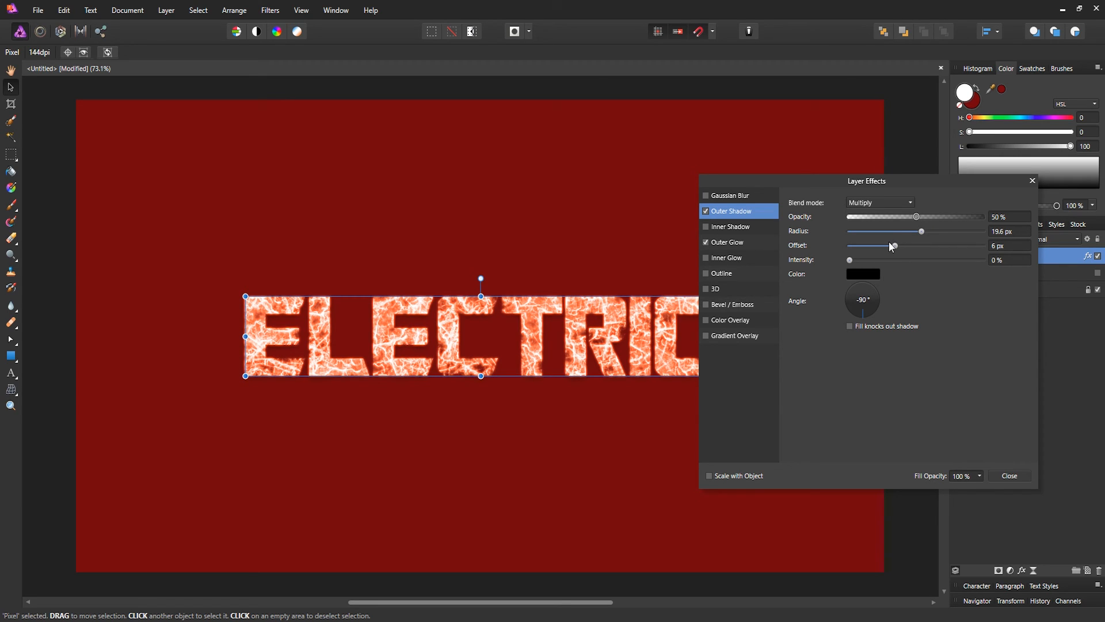
- Reduce the shadow offset to 4.3 px and close Layer Effects
left_click_drag(892, 245, 882, 246)
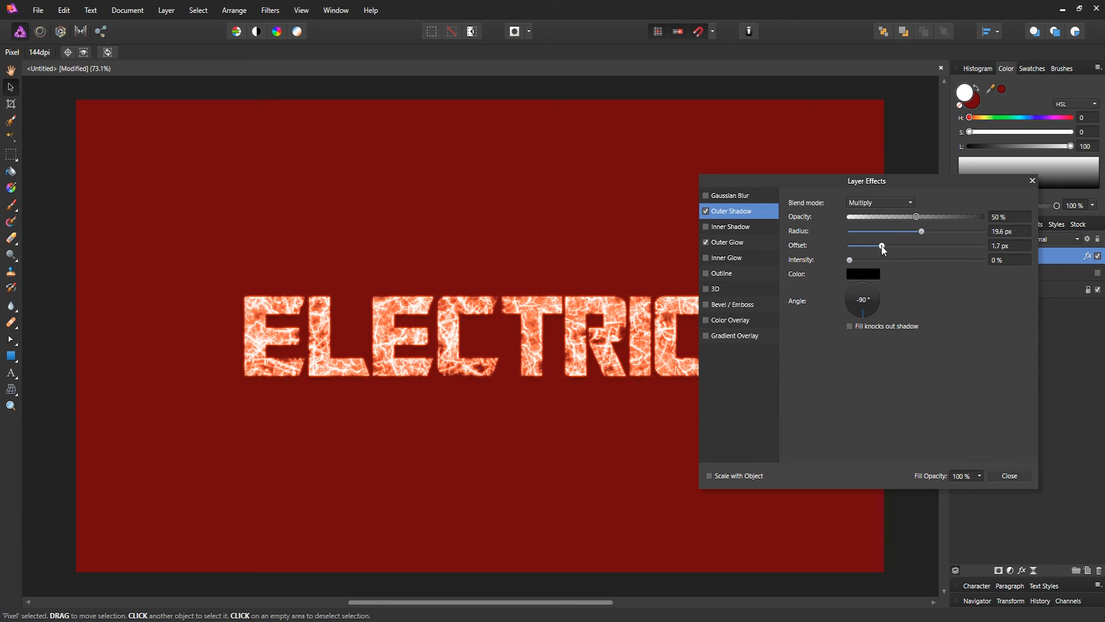
left_click_drag(881, 245, 890, 245)
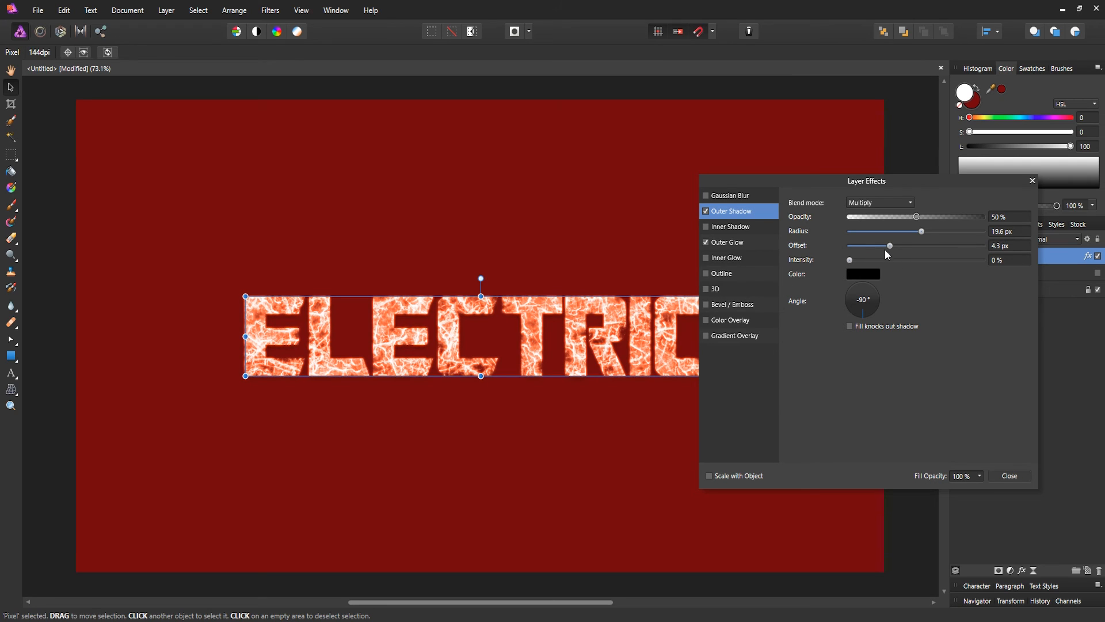
mouse_move(848, 266)
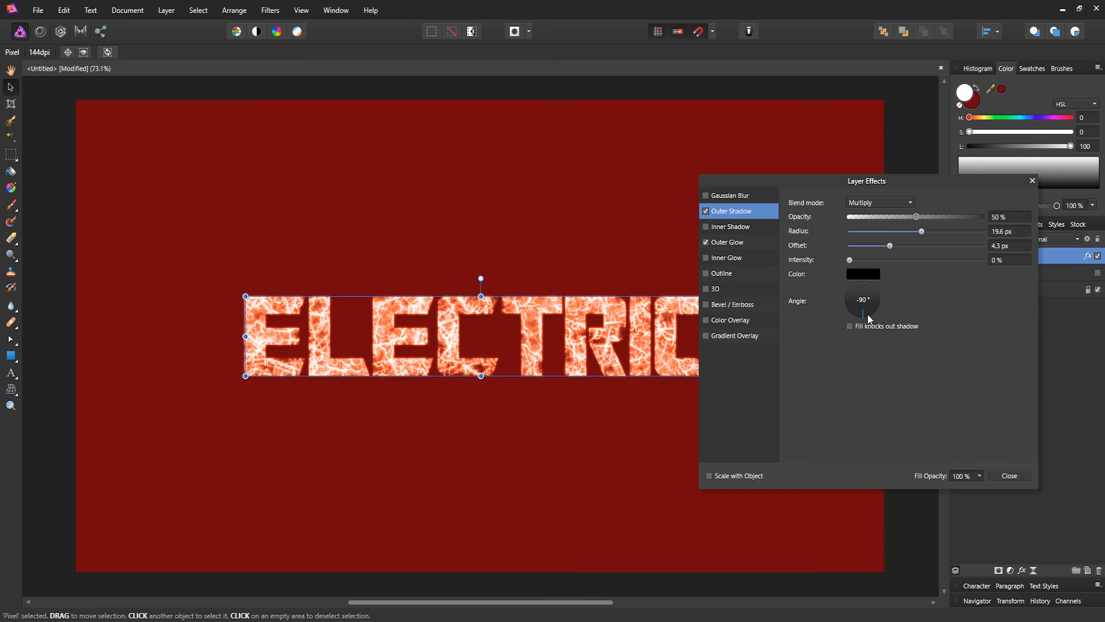
mouse_move(905, 322)
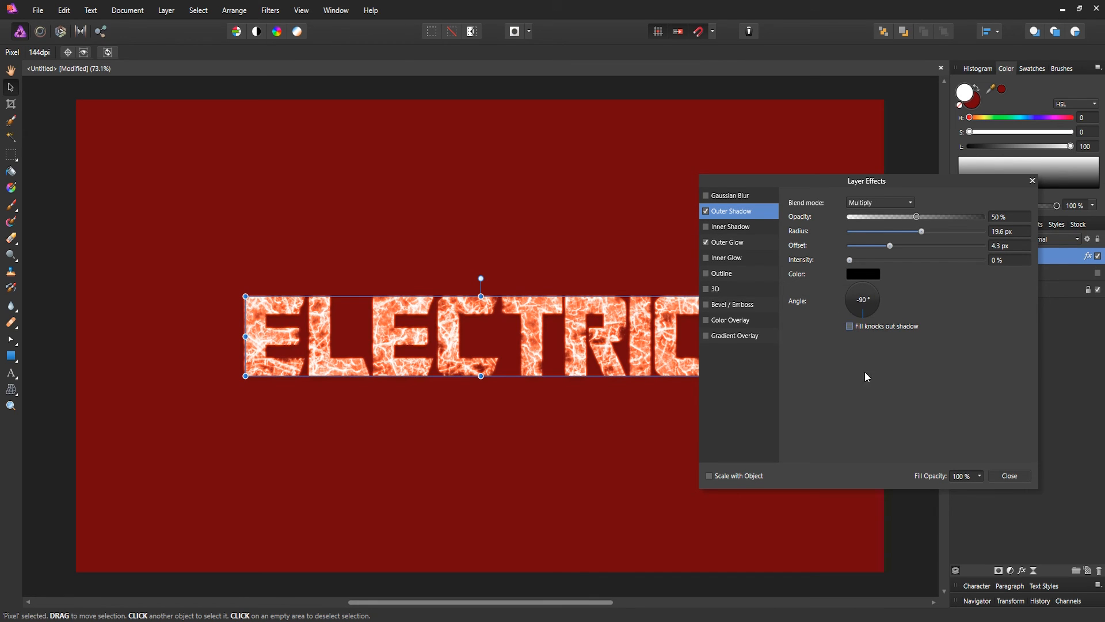
left_click(1009, 475)
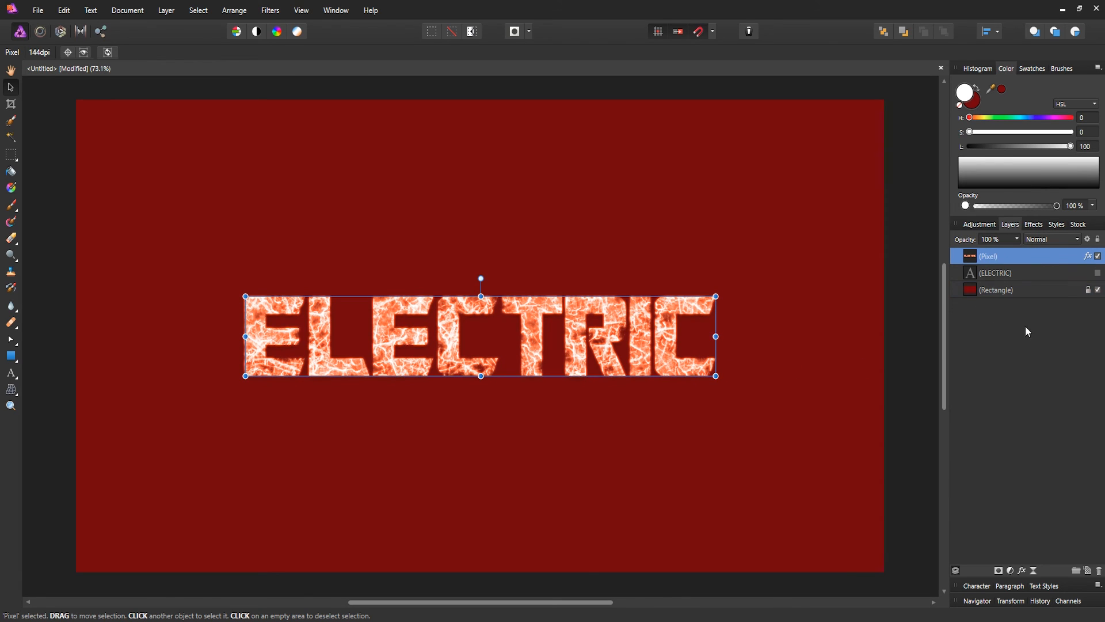
mouse_move(919, 282)
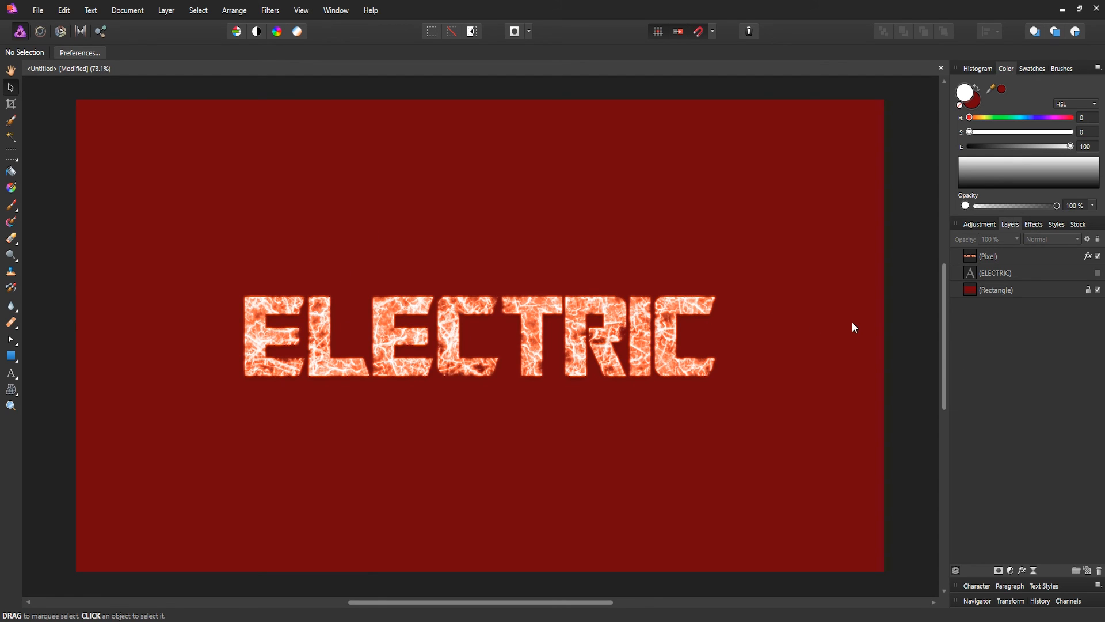
- Deselect everything, then open and dismiss the empty Layer Effects dialog
left_click(1023, 256)
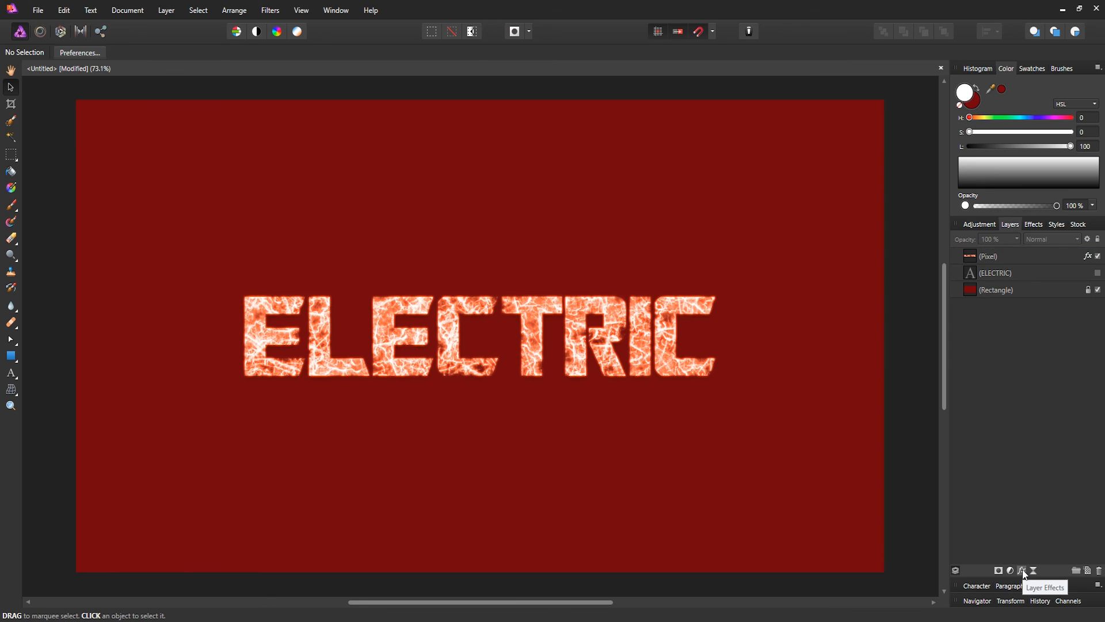
left_click(1022, 571)
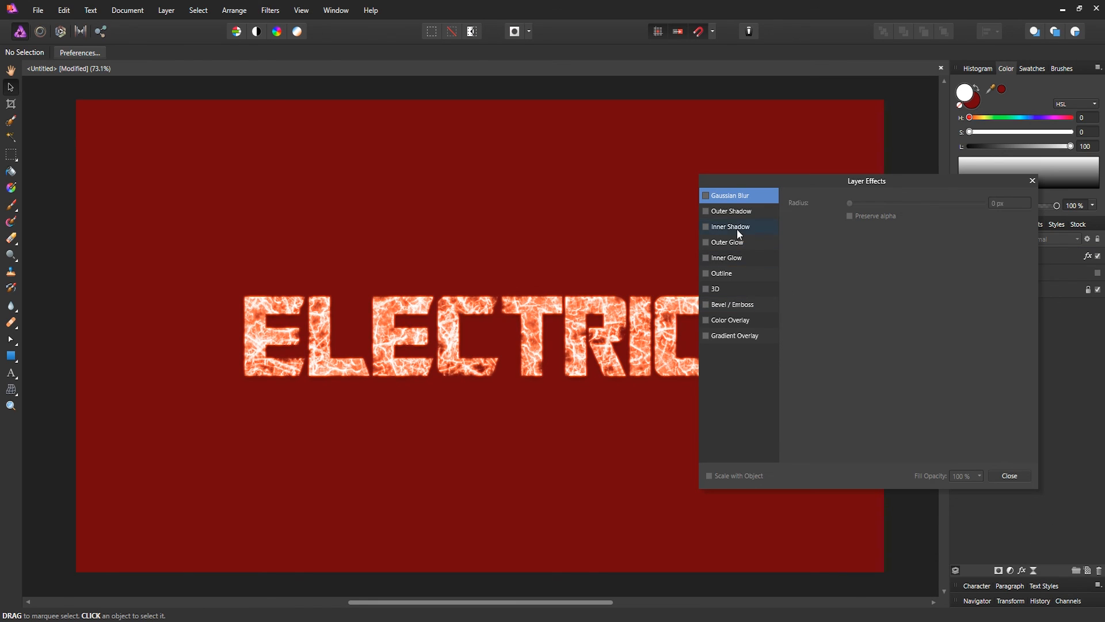
left_click(1008, 475)
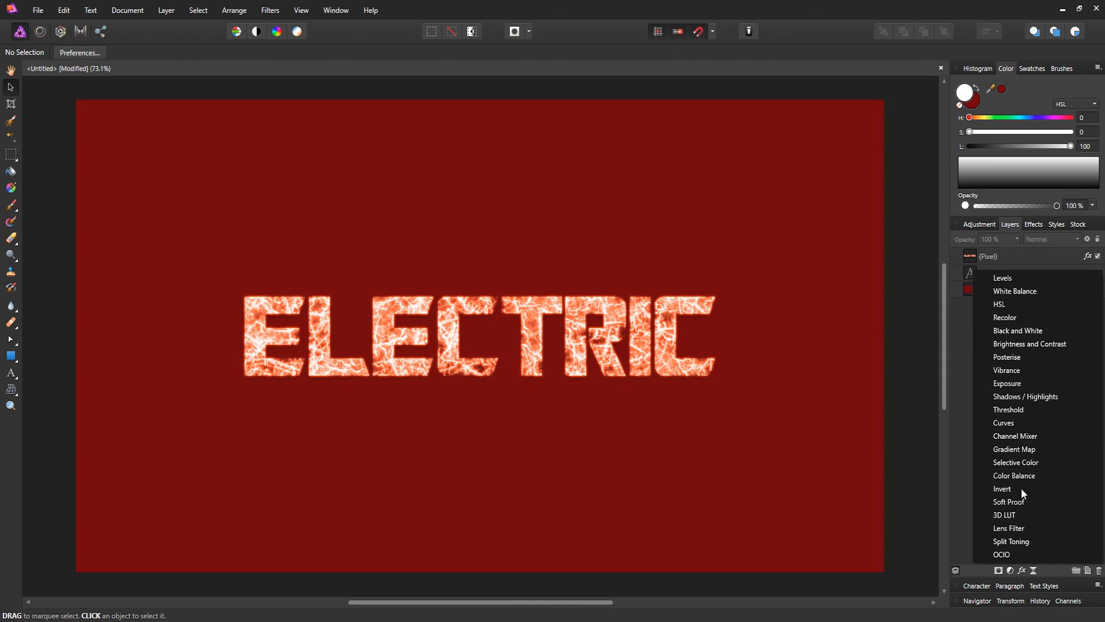
mouse_move(1020, 304)
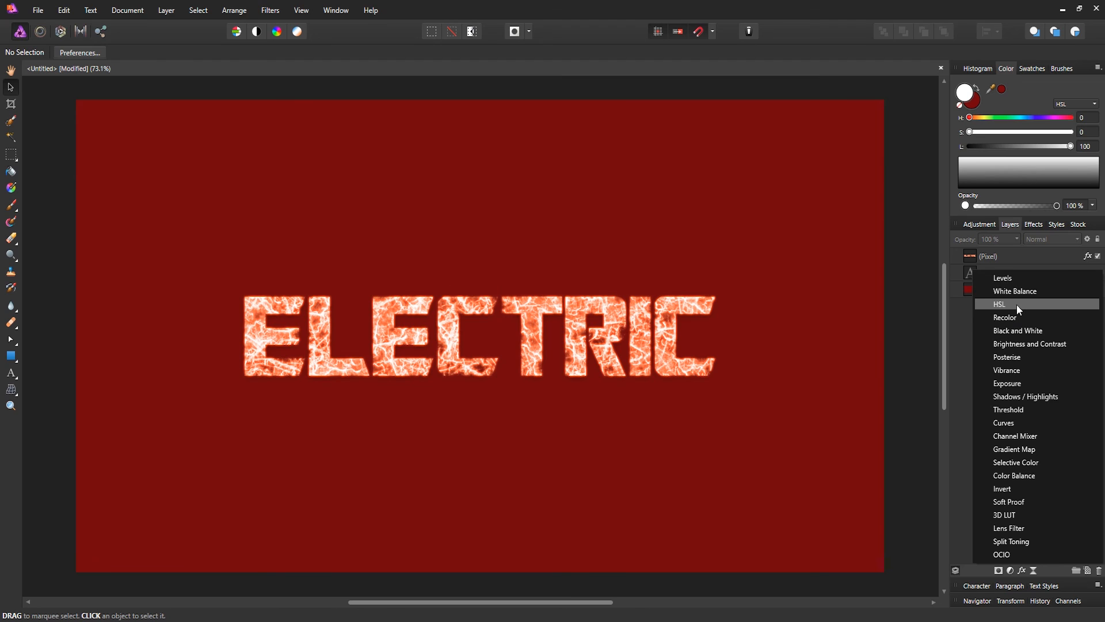
mouse_move(1018, 308)
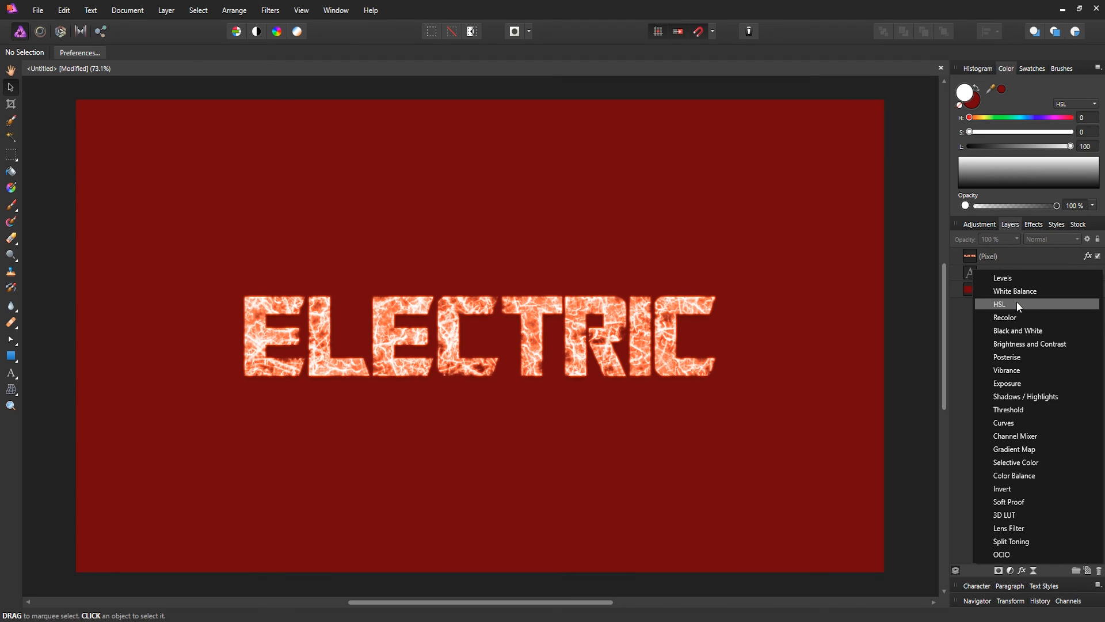
- Add an HSL adjustment and move its dialog aside
left_click(1000, 304)
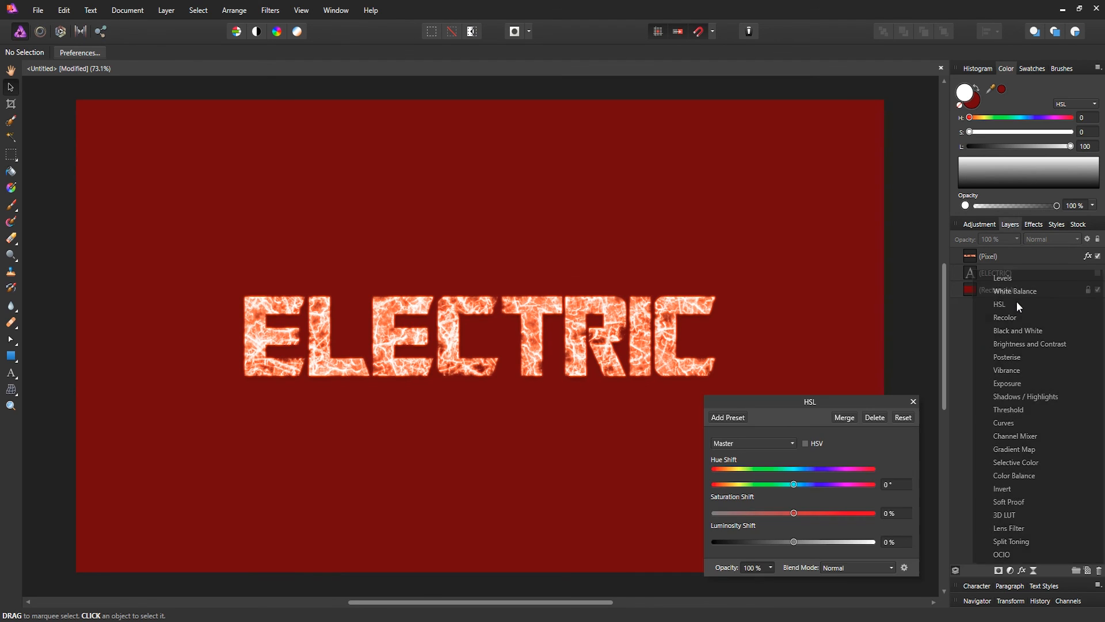
left_click(999, 304)
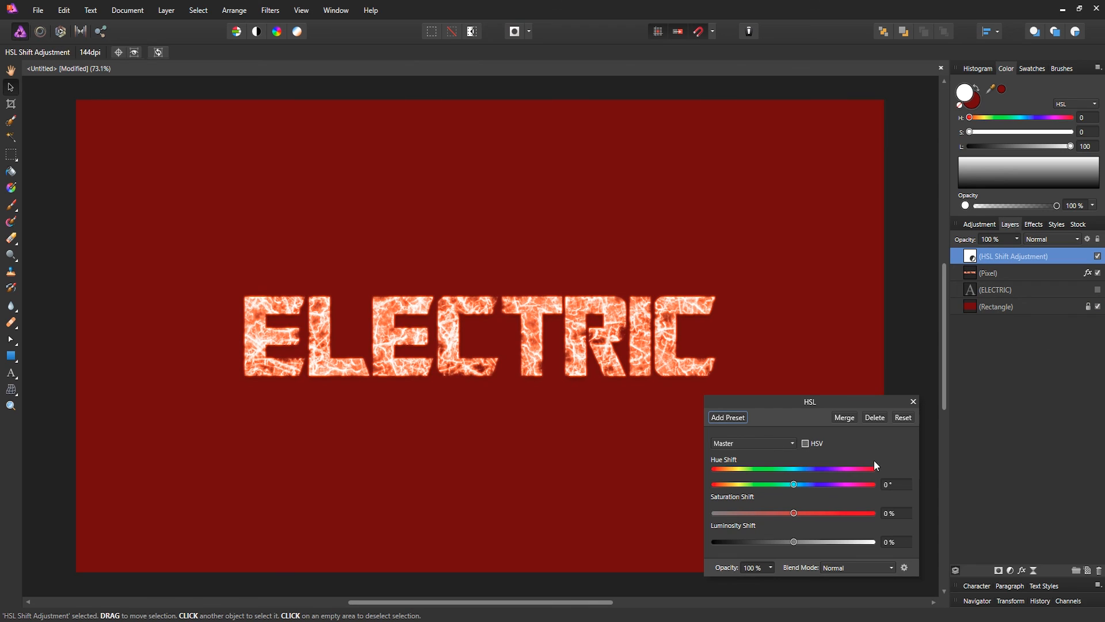
mouse_move(779, 404)
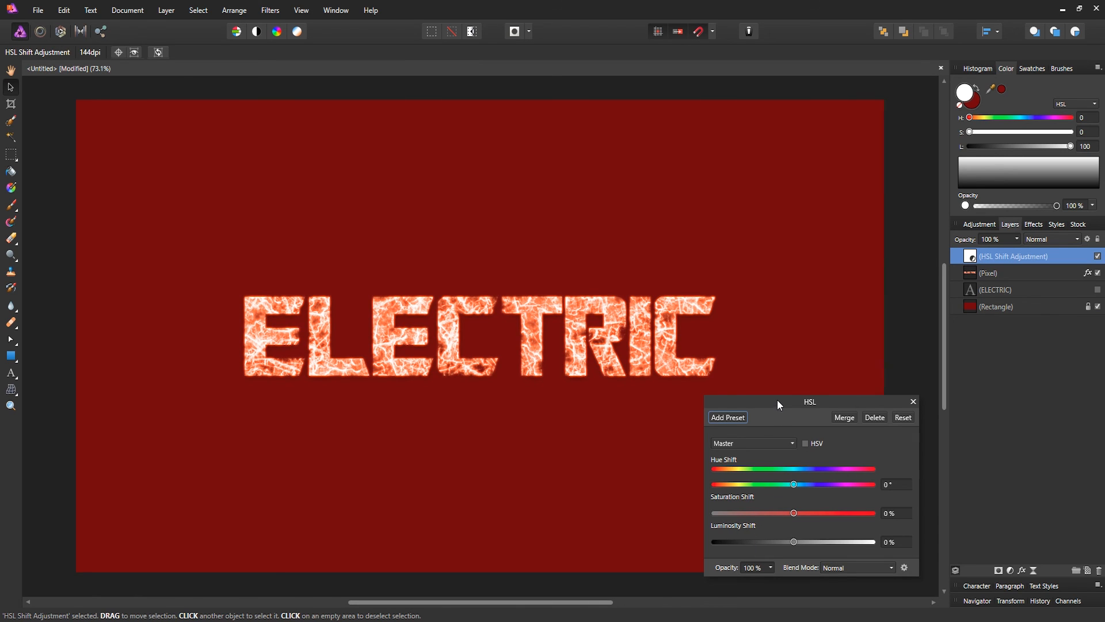
left_click_drag(809, 402, 905, 373)
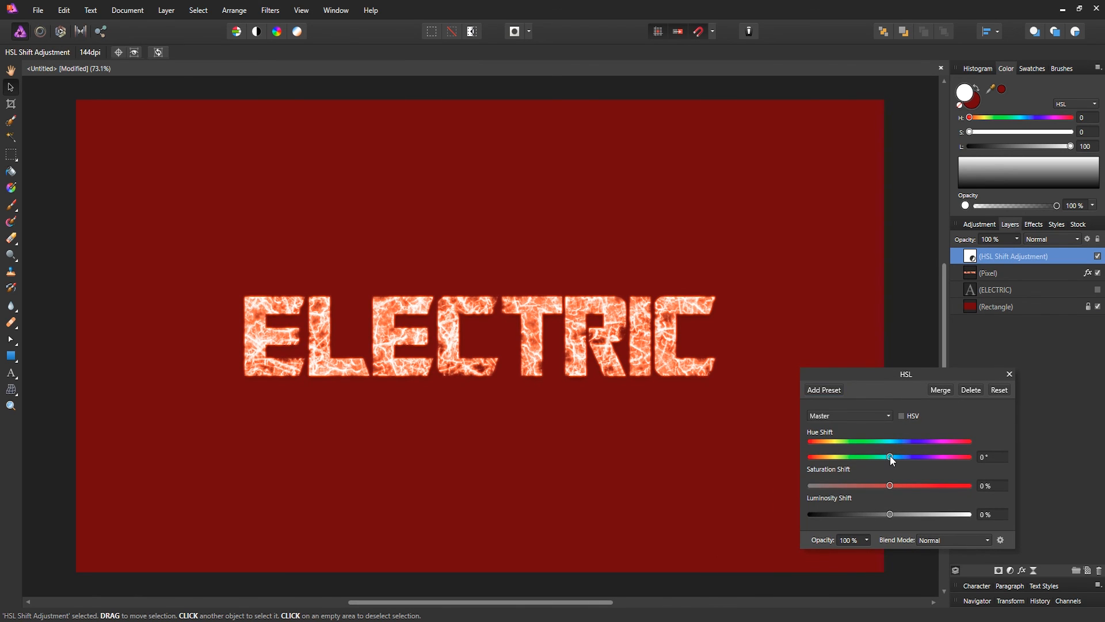
- Drag Hue Shift to 125° so the scene turns purple-blue, then close HSL
left_click_drag(891, 456, 929, 456)
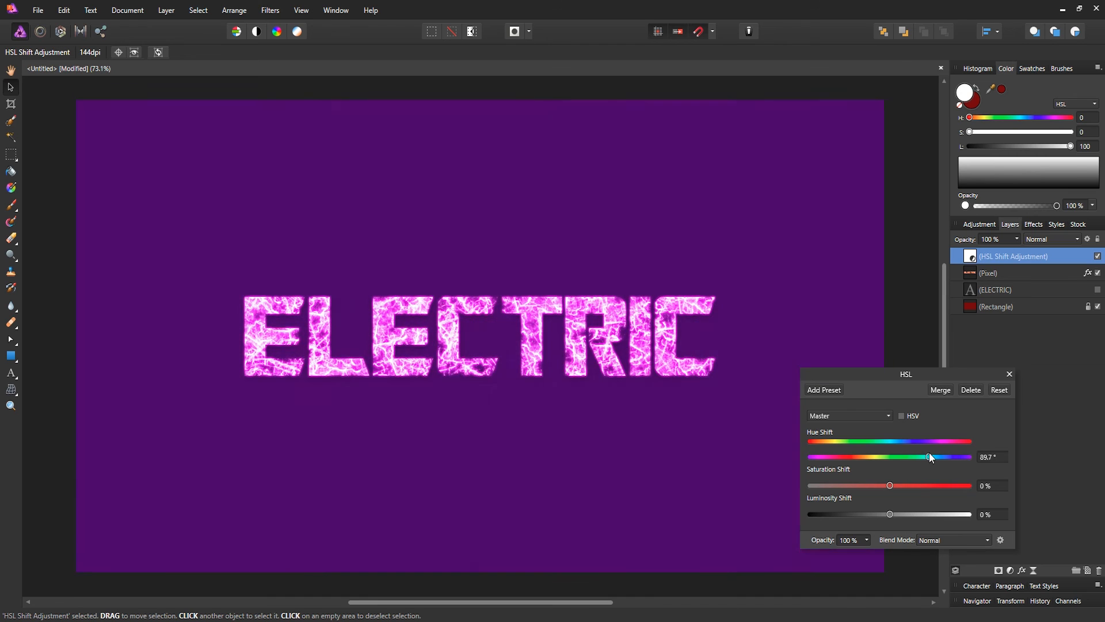
left_click_drag(928, 456, 940, 457)
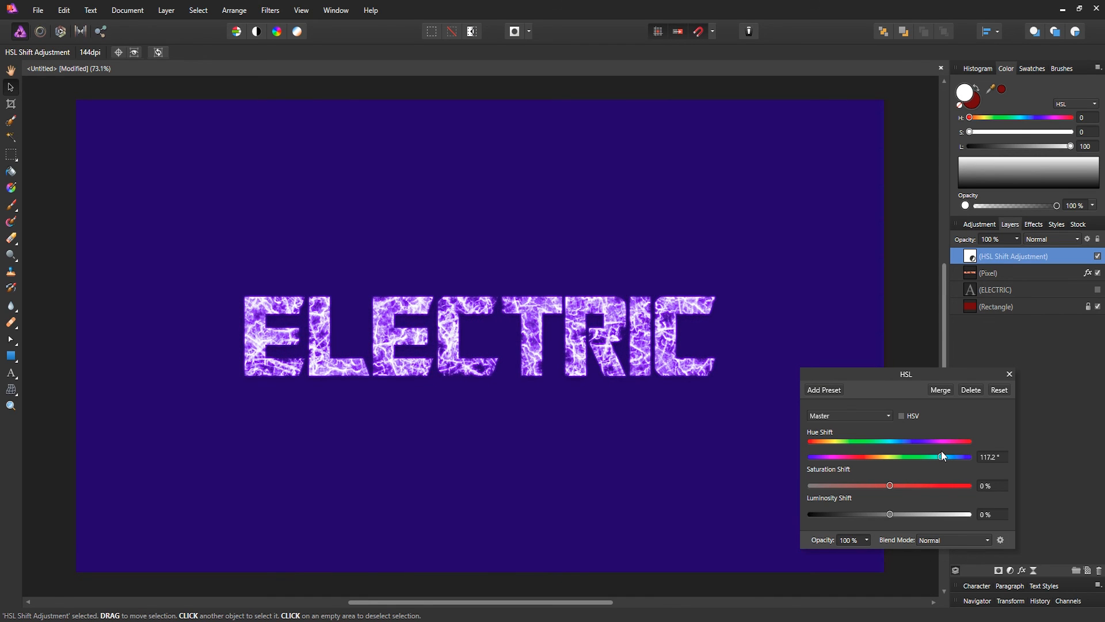
left_click_drag(942, 456, 938, 457)
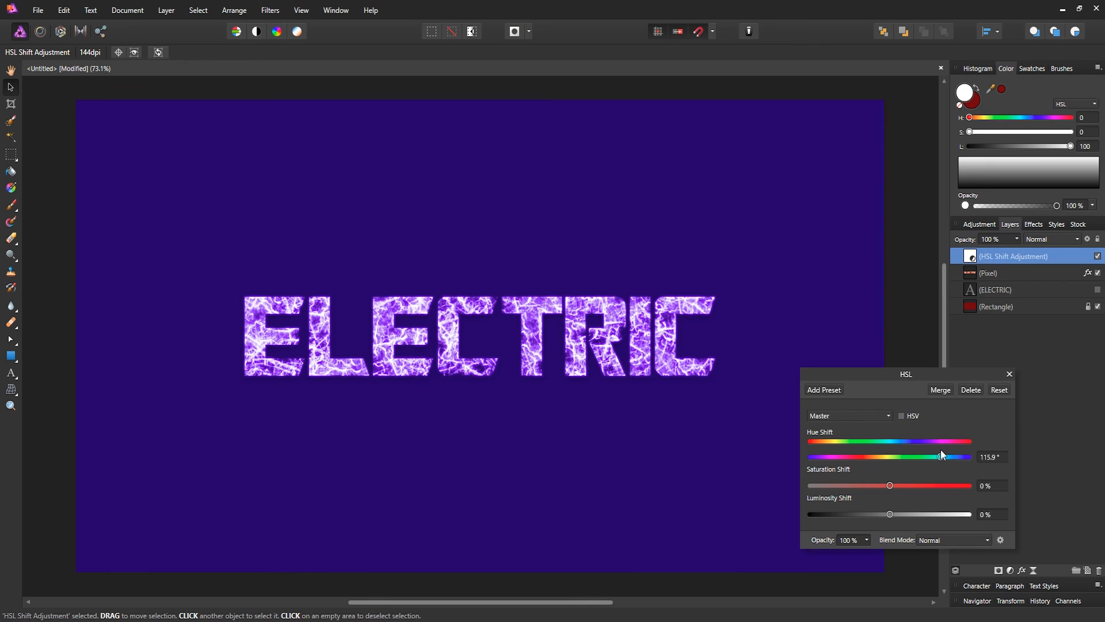
left_click_drag(937, 456, 941, 456)
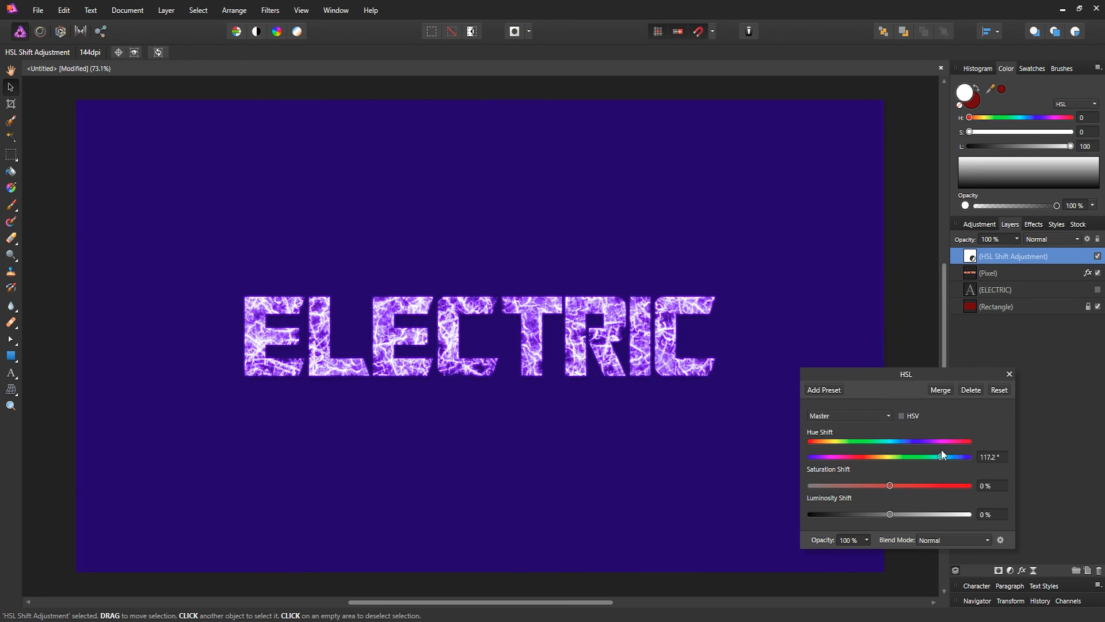
left_click_drag(940, 456, 945, 456)
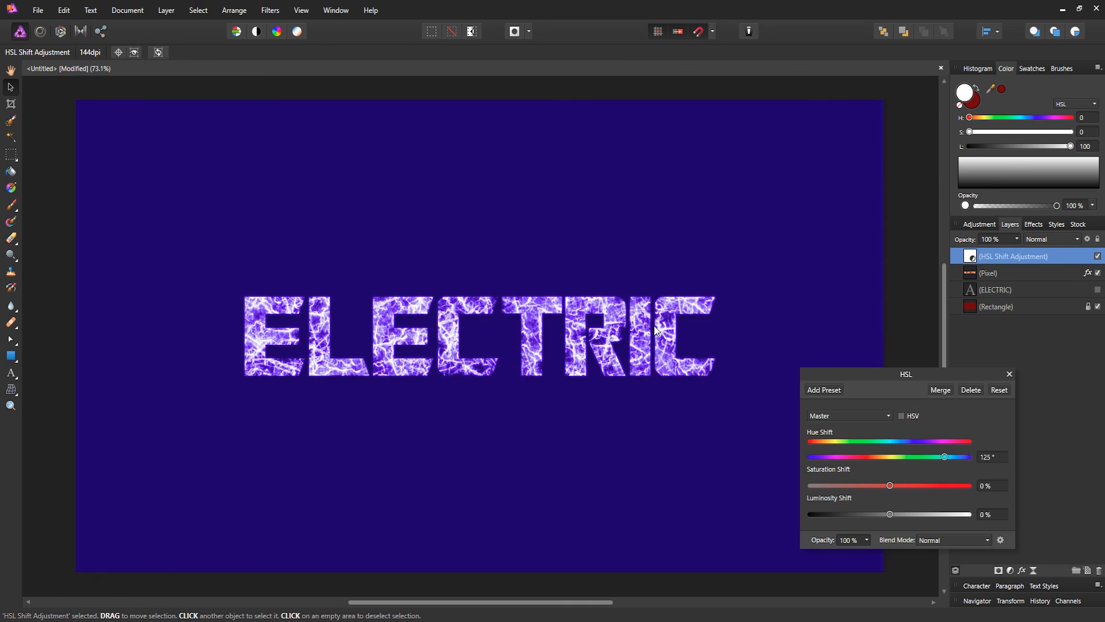
left_click(1008, 374)
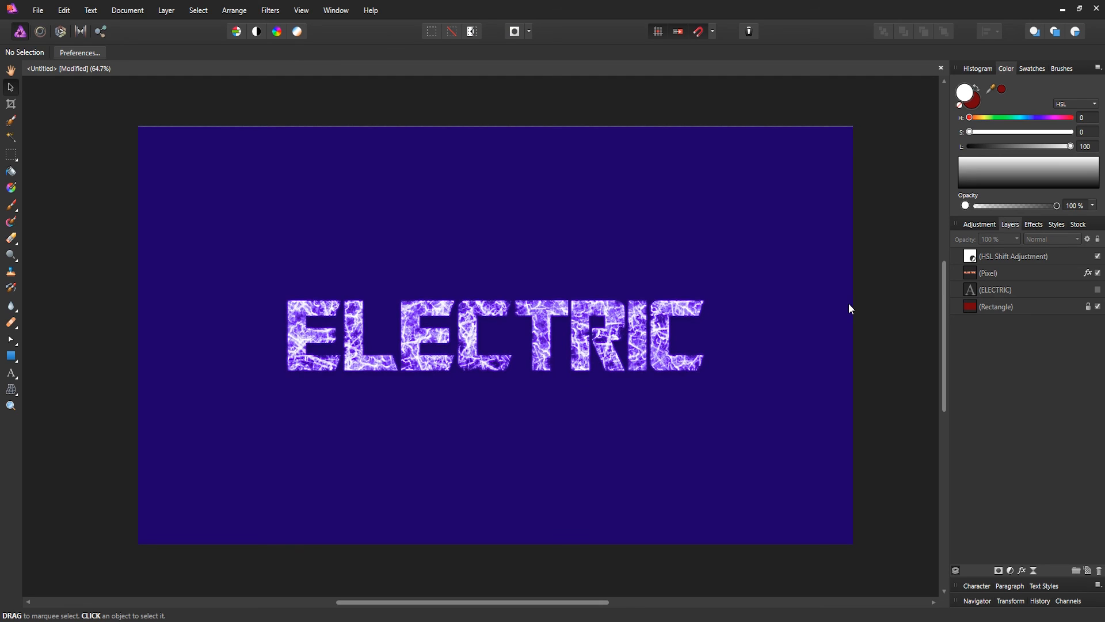
mouse_move(853, 323)
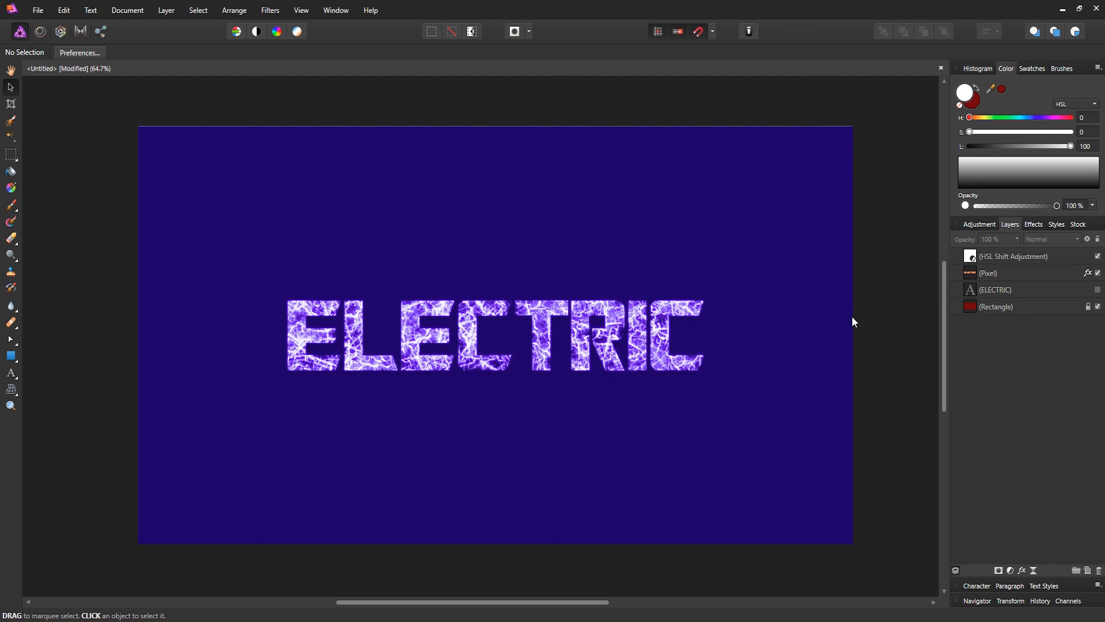
left_click(994, 273)
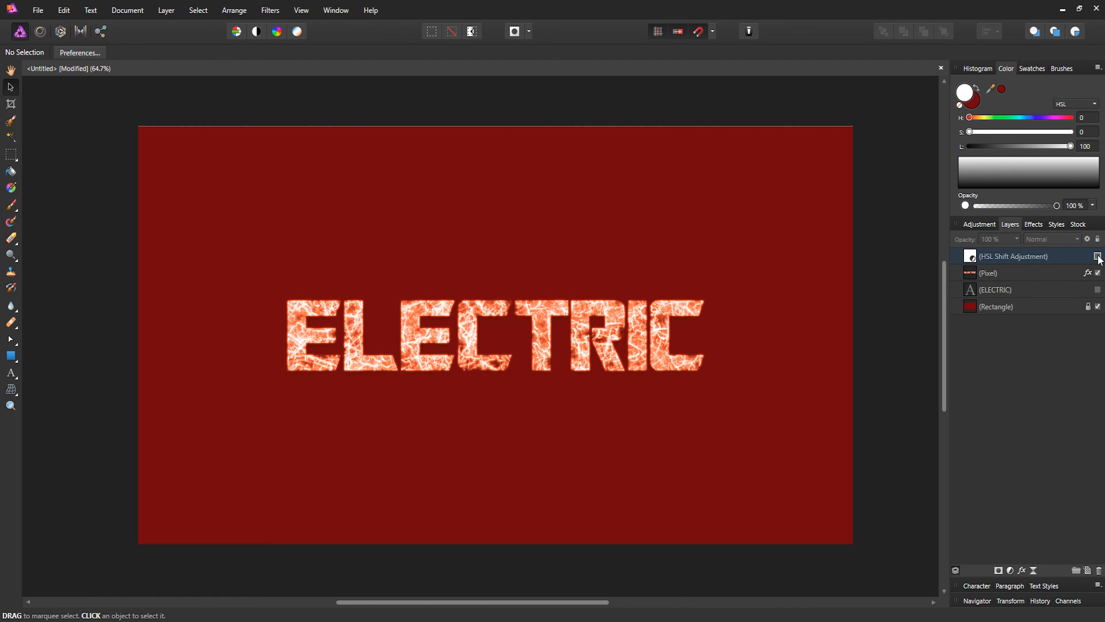
left_click(1097, 255)
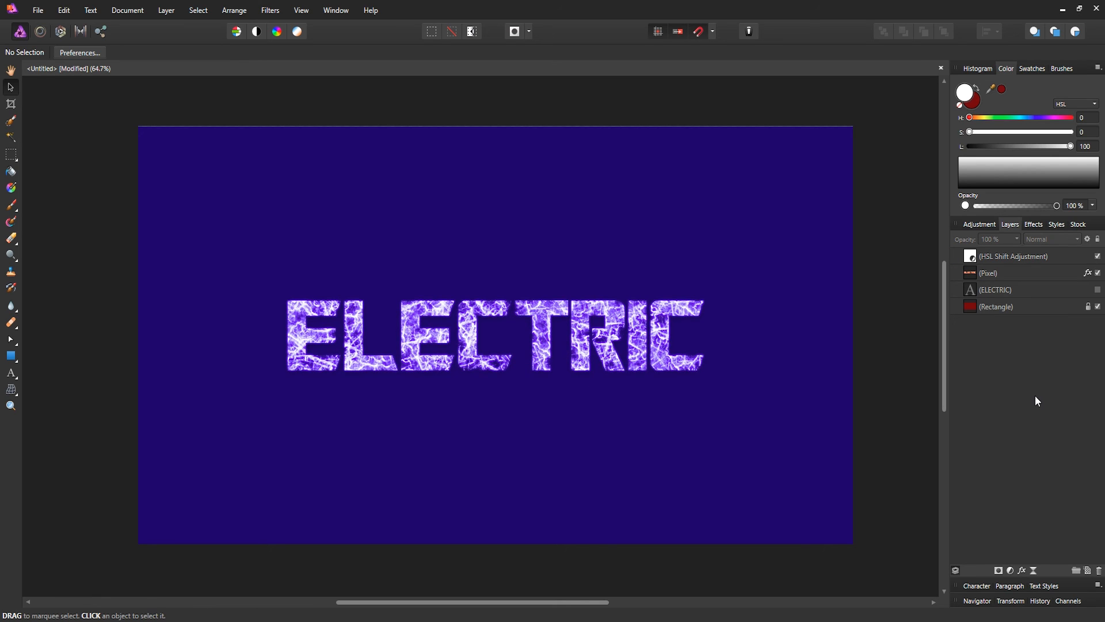
mouse_move(1034, 400)
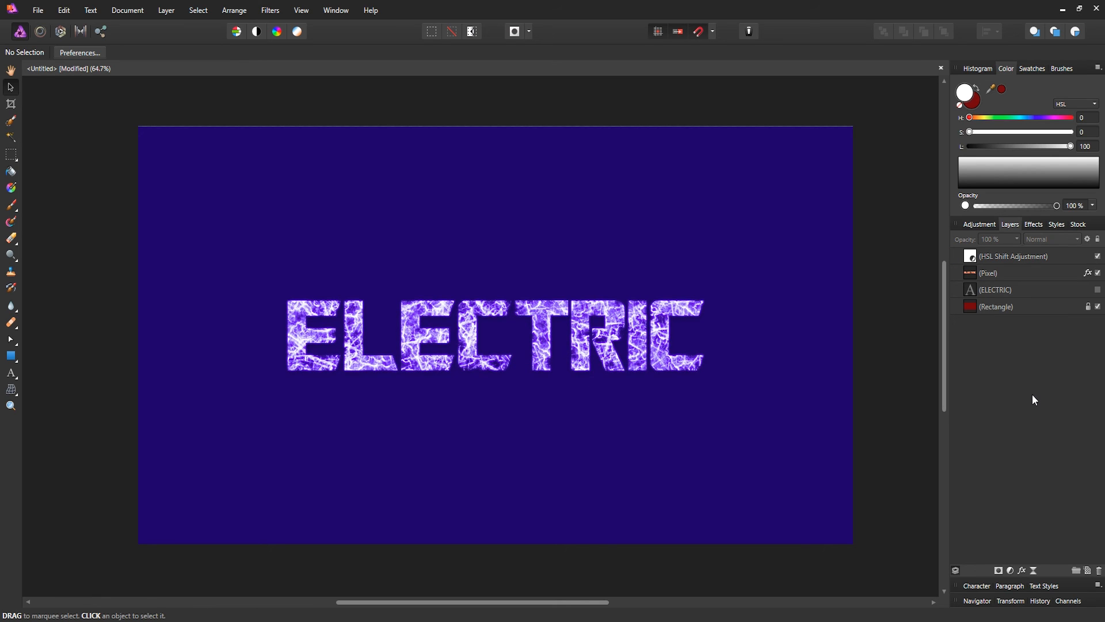